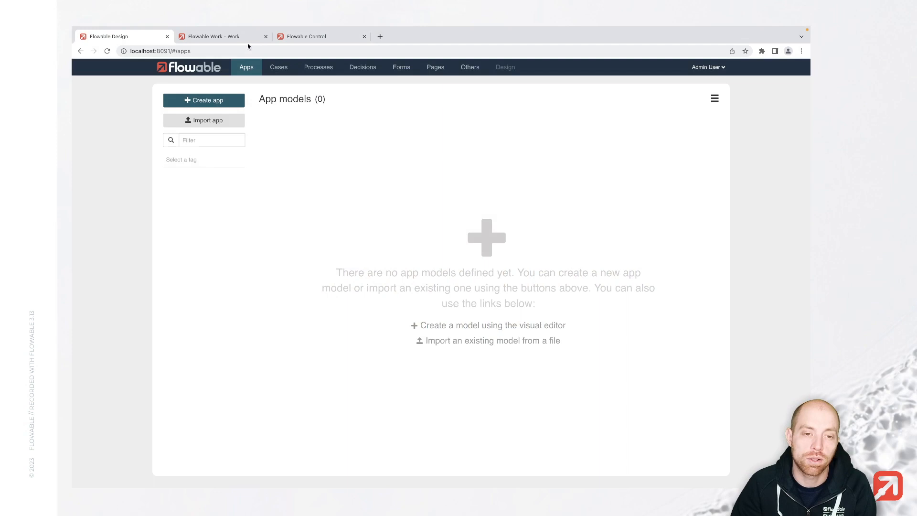
Step: Glance at Flowable Work, then show Flowable Control's empty Running Instances dashboard
left_click(214, 37)
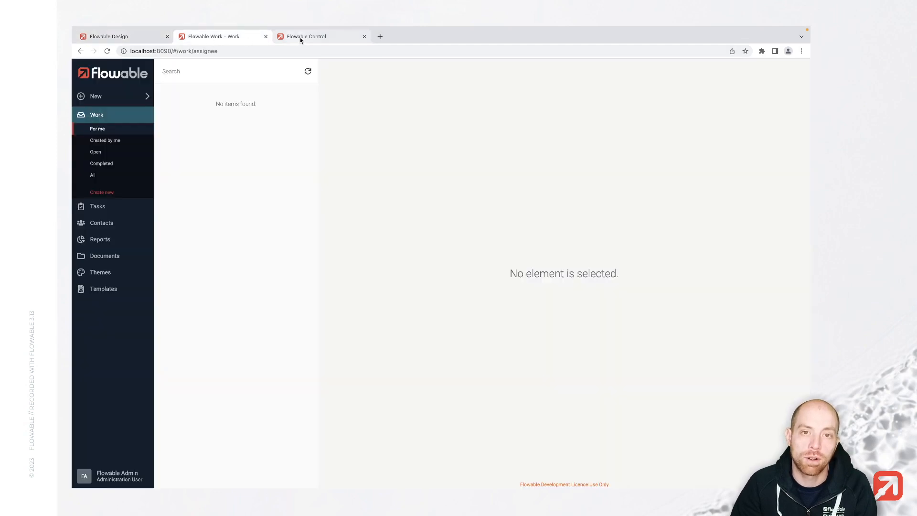
left_click(306, 36)
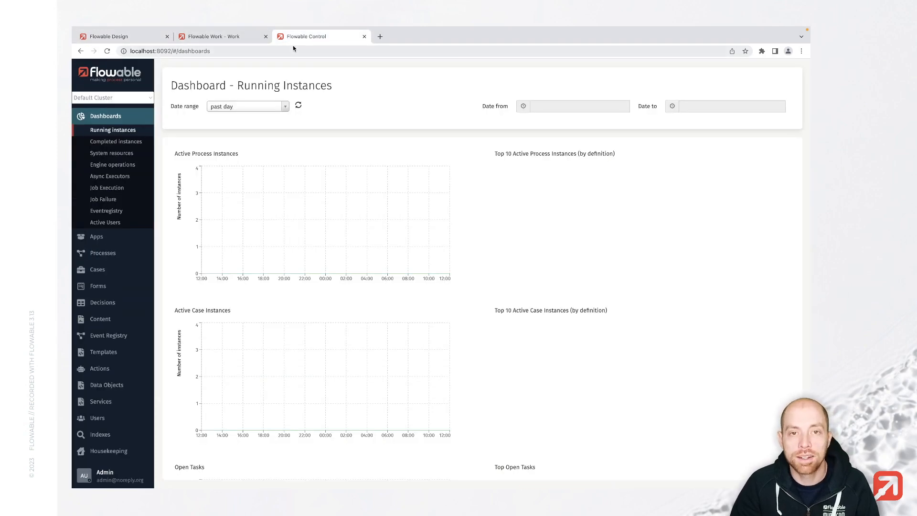
mouse_move(293, 46)
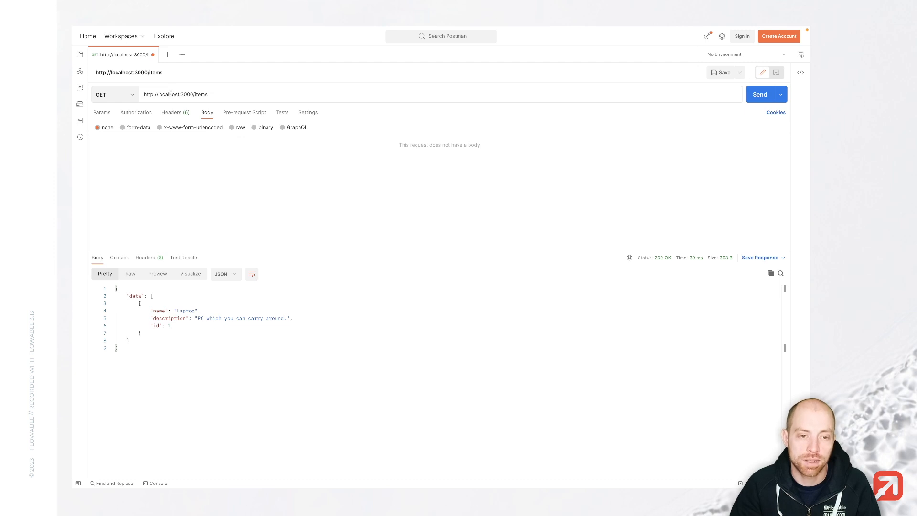
Step: Inspect the request address and the data list in the GET response
left_click(760, 94)
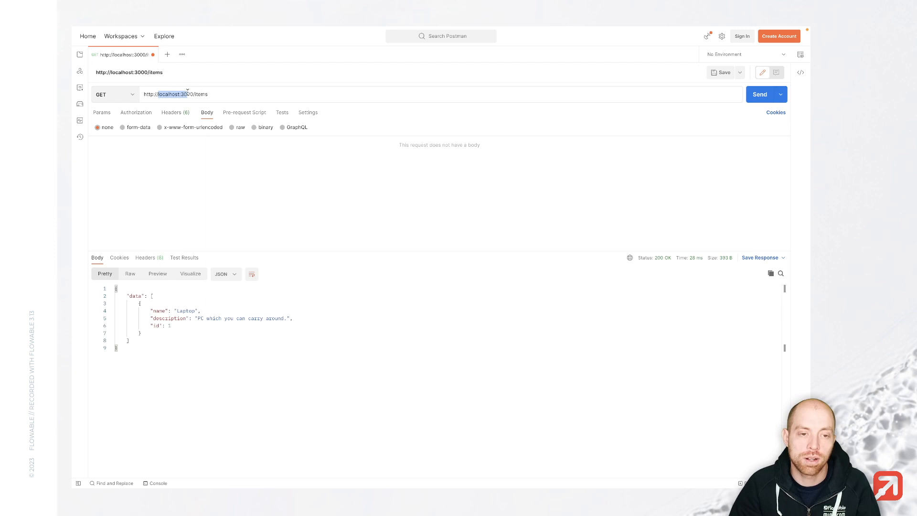
left_click_drag(132, 295, 117, 347)
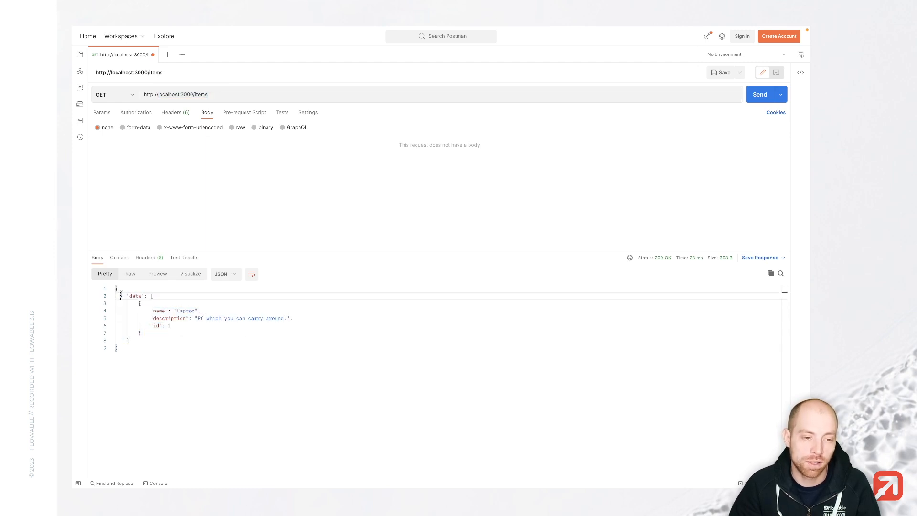
double_click(135, 295)
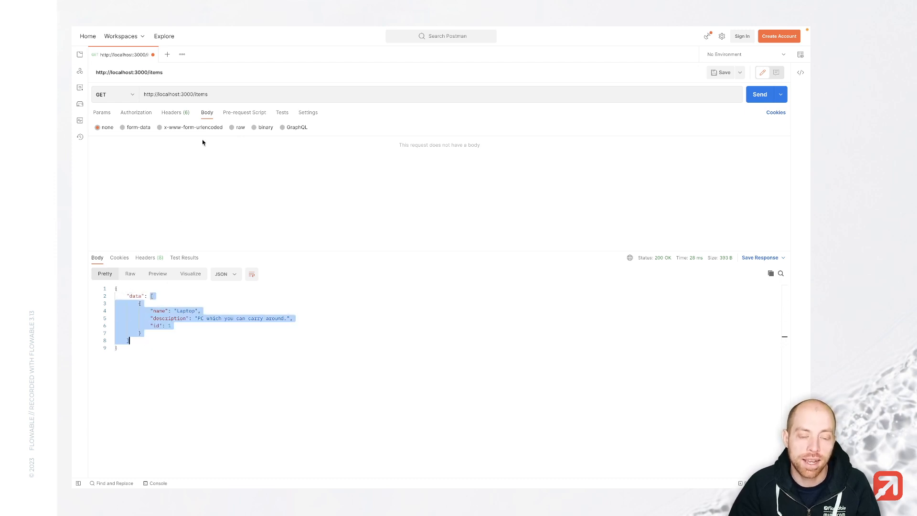
Step: POST a raw JSON body with name Mouse to the items endpoint
left_click(114, 94)
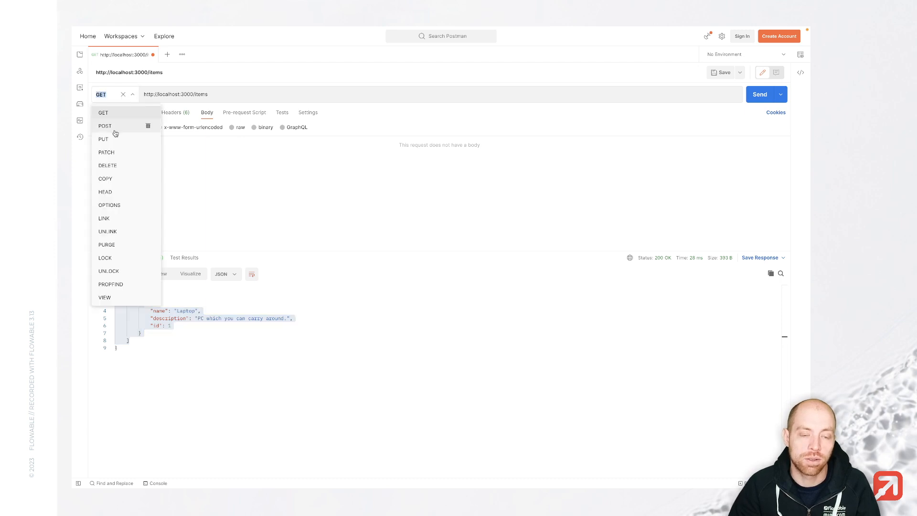
left_click(106, 126)
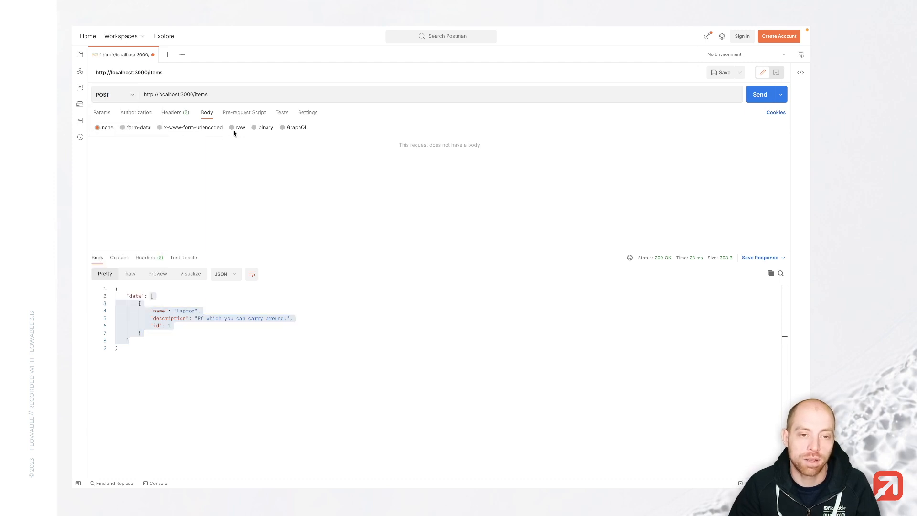
left_click(232, 127)
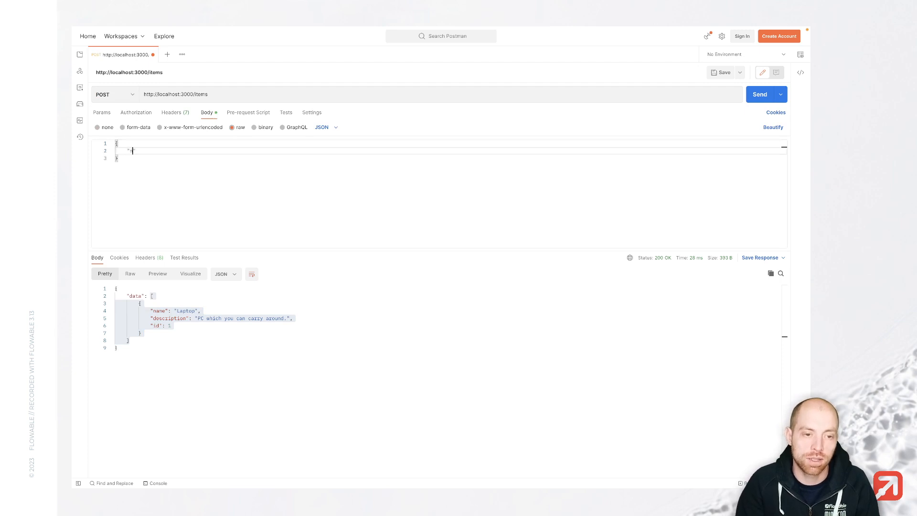
type("\"name\": \"\"")
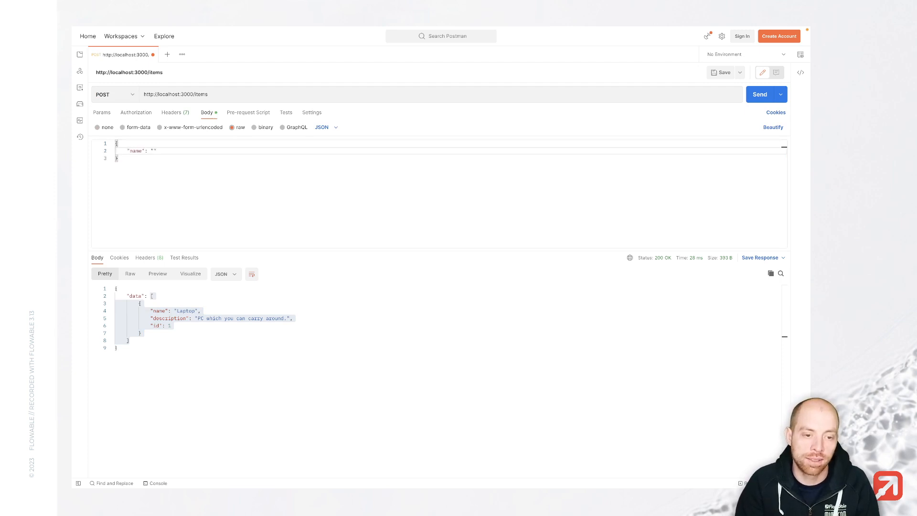
type("Mouse")
type("\"description\": \"This is an animal.\"")
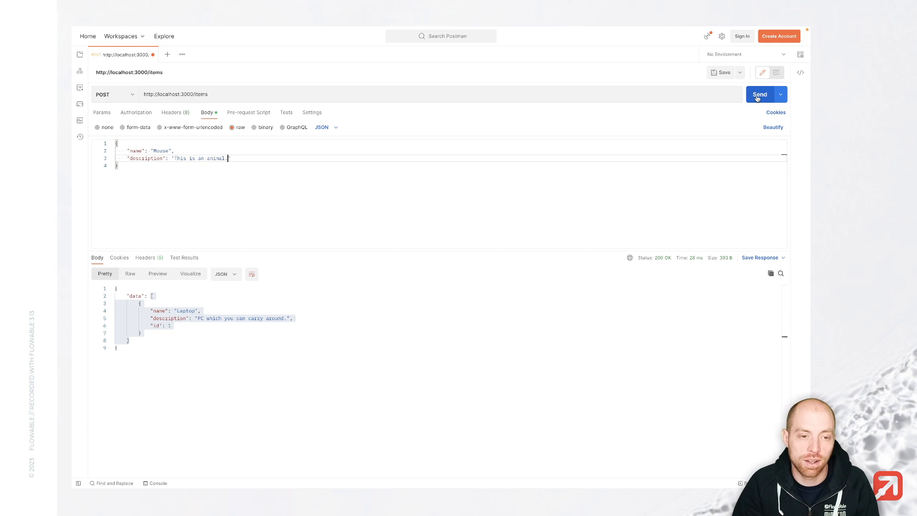
left_click(759, 94)
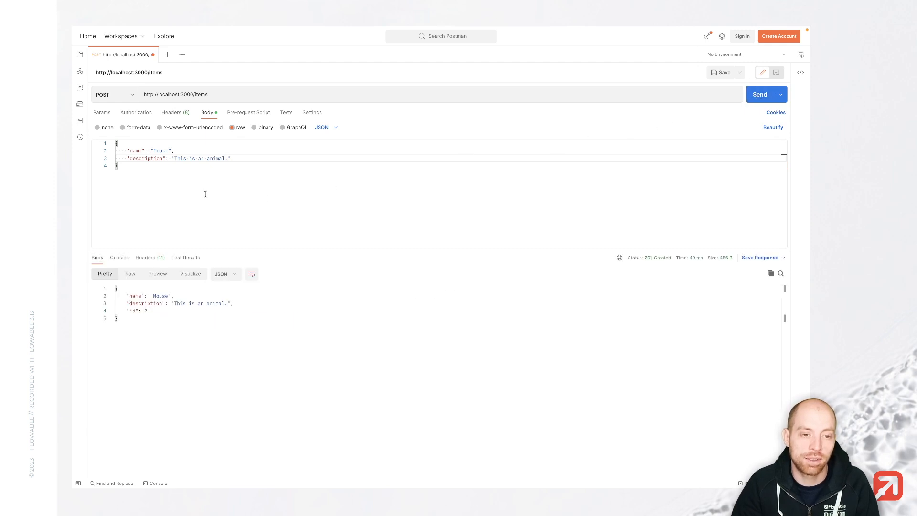
mouse_move(126, 99)
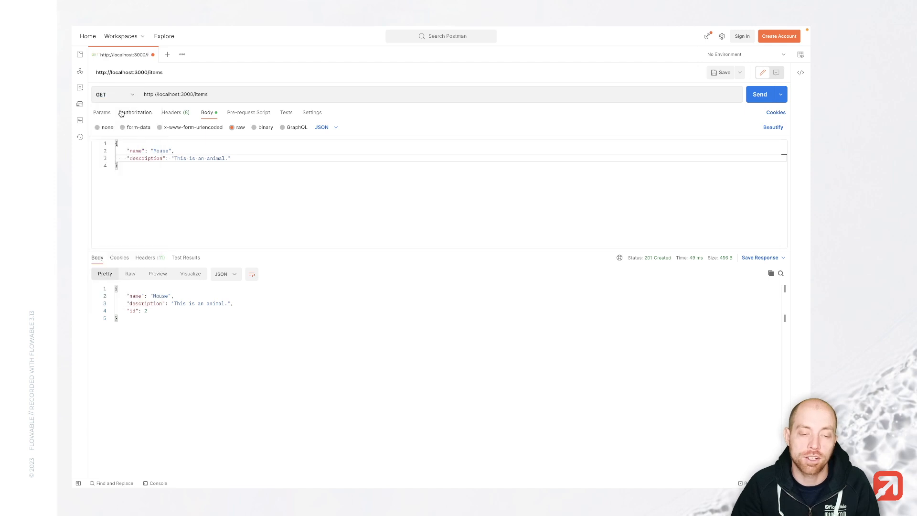
Step: GET /items with no body, returning Laptop and Mouse
double_click(180, 94)
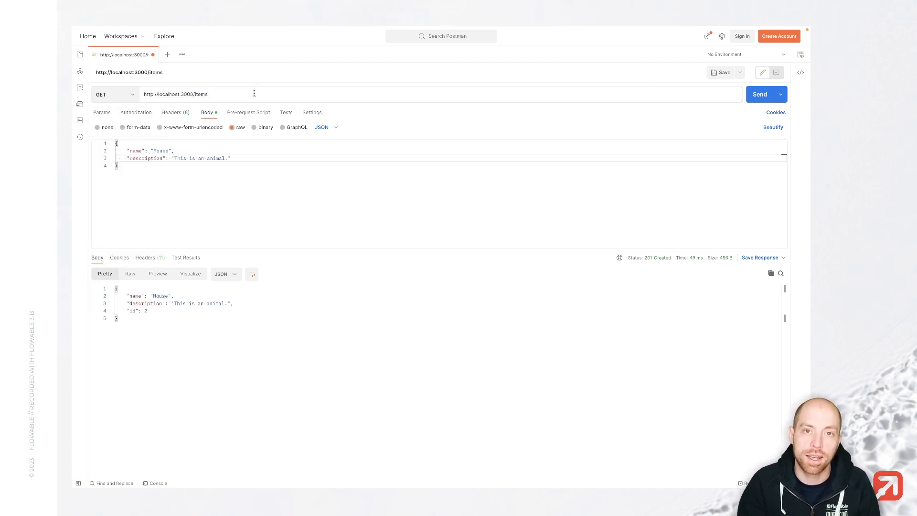
type("/")
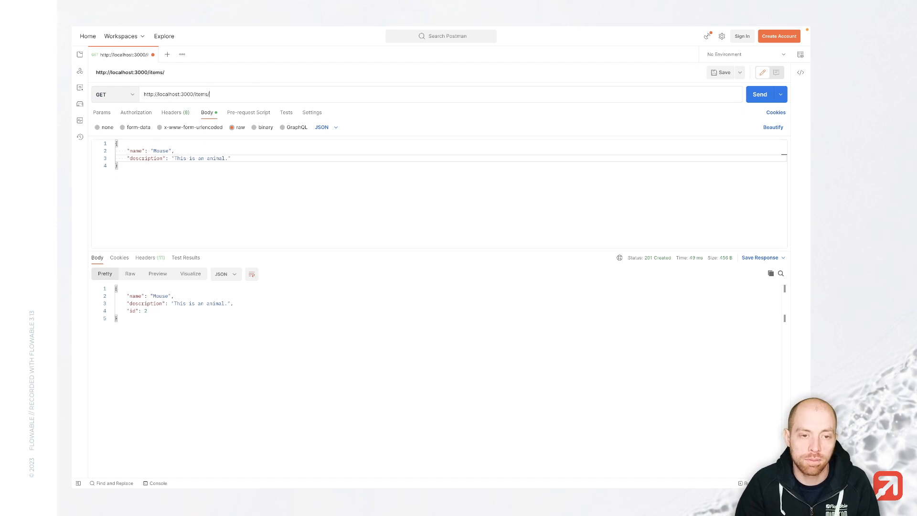
left_click(99, 127)
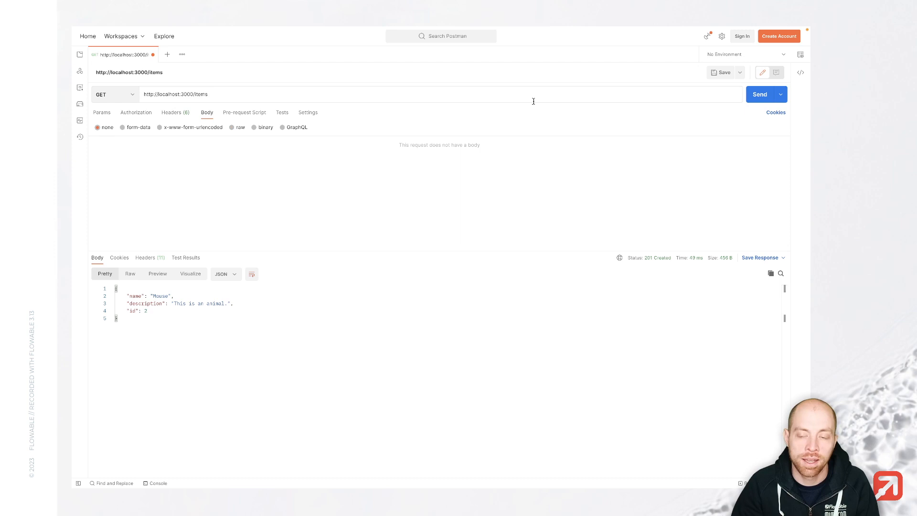
left_click(759, 94)
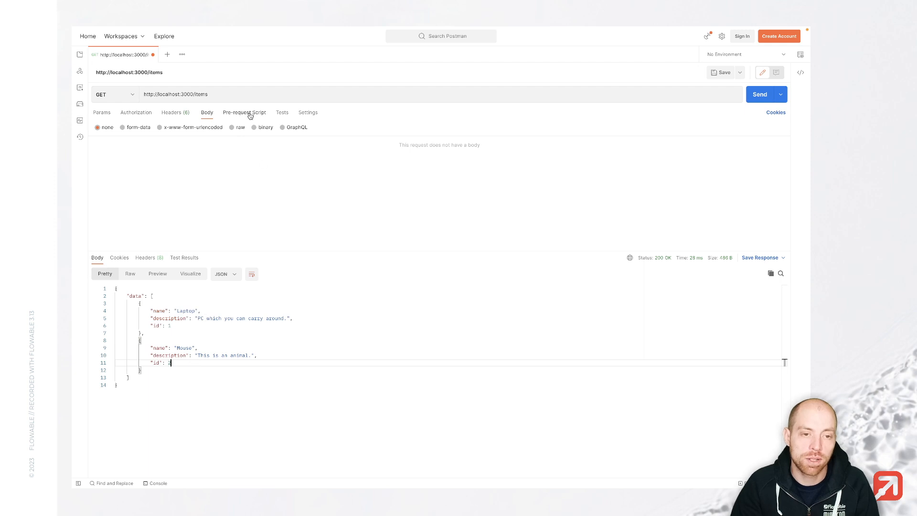
Step: Fetch the individual items with id 1 and id 2
type("/1")
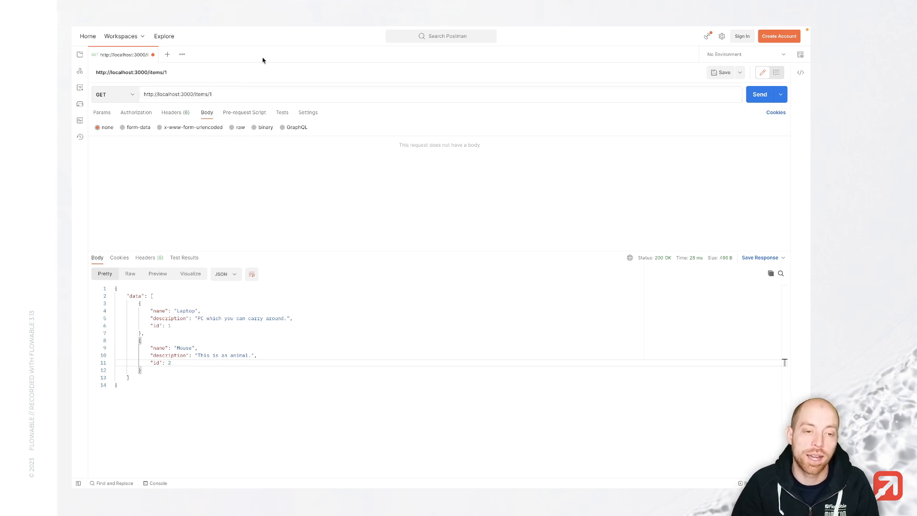
left_click(760, 94)
type("2")
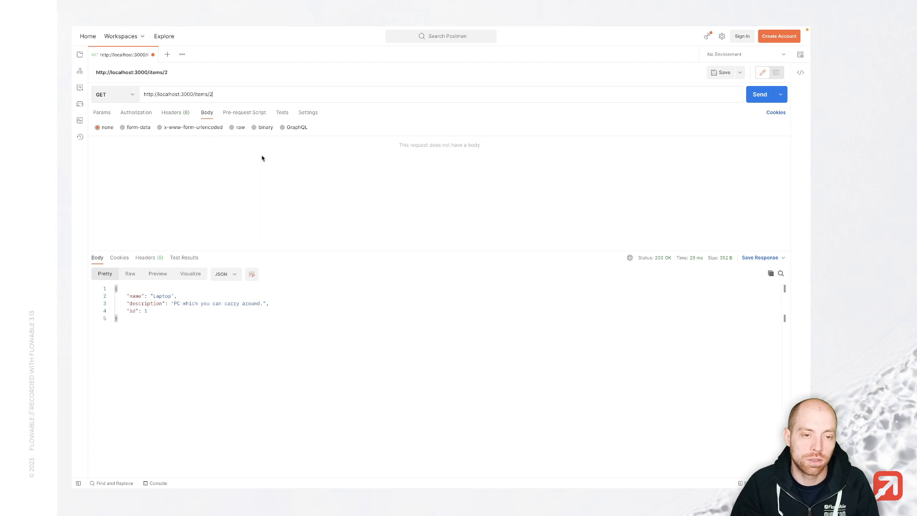
left_click(759, 94)
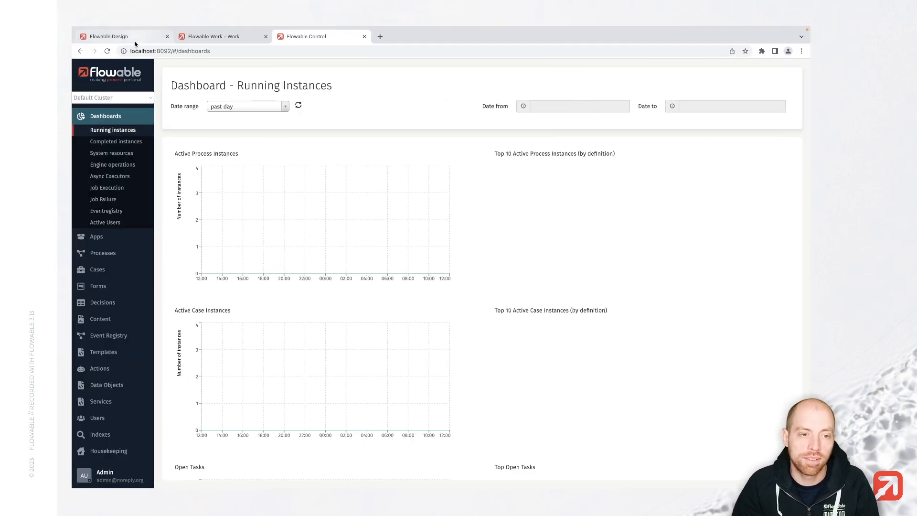
Step: Create a new Flowable Design app named Items App with key itemsApp
left_click(109, 36)
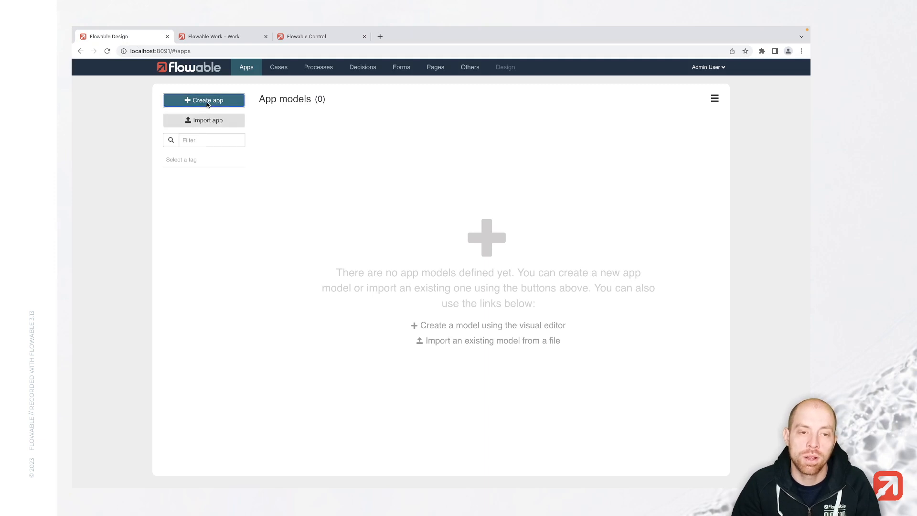
left_click(204, 100)
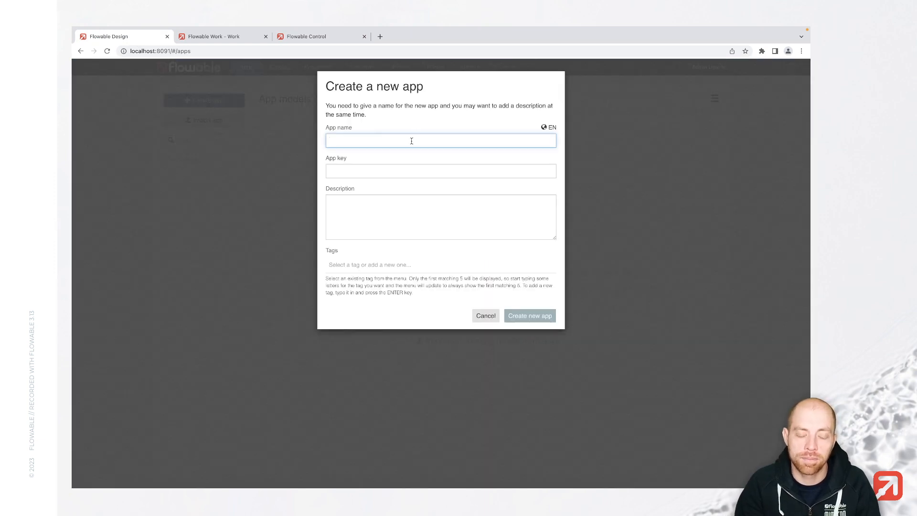
type("Items App")
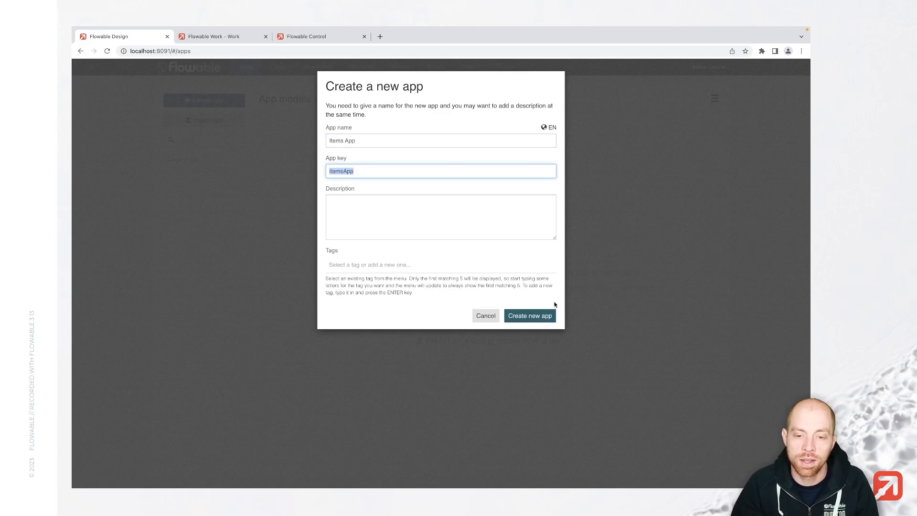
left_click(530, 315)
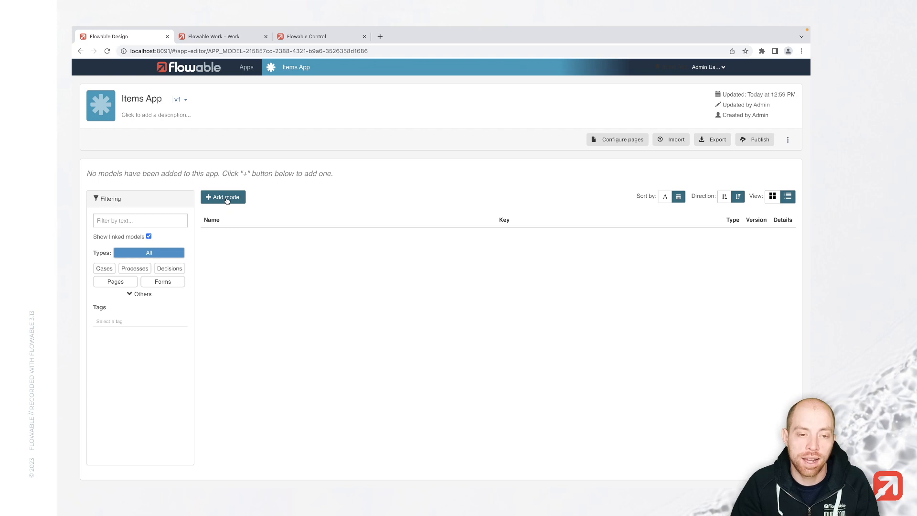
Step: Create a data object model named Item with key item in Items App
left_click(223, 197)
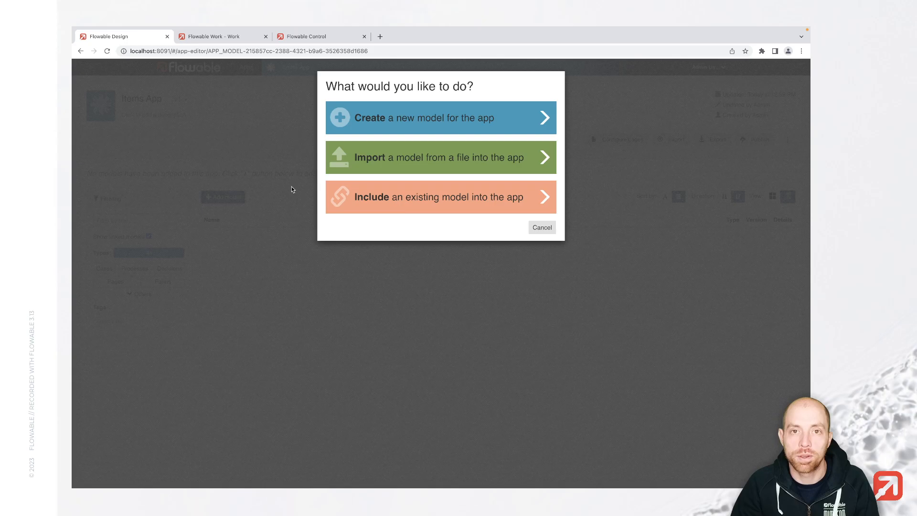
mouse_move(378, 133)
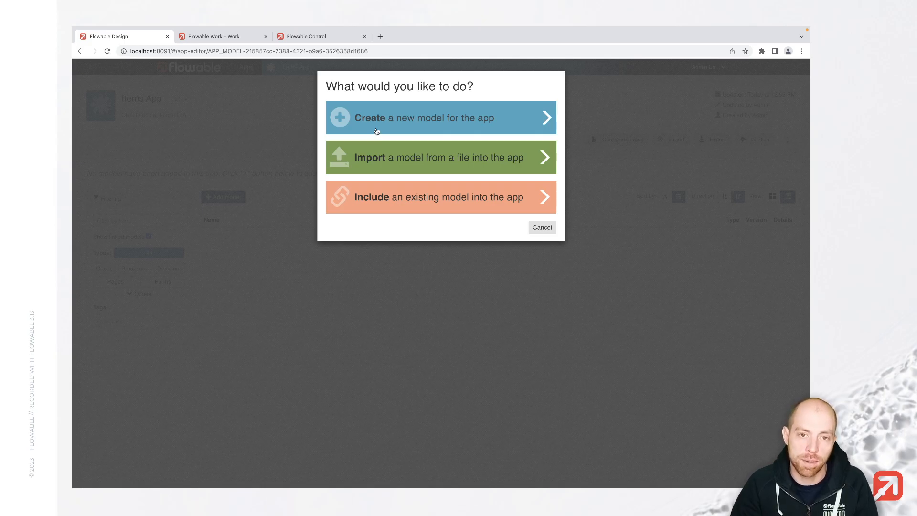
mouse_move(382, 129)
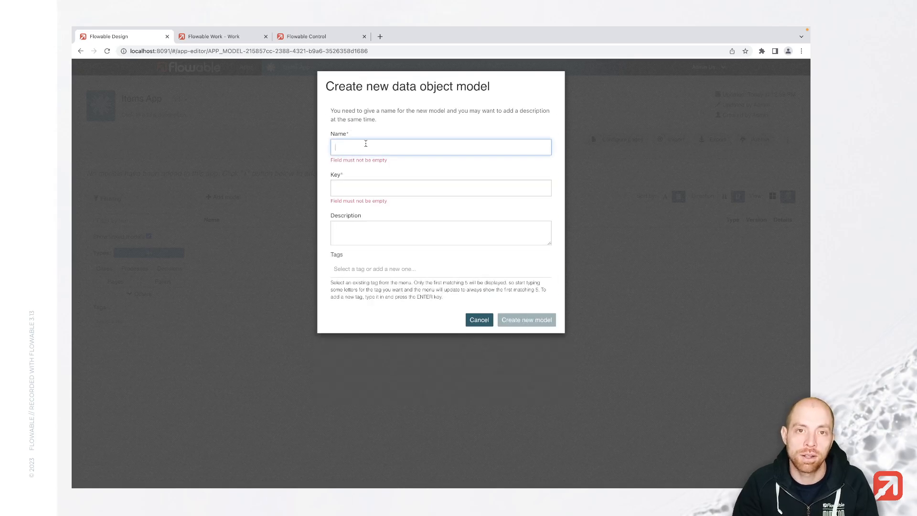
type("Item")
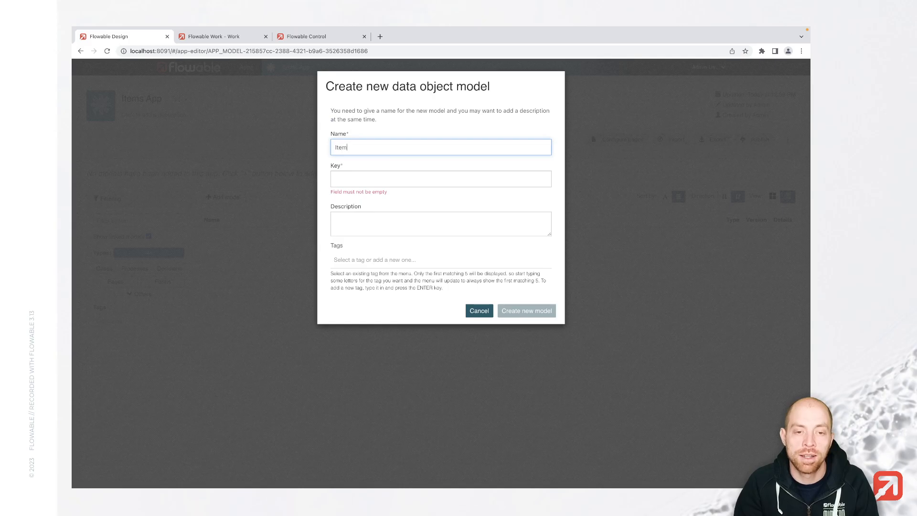
left_click(441, 179)
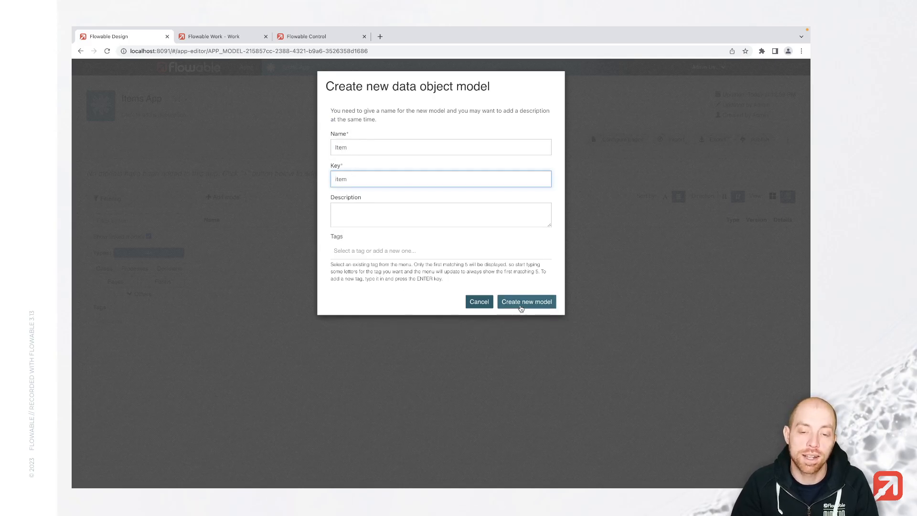
left_click(526, 301)
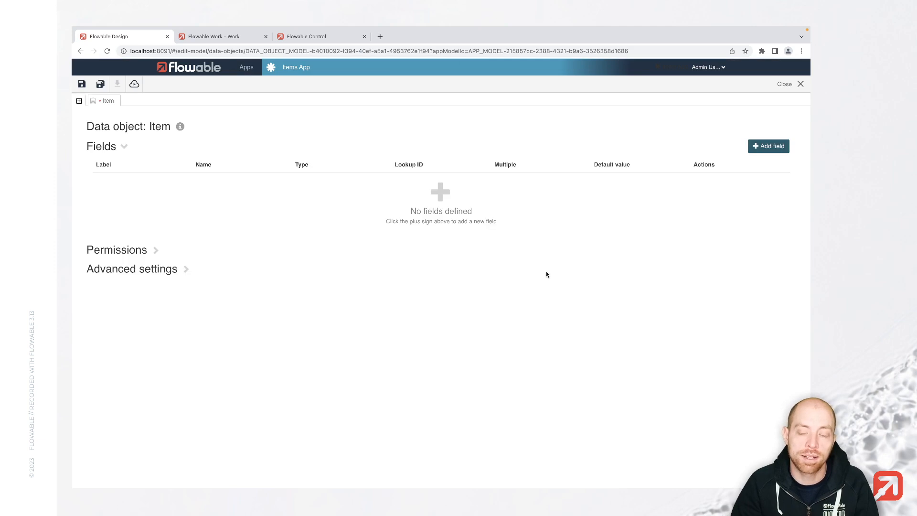
Step: Add an ID field with key id and type Long
left_click(769, 146)
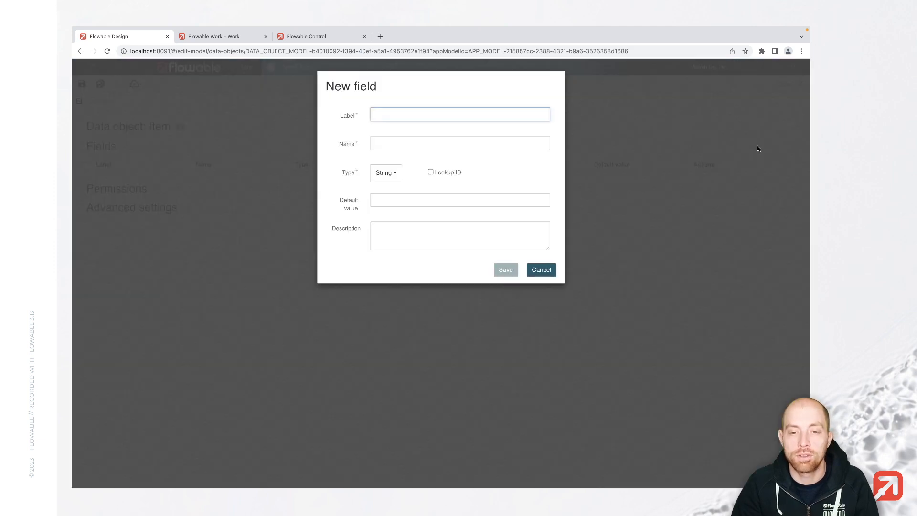
type("ID")
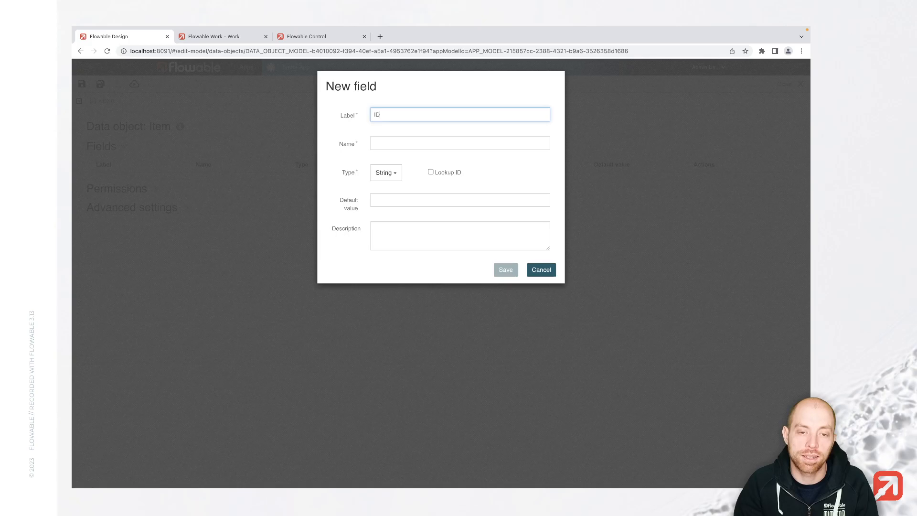
type("id")
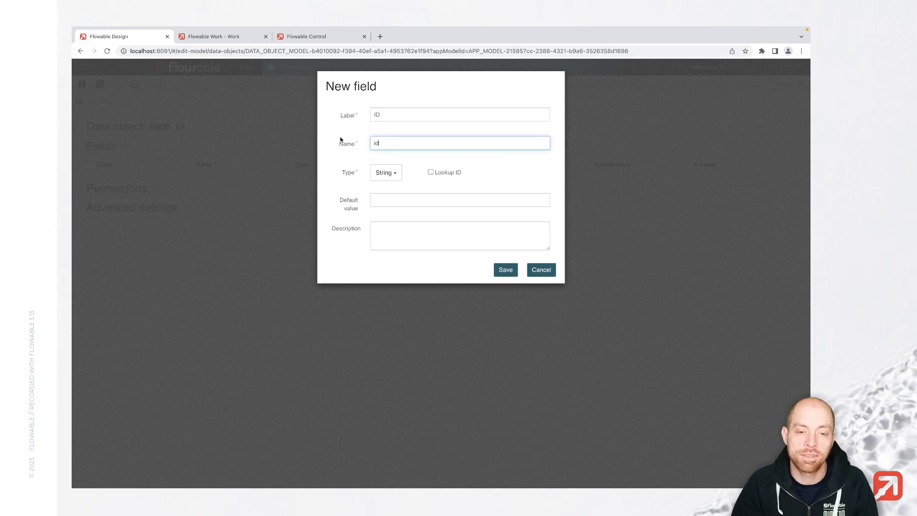
left_click(385, 173)
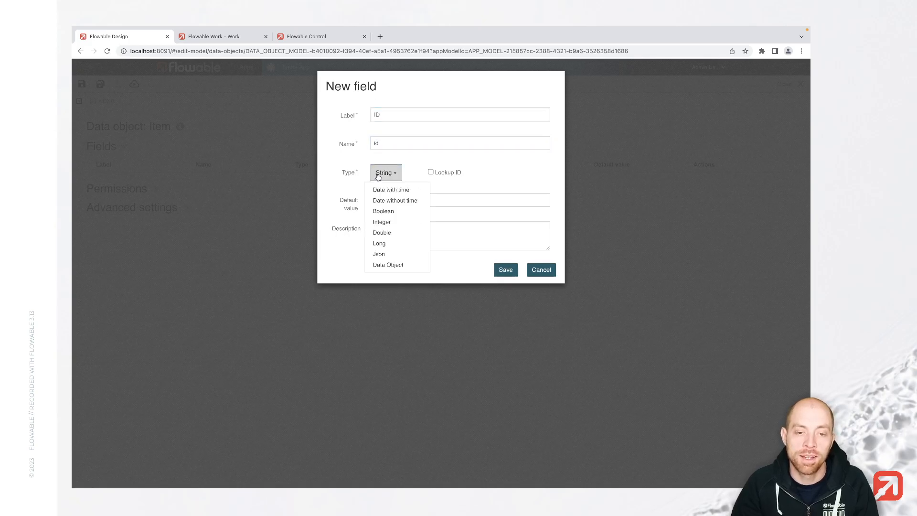
left_click(382, 243)
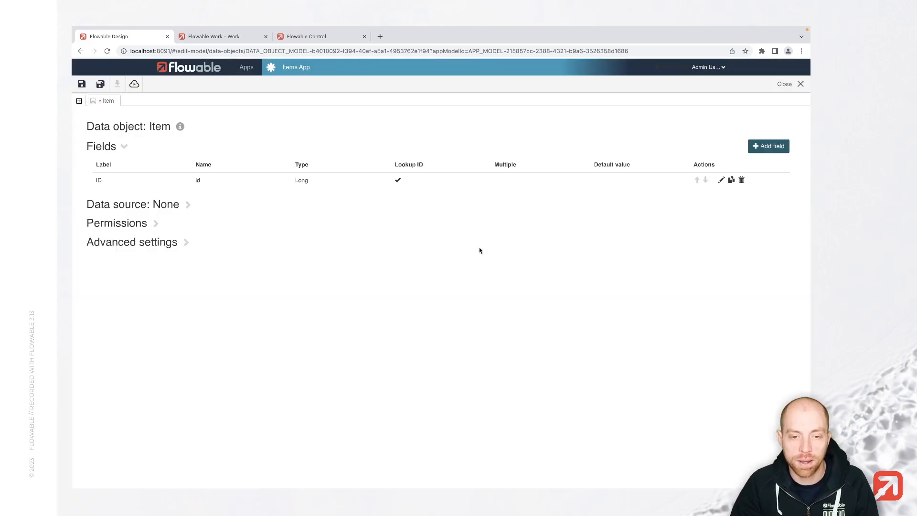
Step: Add String fields Name and Description to the Item data object
left_click(769, 145)
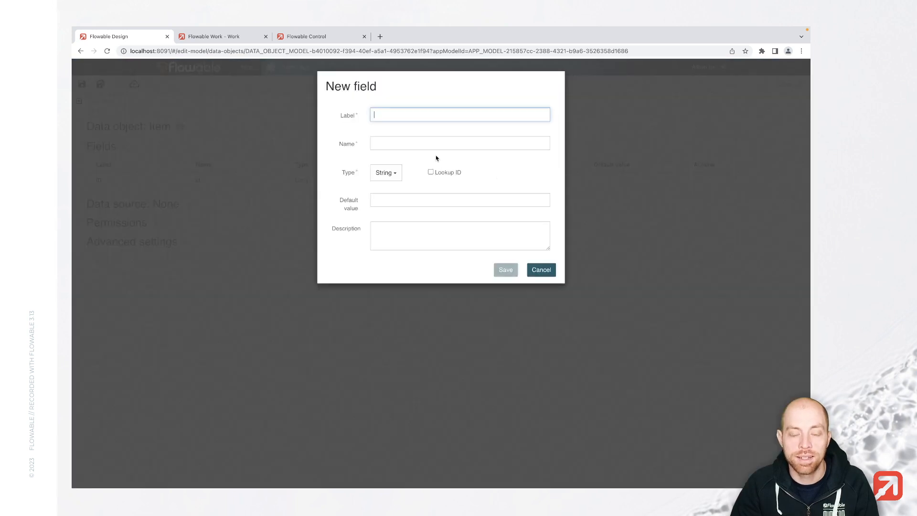
type("Name")
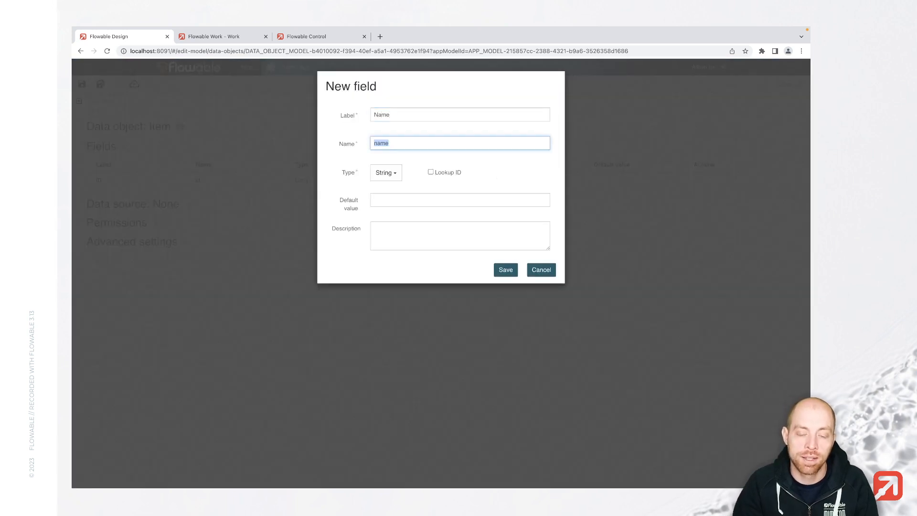
left_click(505, 269)
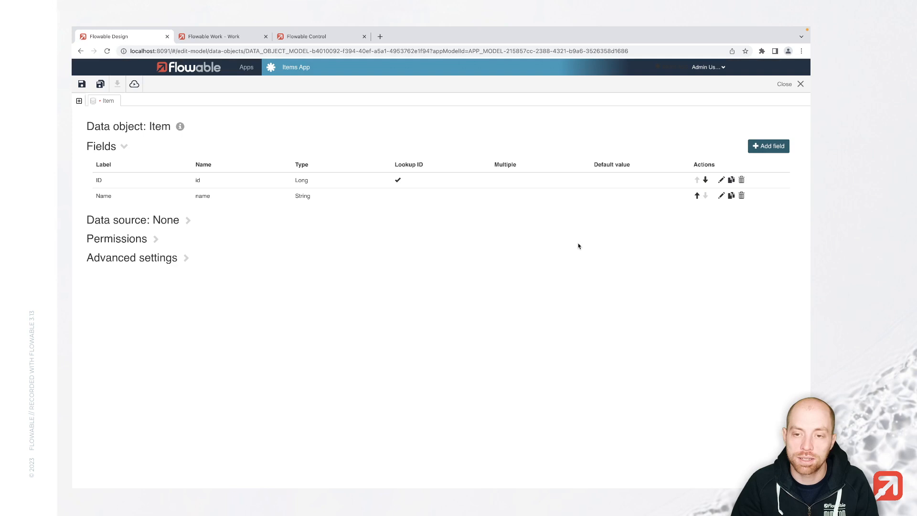
left_click(769, 146)
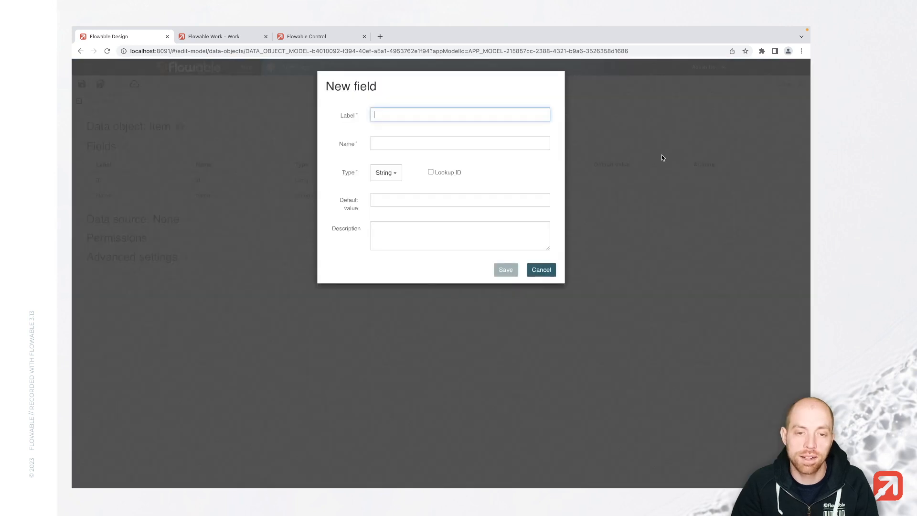
type("Description")
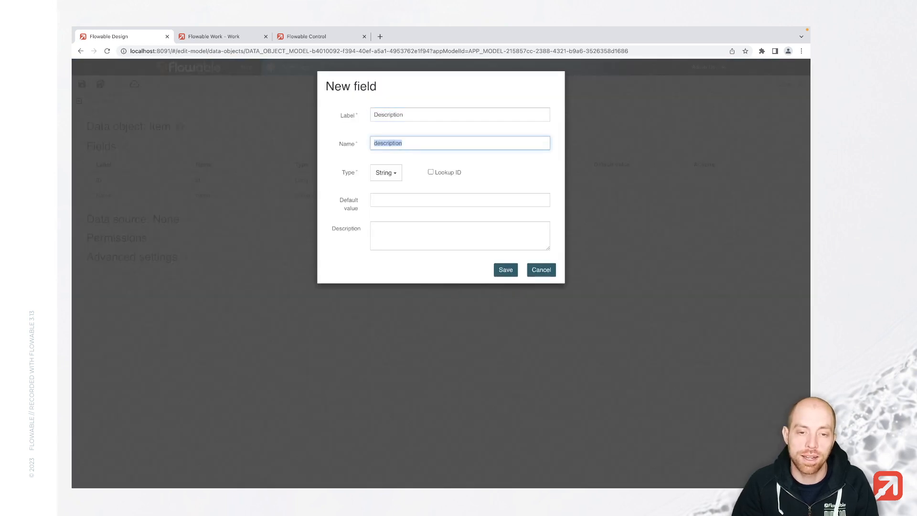
left_click(385, 172)
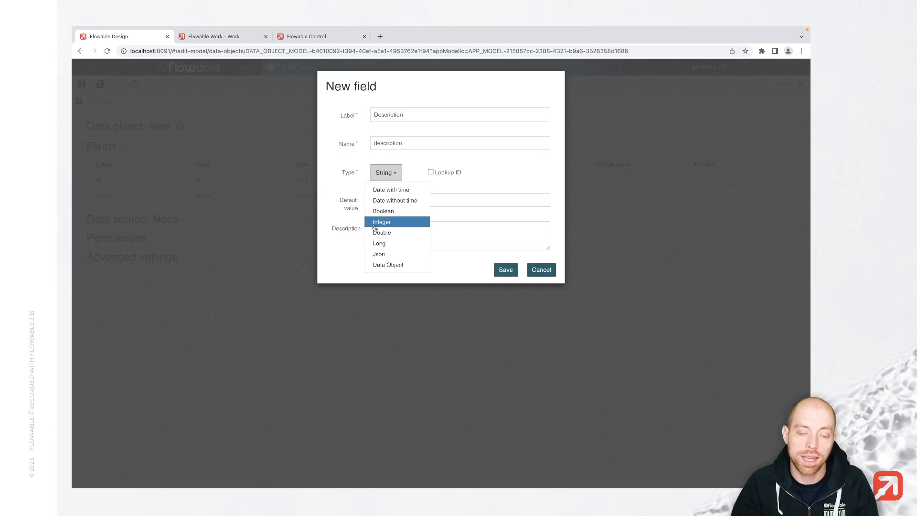
mouse_move(396, 246)
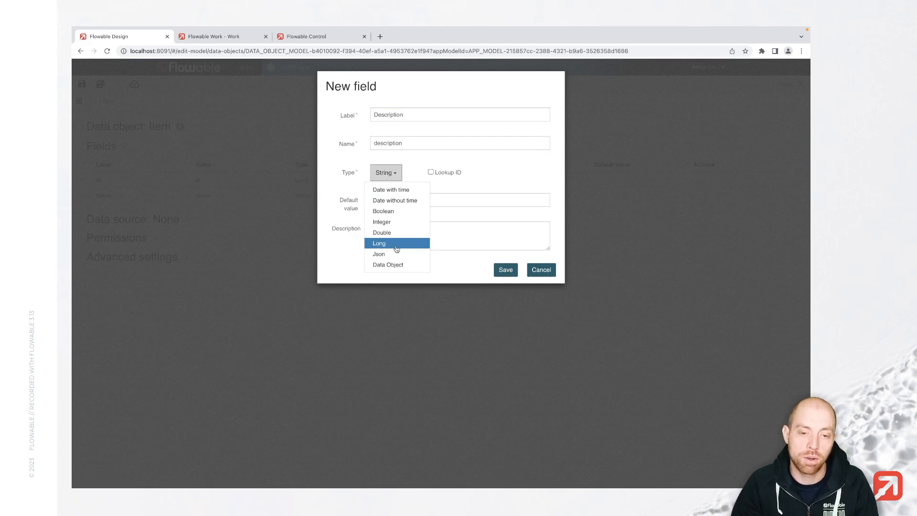
mouse_move(393, 248)
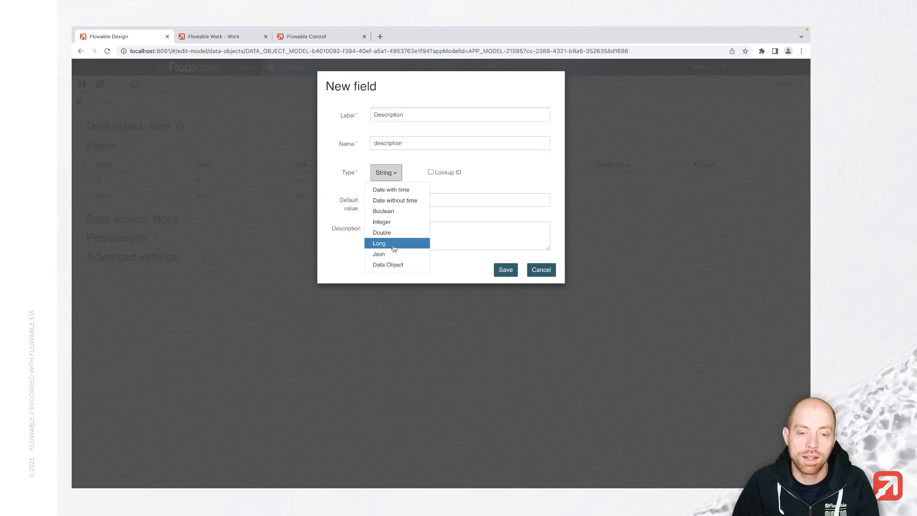
mouse_move(402, 269)
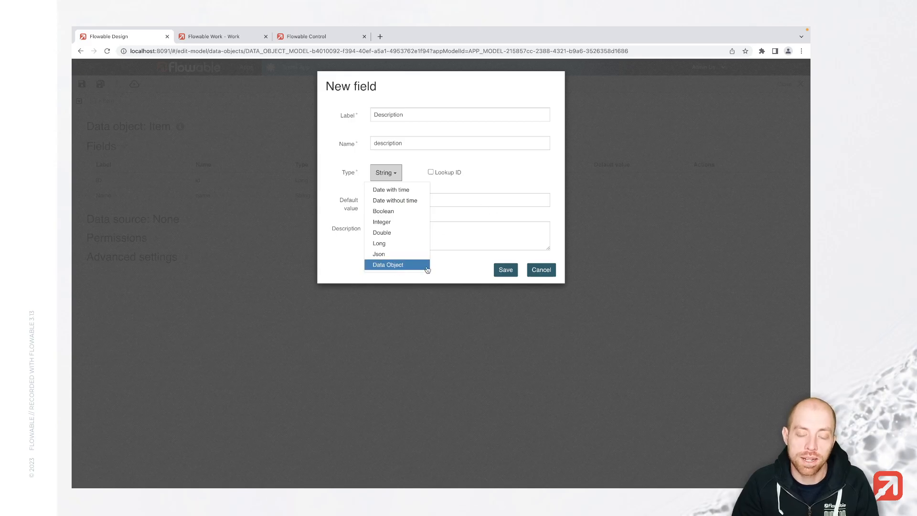
mouse_move(376, 265)
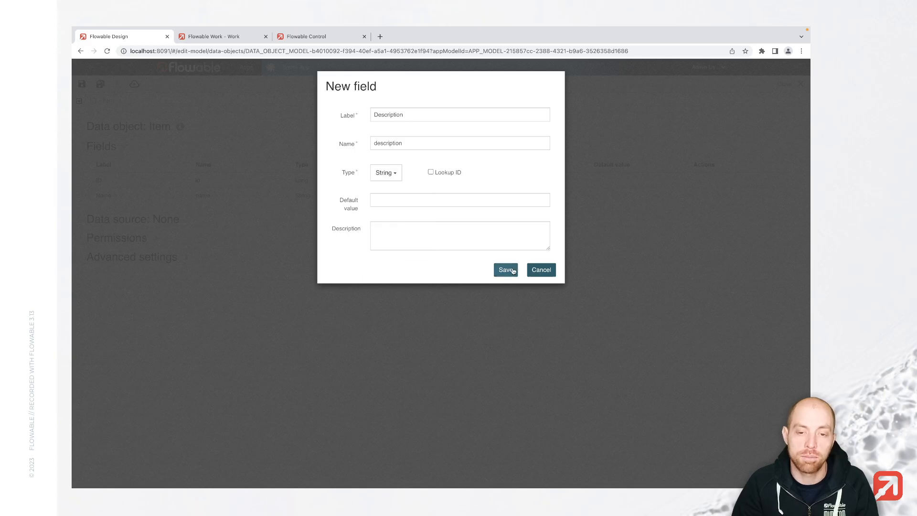
left_click(506, 270)
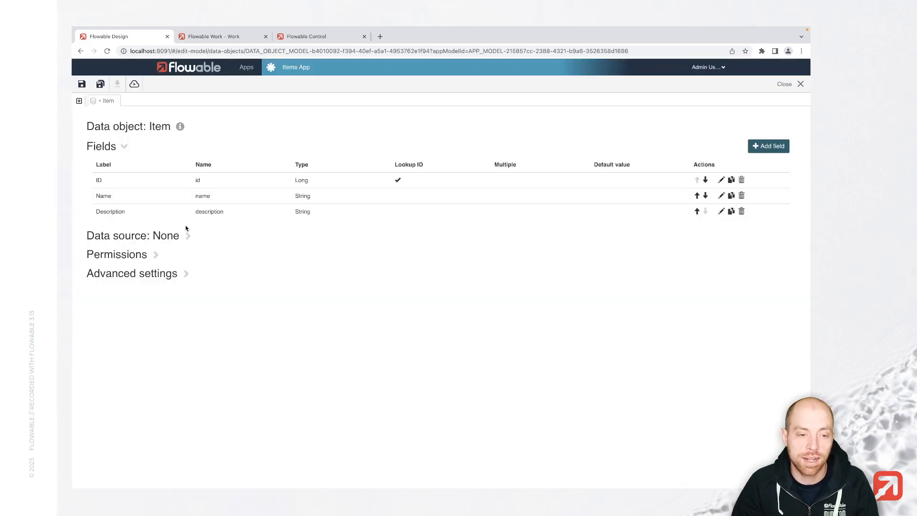
mouse_move(116, 224)
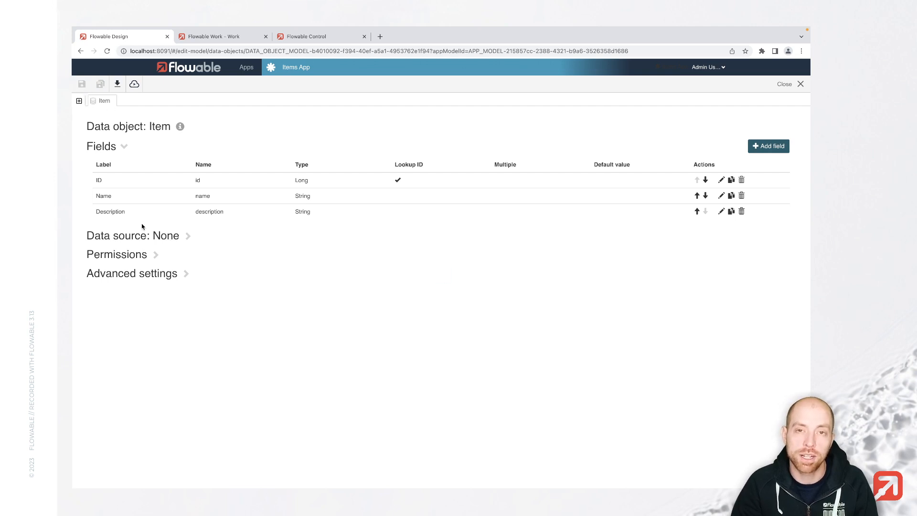
left_click(133, 235)
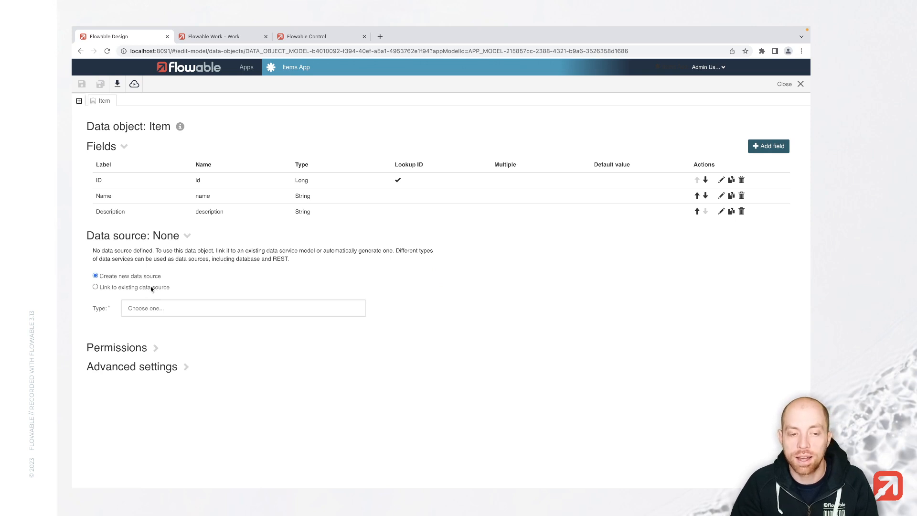
Step: Choose REST as the type of Item's new data source
left_click(243, 308)
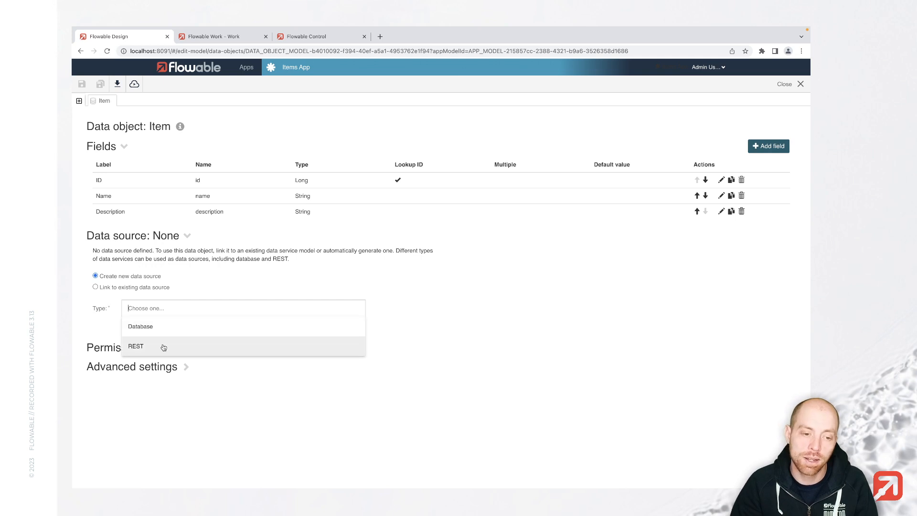
left_click(135, 346)
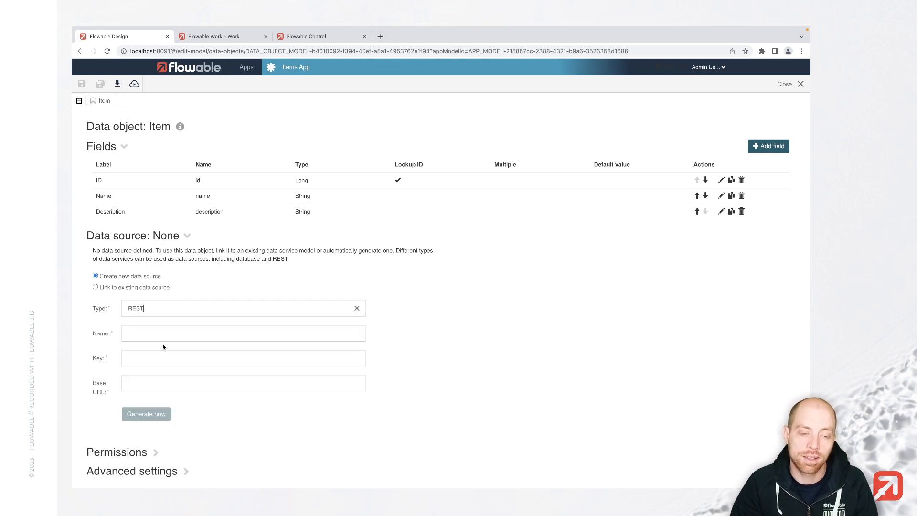
left_click(243, 333)
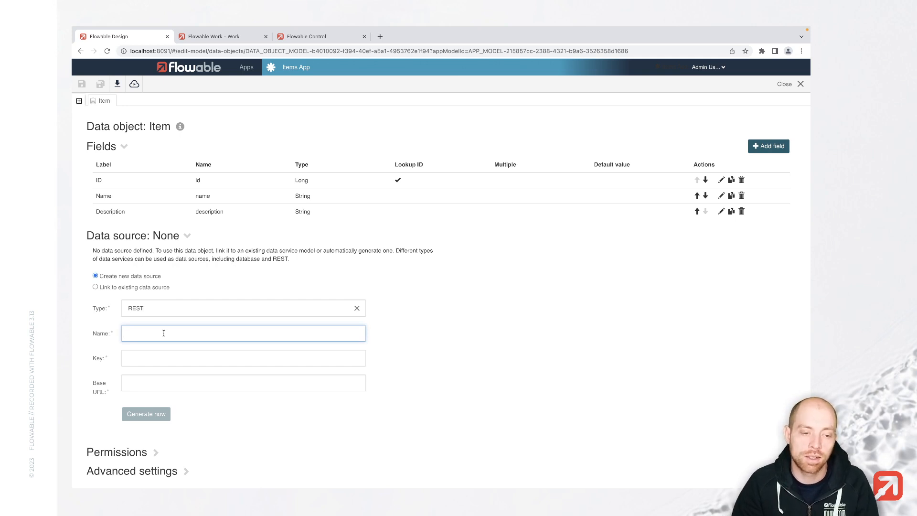
type("Item Service")
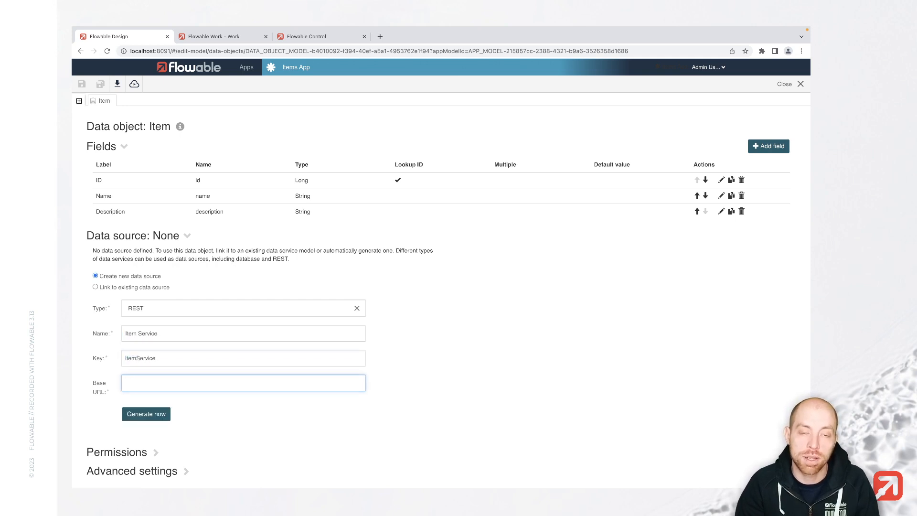
type("http://host.docker")
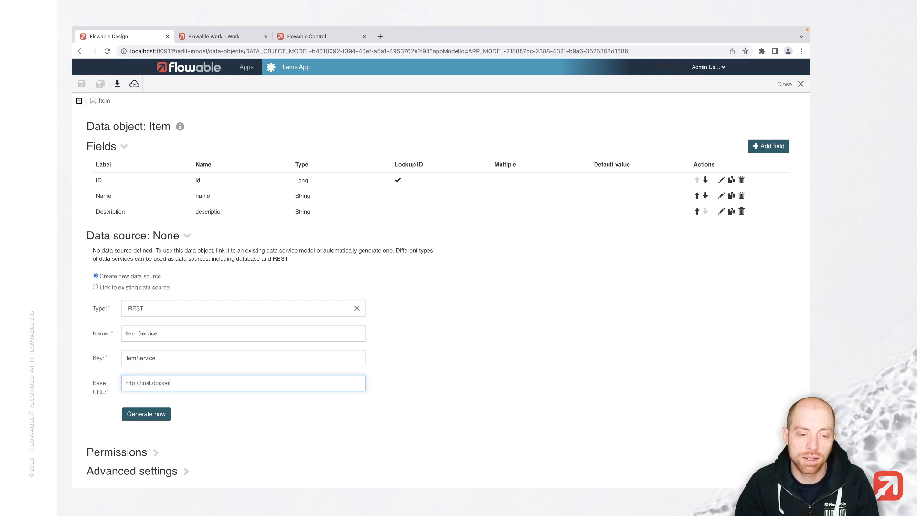
type(".")
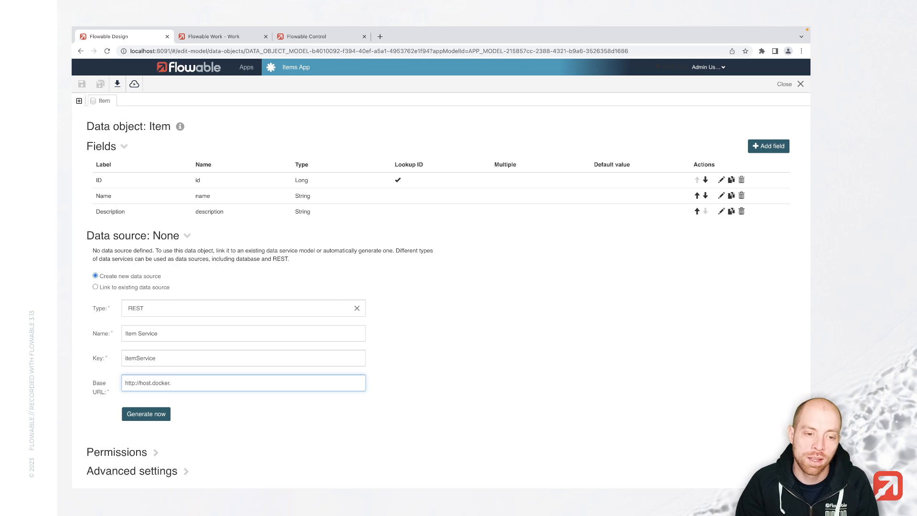
type("internal")
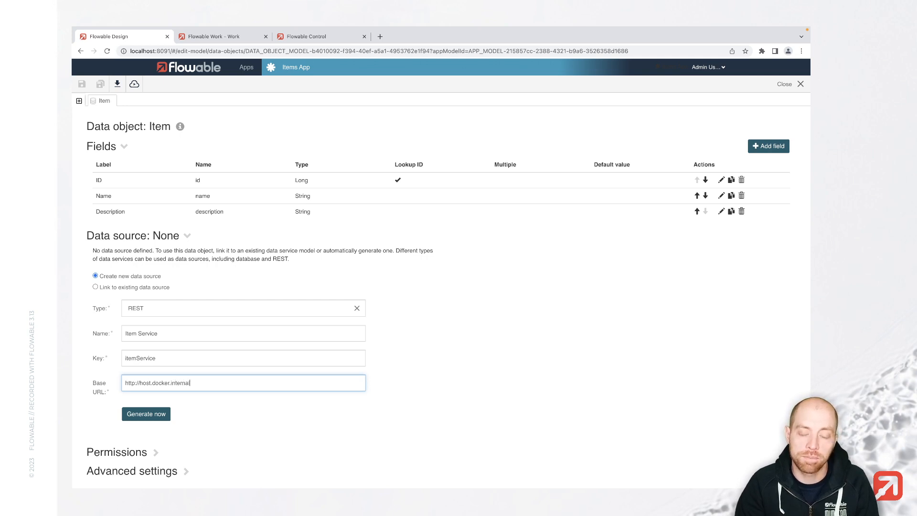
type(":3000")
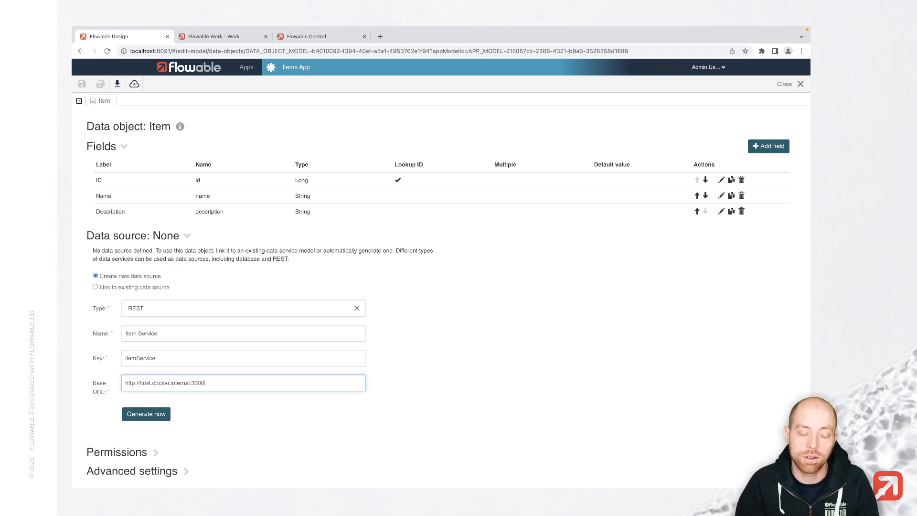
type("/")
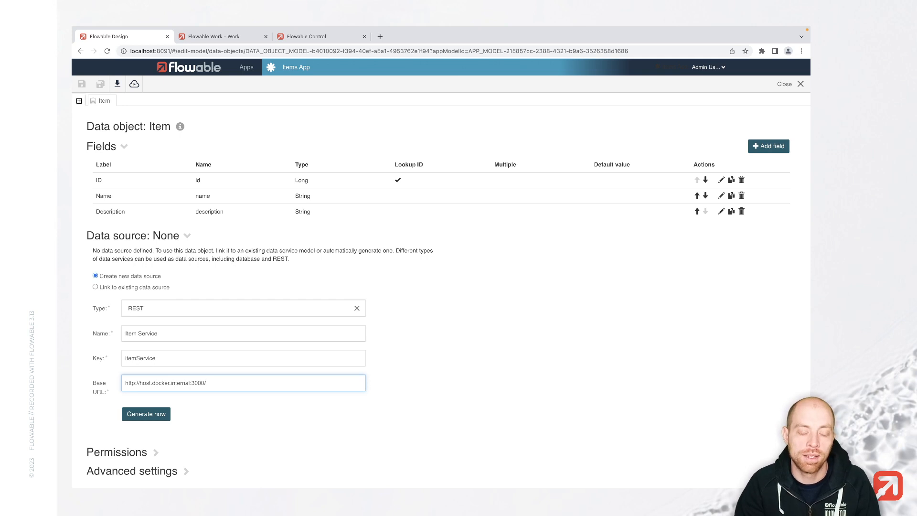
type("items")
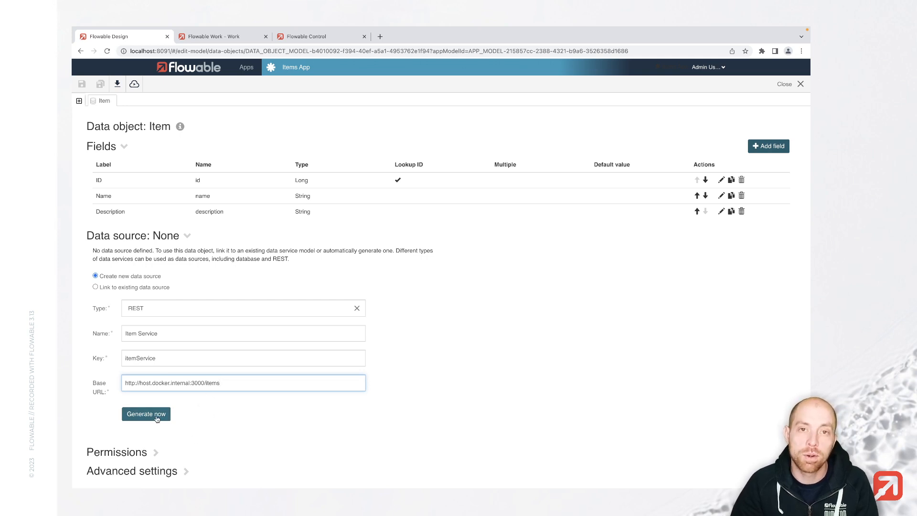
left_click(147, 414)
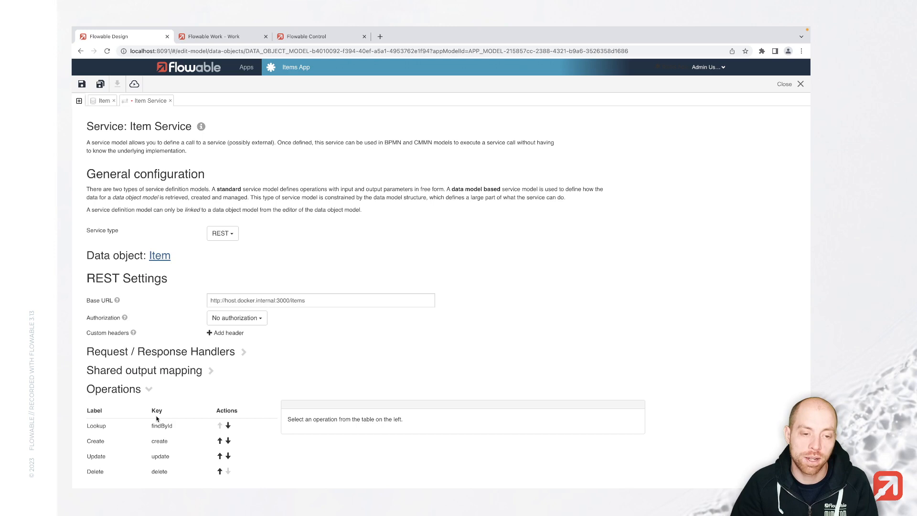
mouse_move(166, 417)
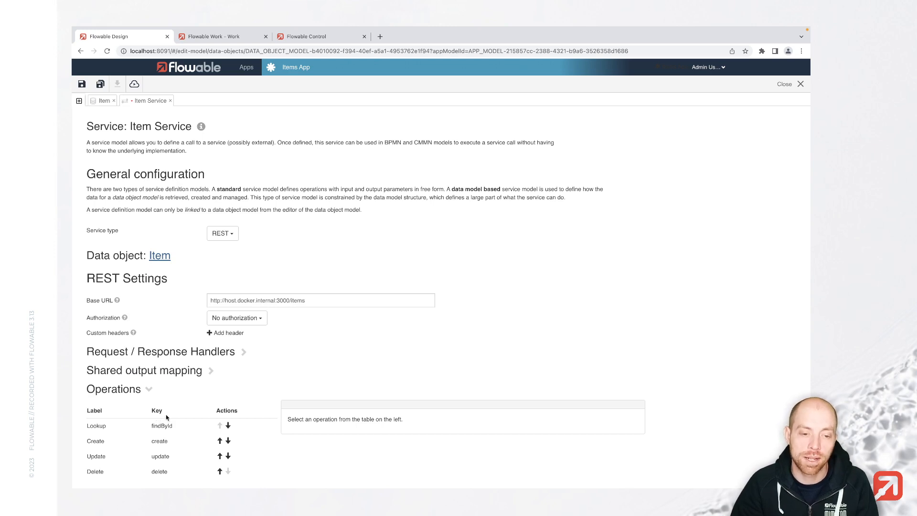
mouse_move(172, 415)
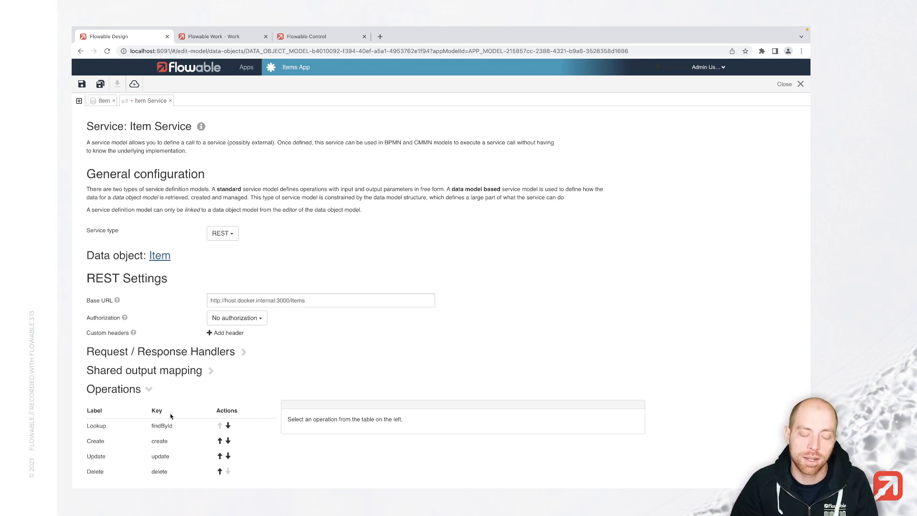
scroll("down", 3)
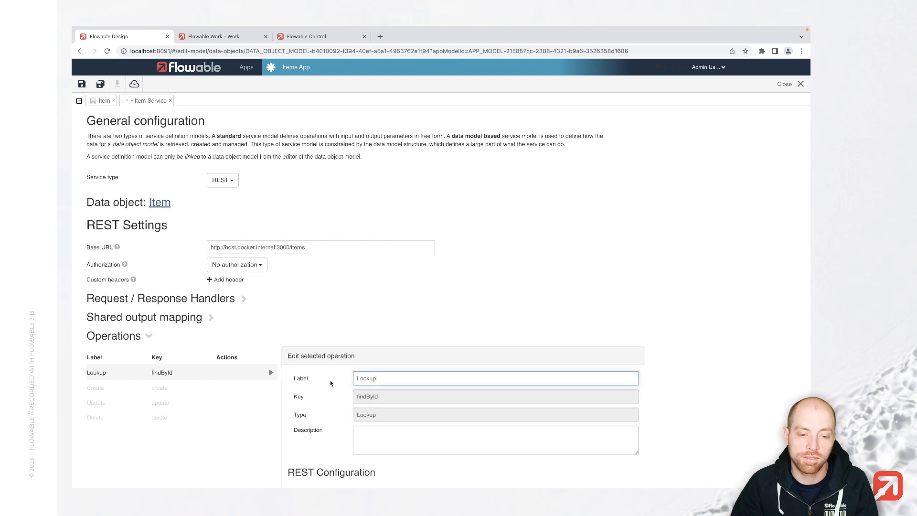
scroll("down", 3)
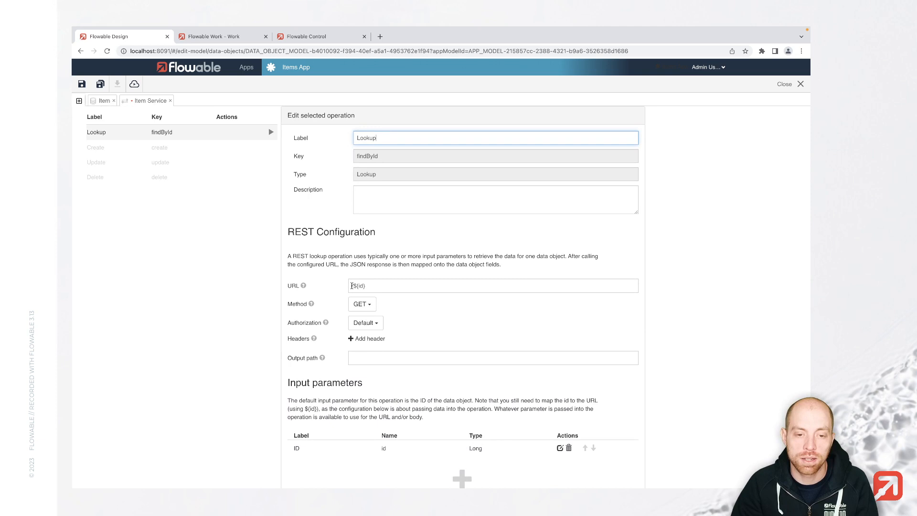
type("/${id}")
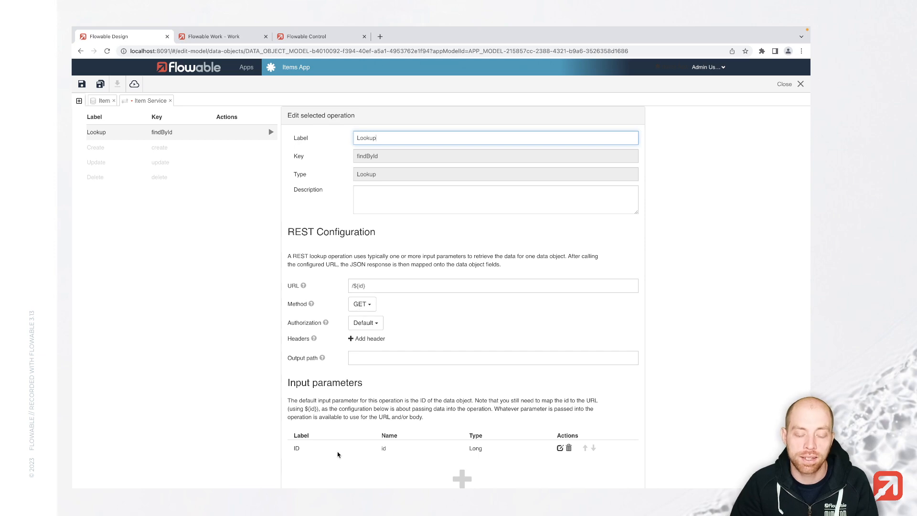
scroll("down", 3)
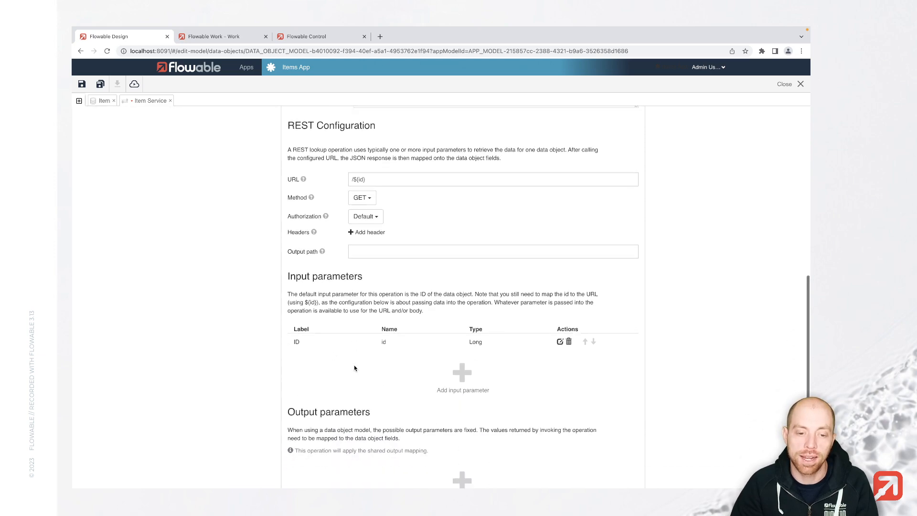
scroll("down", 3)
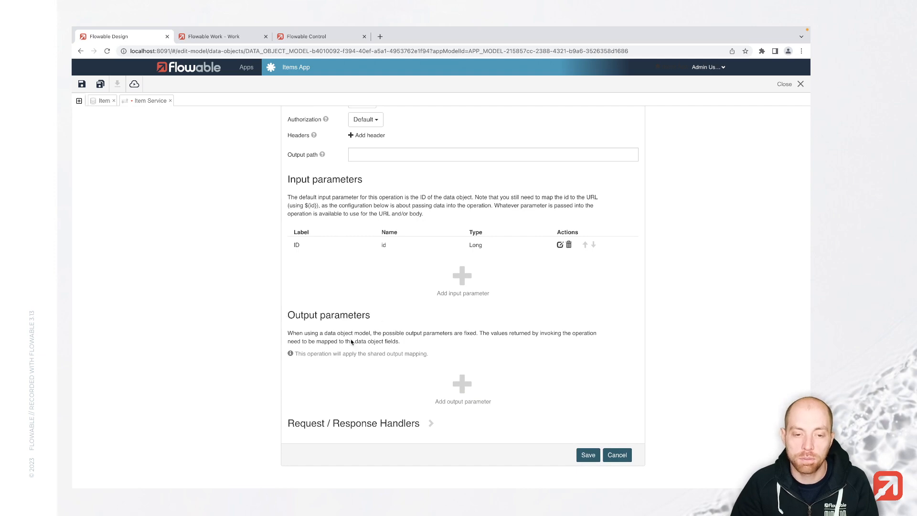
left_click_drag(307, 353, 427, 353)
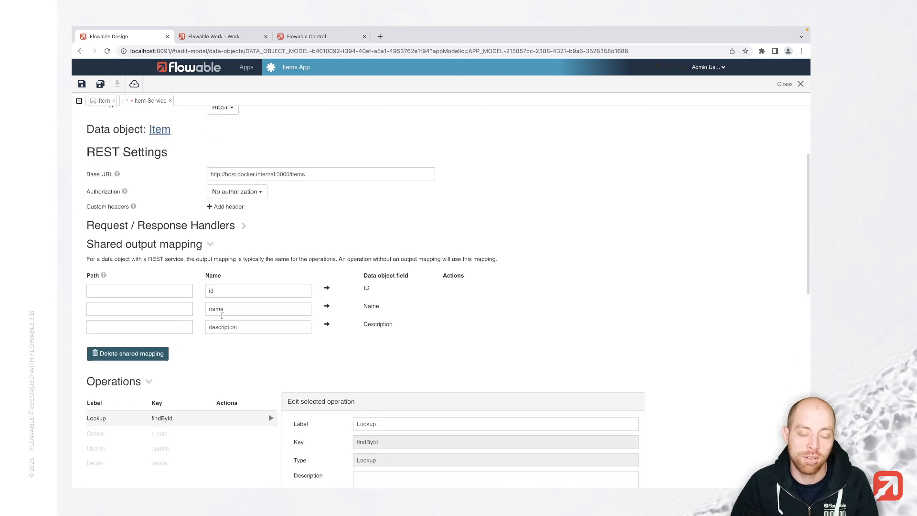
scroll("down", 3)
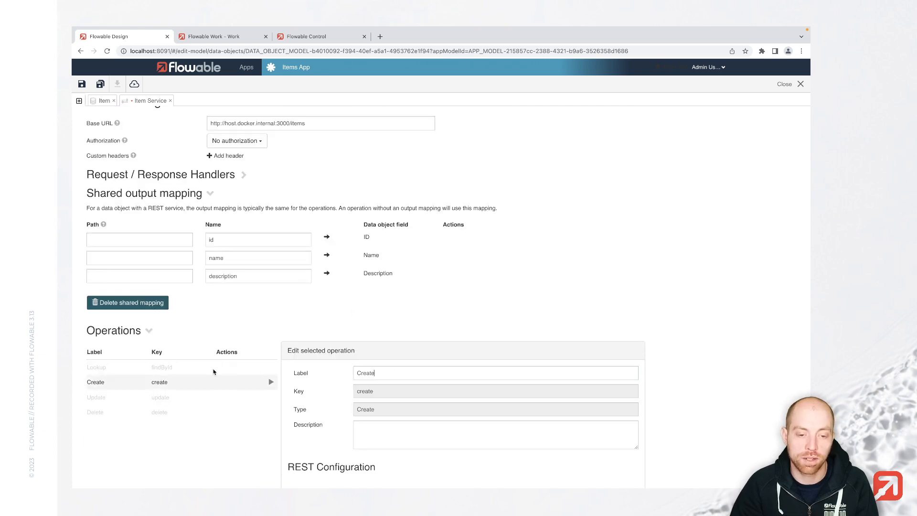
scroll("down", 3)
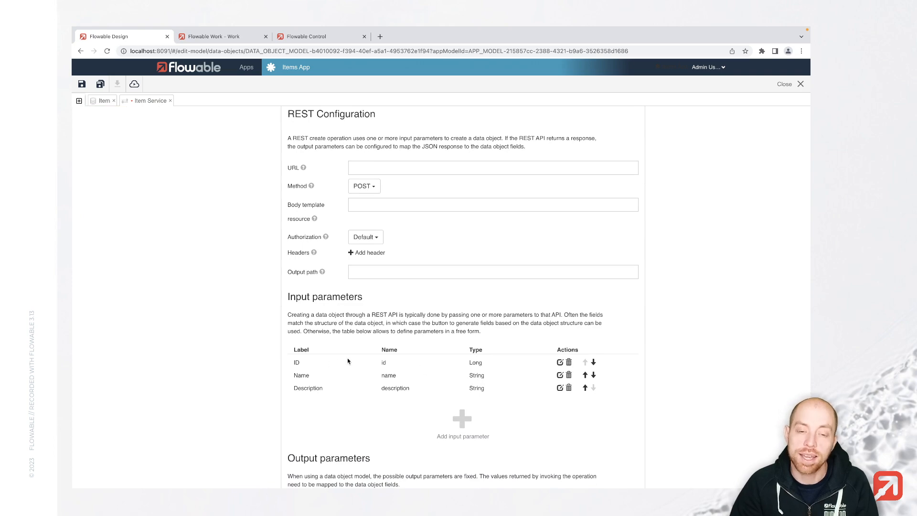
scroll("down", 3)
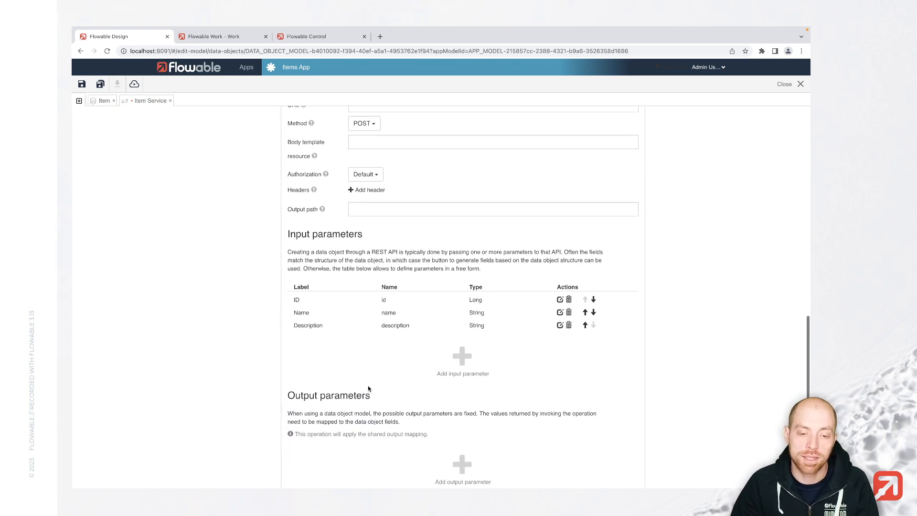
scroll("down", 3)
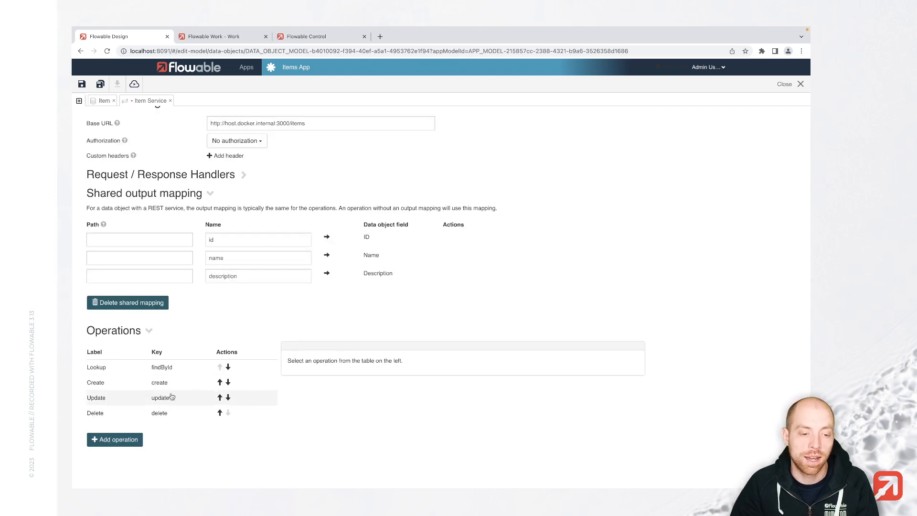
left_click(96, 398)
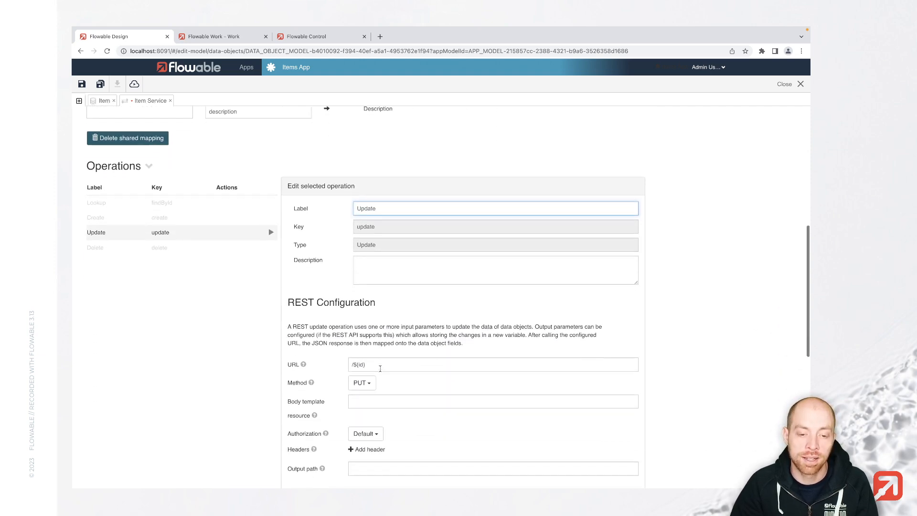
scroll("down", 3)
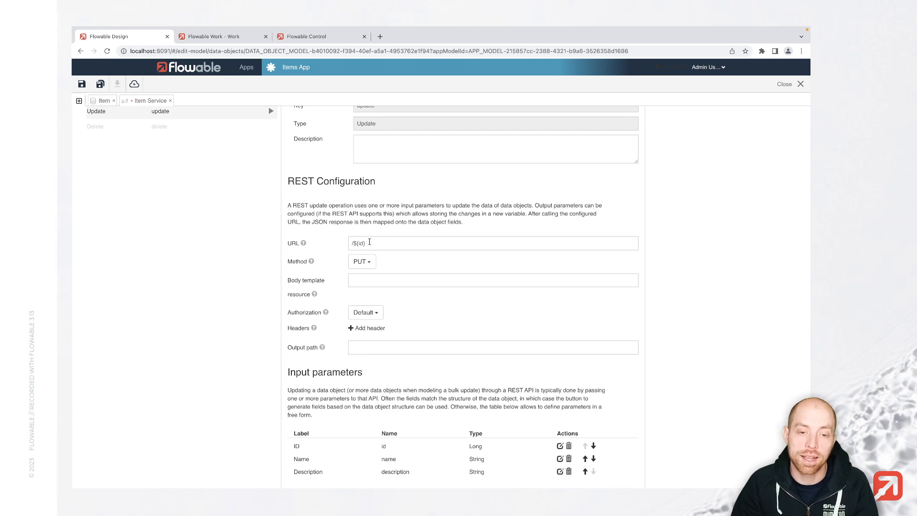
scroll("down", 3)
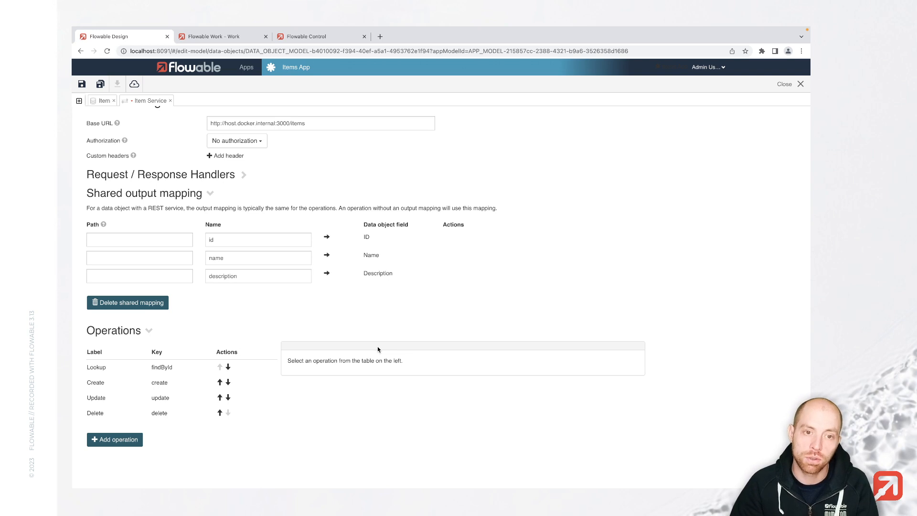
mouse_move(309, 360)
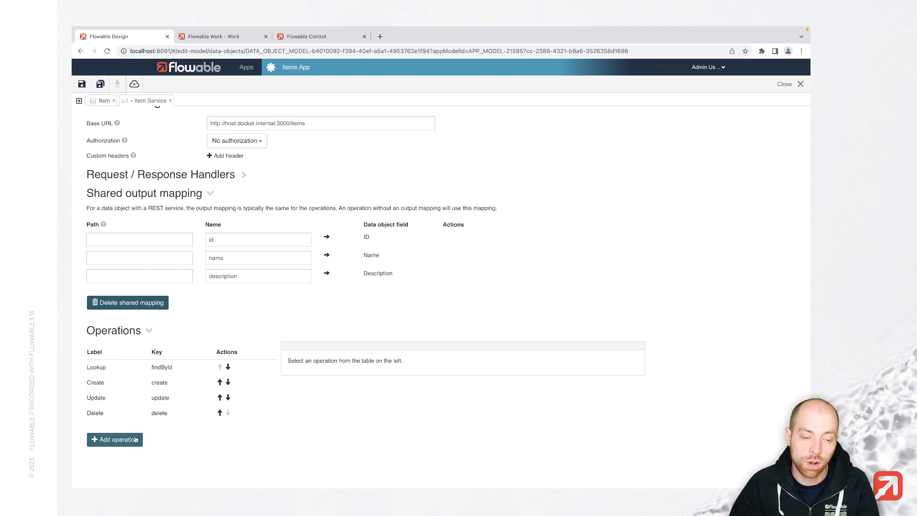
Step: Add a Search operation using GET and begin typing output path /dat
left_click(115, 439)
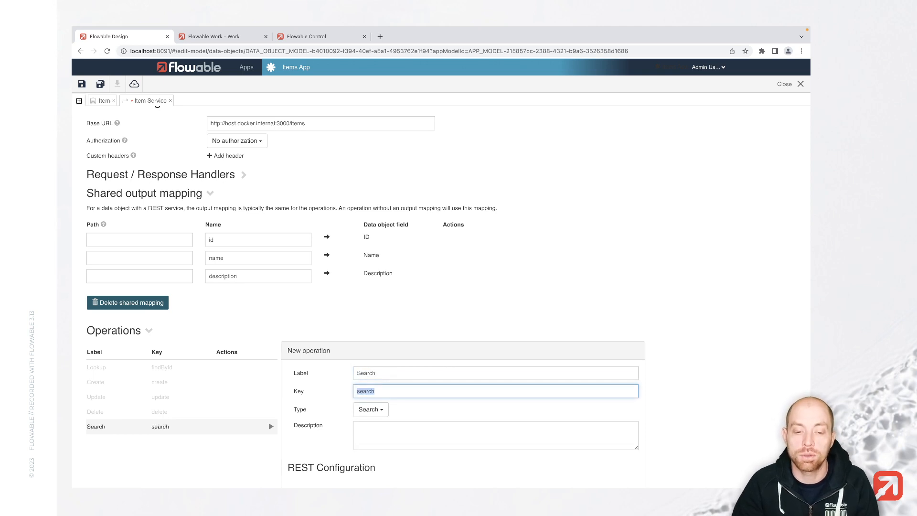
scroll("down", 3)
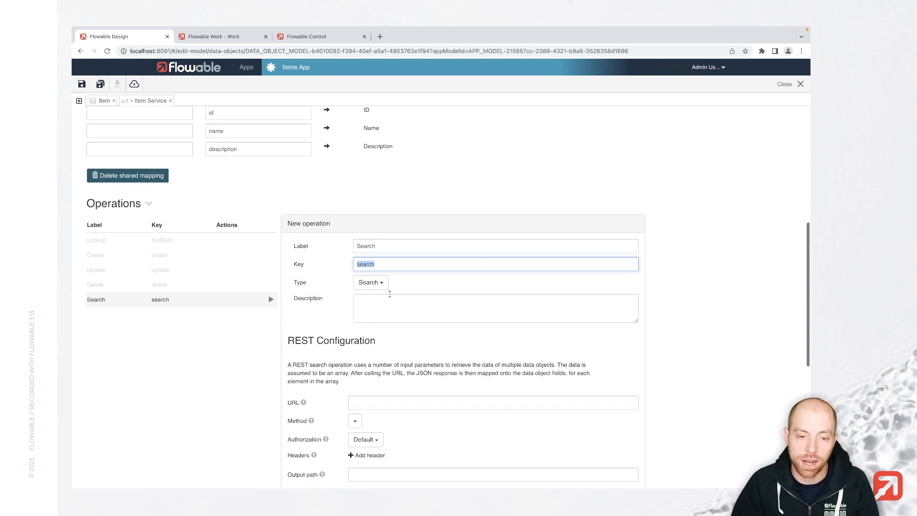
scroll("down", 3)
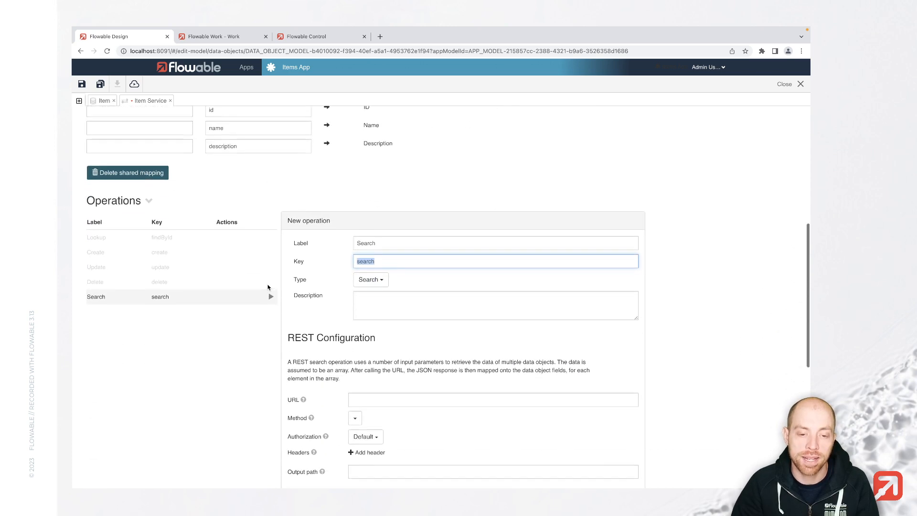
left_click(355, 258)
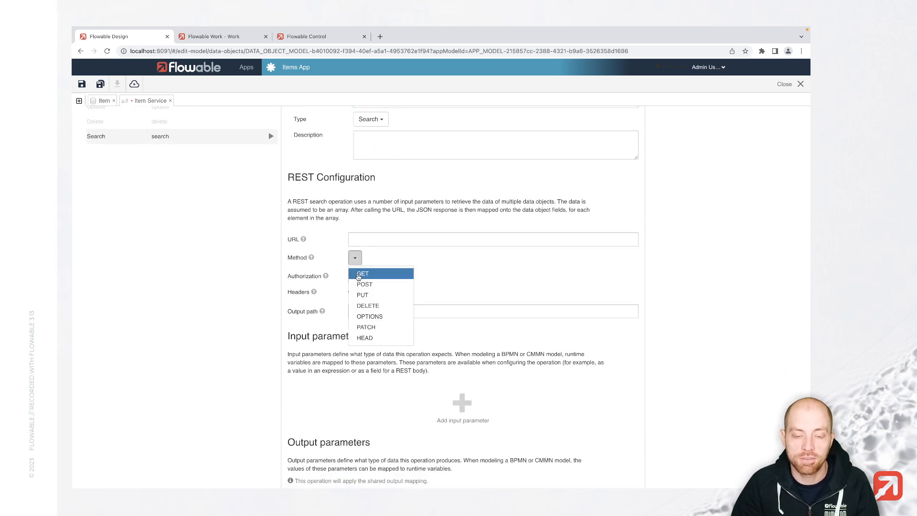
left_click(363, 273)
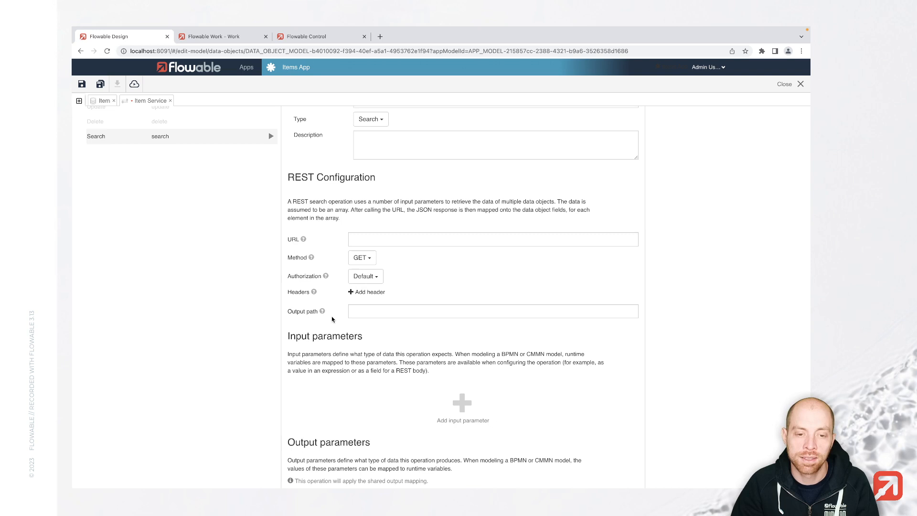
mouse_move(322, 313)
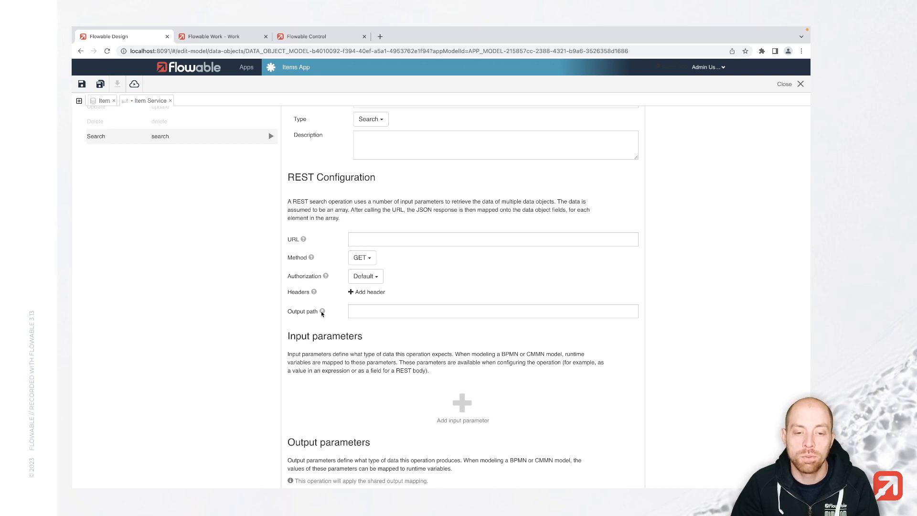
mouse_move(321, 312)
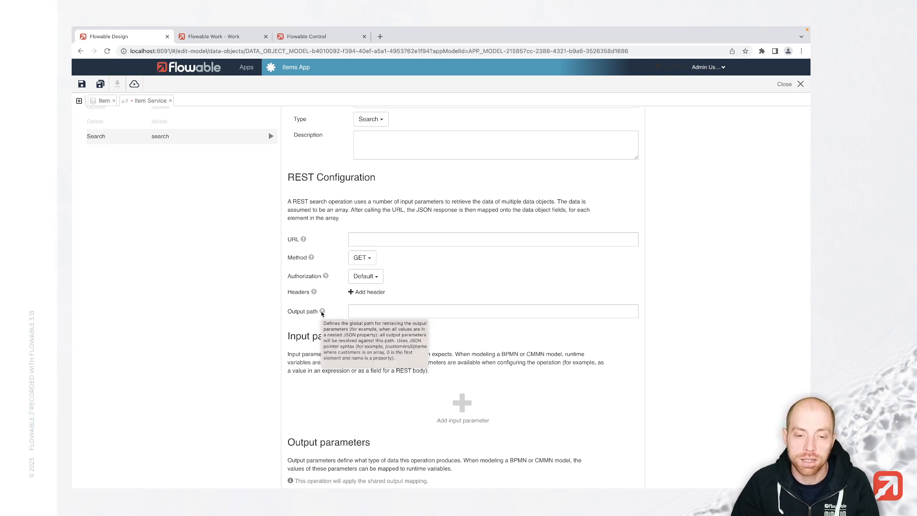
type("/dat")
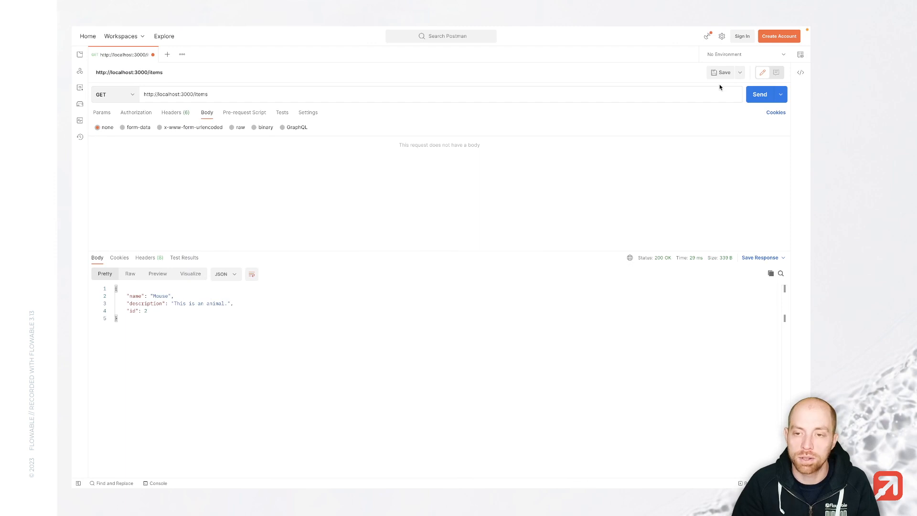
Step: GET localhost:3000/items and view Laptop and Mouse inside the data array
left_click(760, 94)
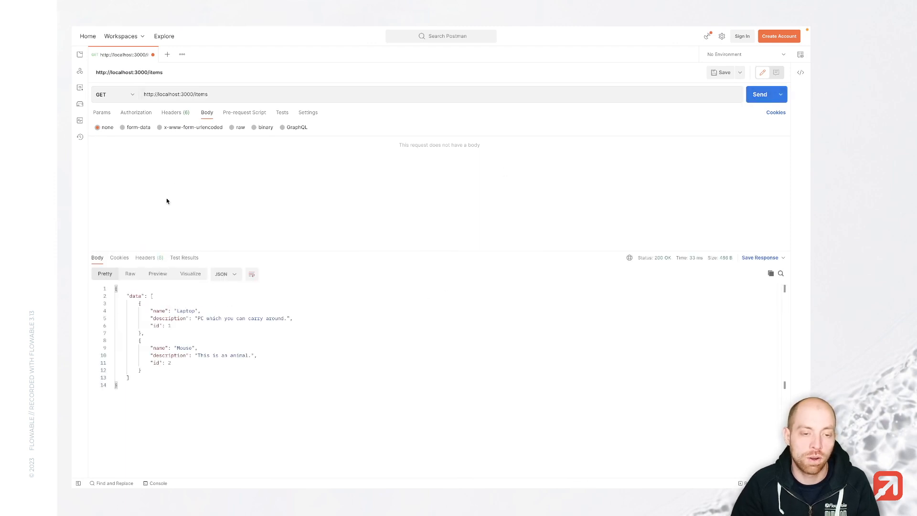
double_click(136, 296)
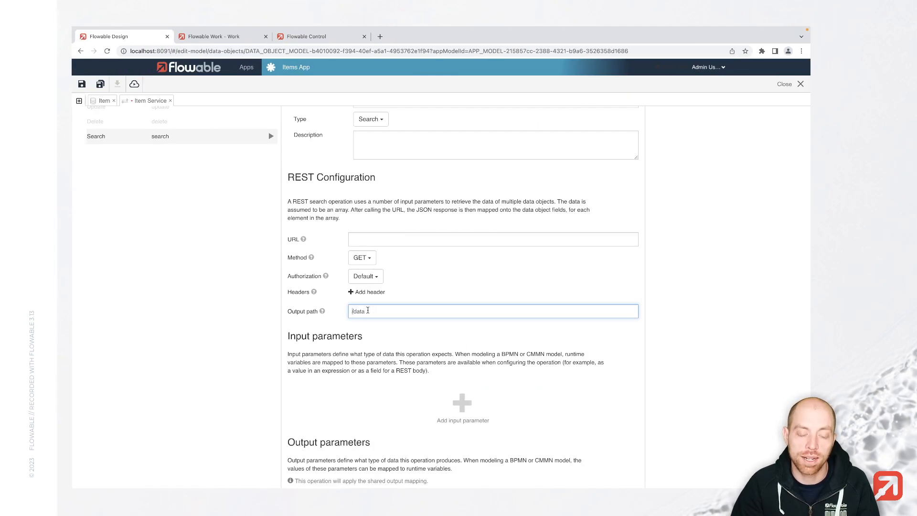
Step: Finish the /data output path, save Item Service, and close back to Items App
scroll("down", 3)
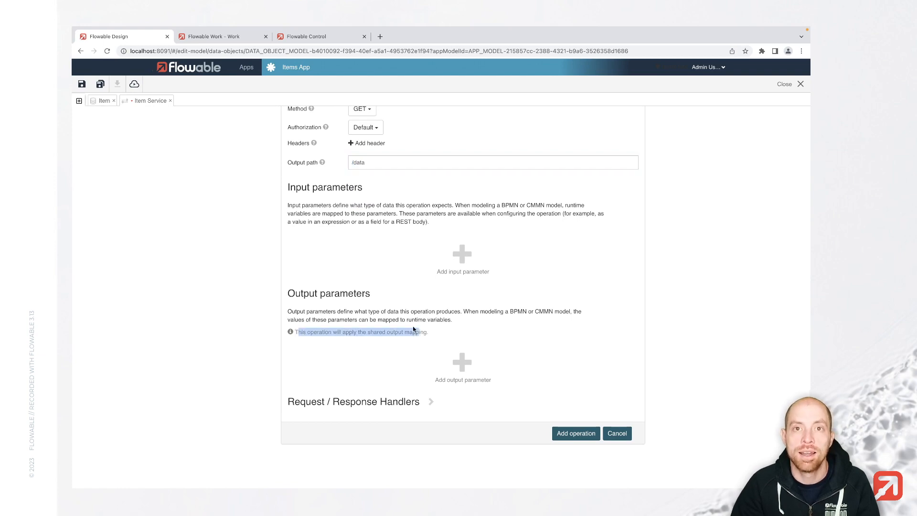
mouse_move(407, 325)
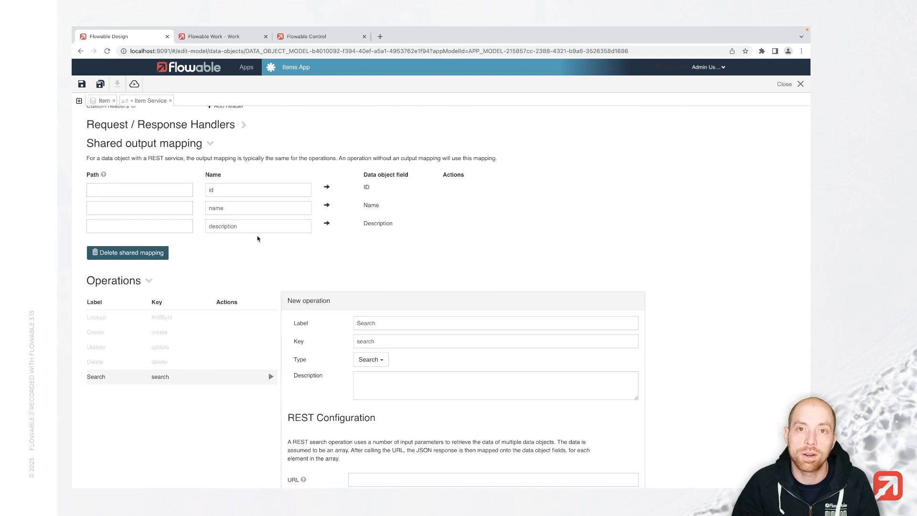
scroll("down", 3)
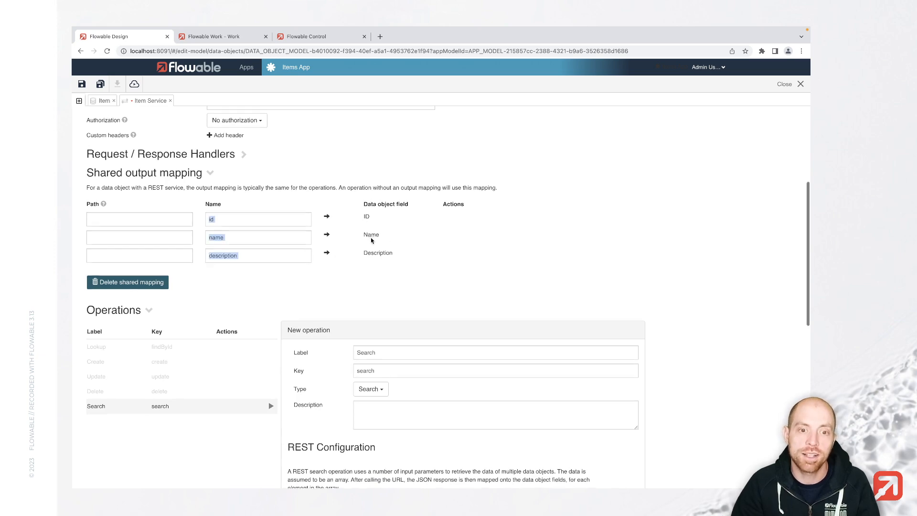
scroll("down", 3)
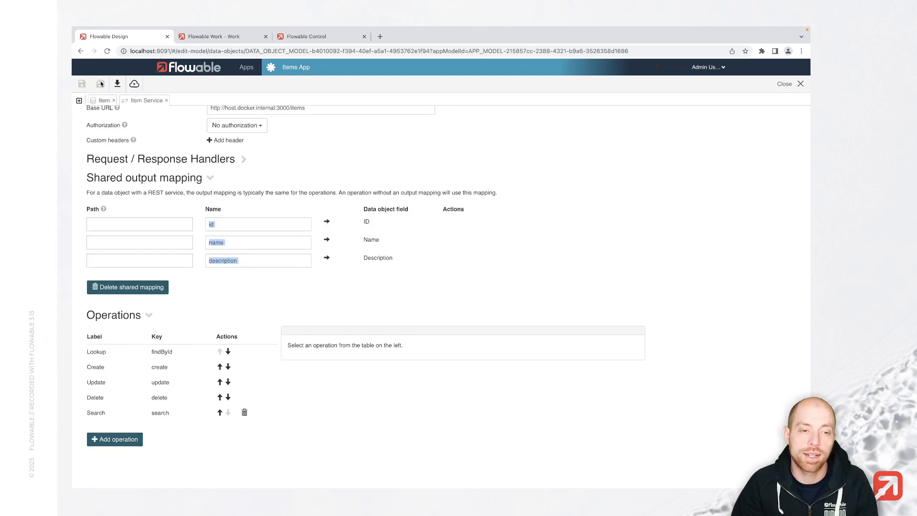
mouse_move(101, 100)
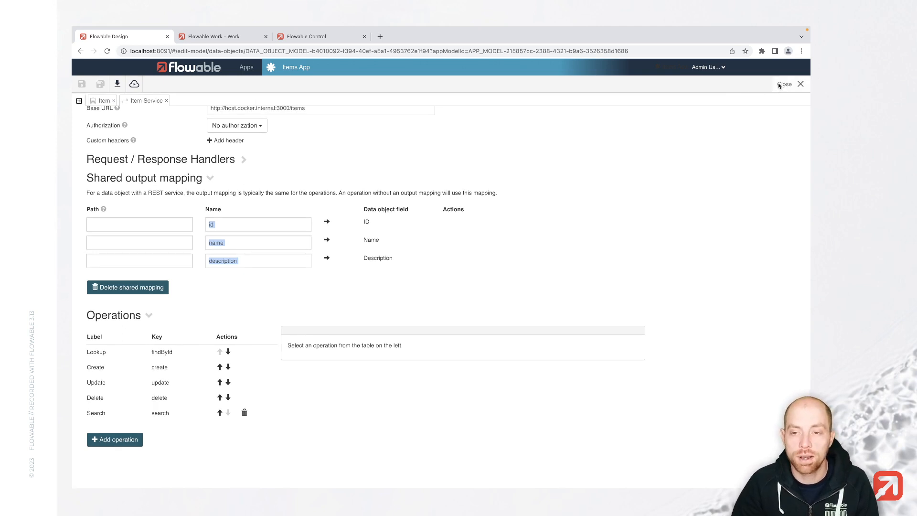
left_click(787, 84)
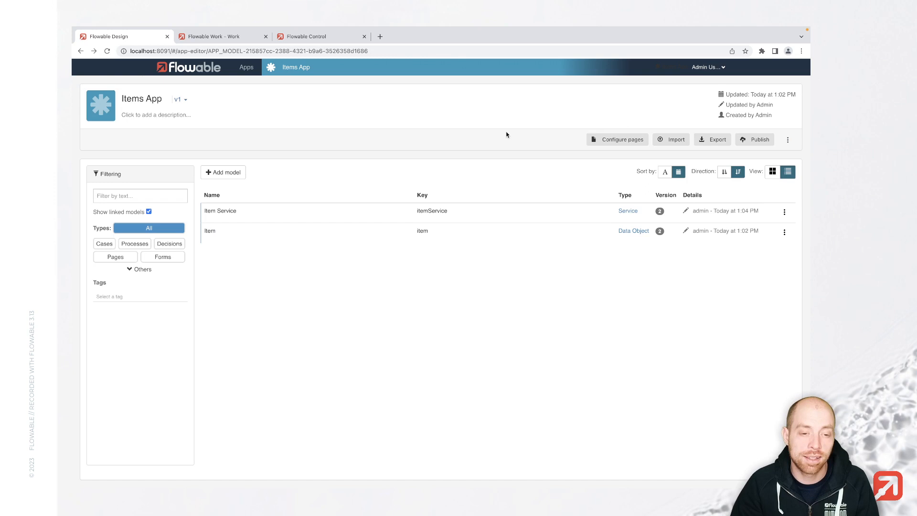
mouse_move(234, 173)
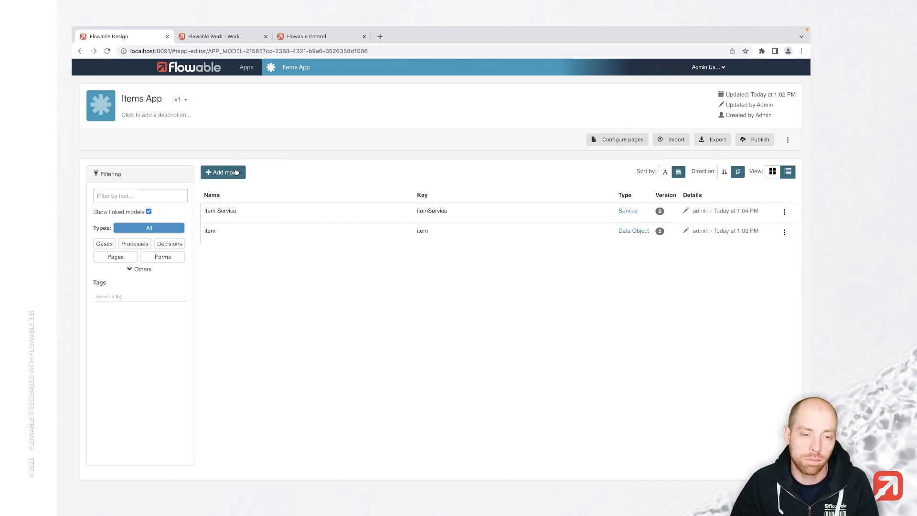
Step: Add a brand-new page model 'Items Dashboard' (key itemsDashboard) to the Items App
left_click(223, 172)
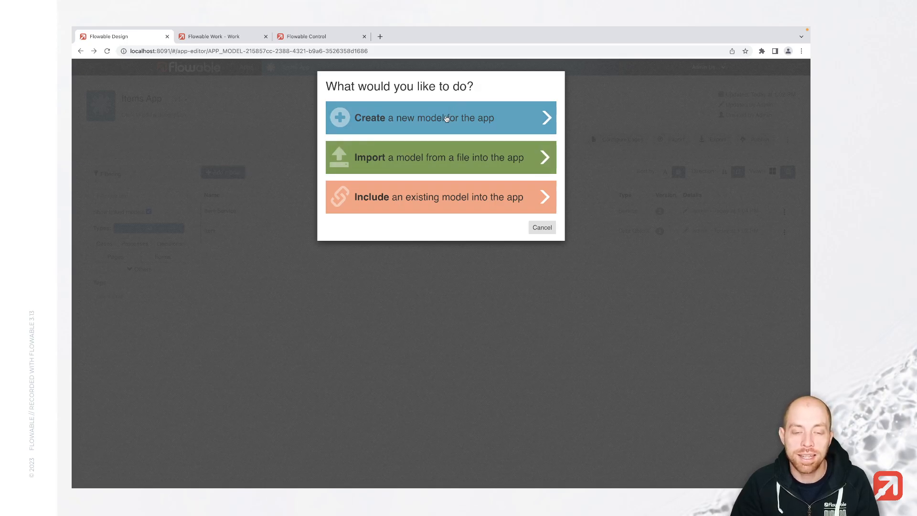
left_click(441, 117)
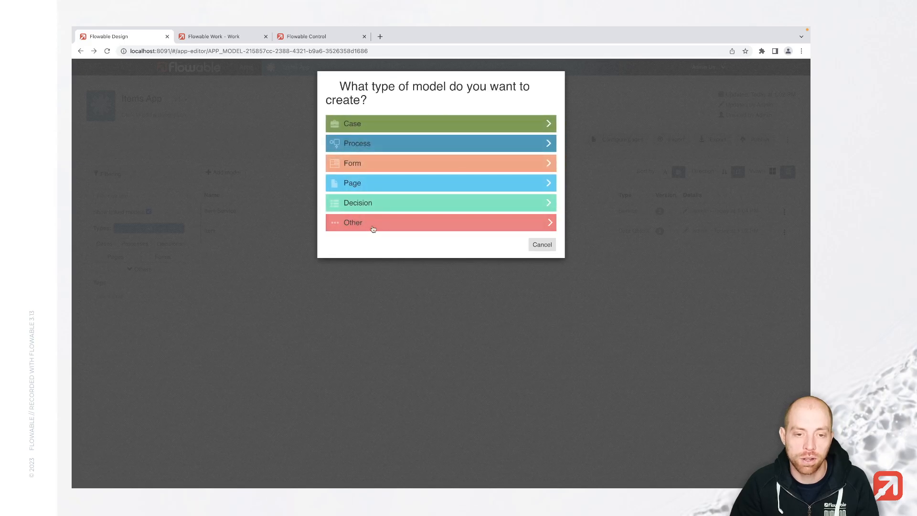
mouse_move(362, 183)
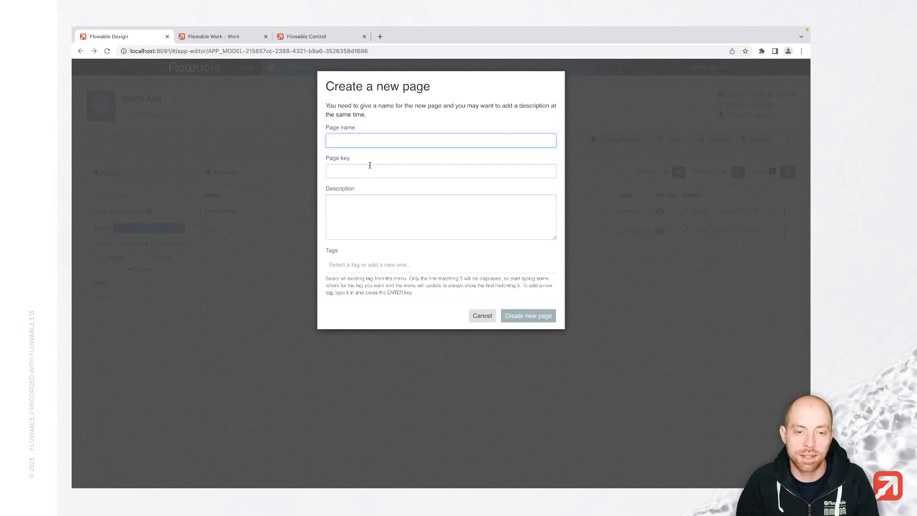
type("Items Dashb")
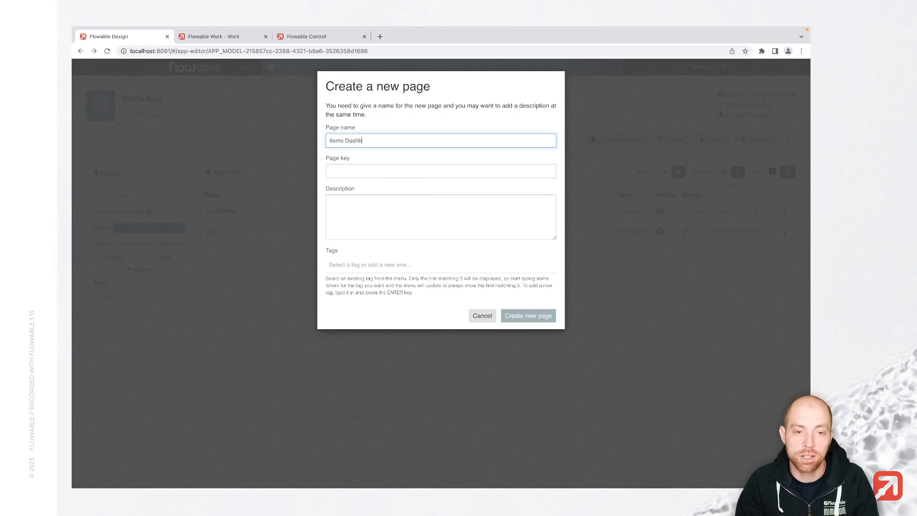
left_click(528, 315)
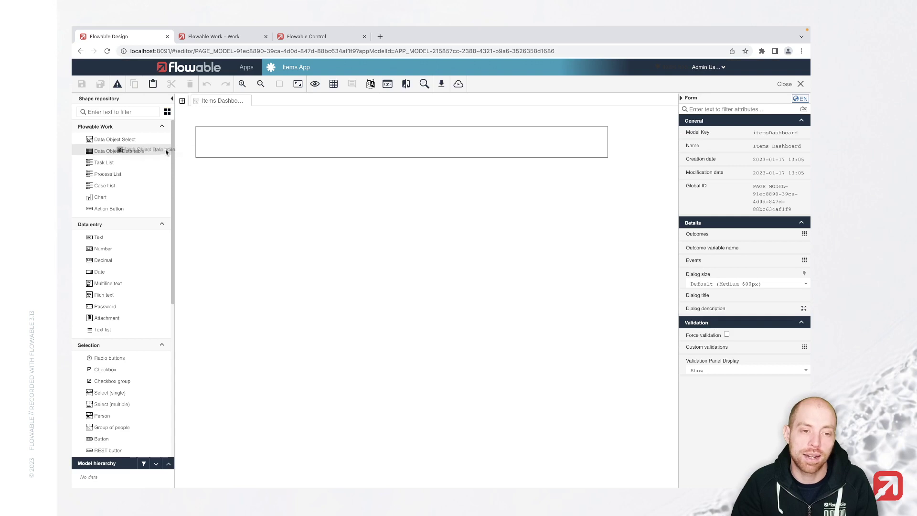
Step: Add an Item data table with ID, Name and Description columns, then publish the app
left_click_drag(118, 151, 402, 149)
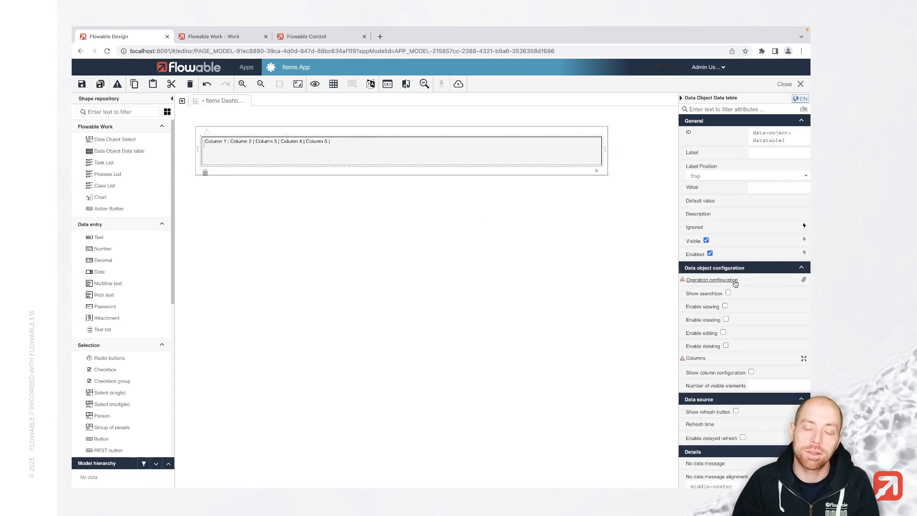
mouse_move(735, 283)
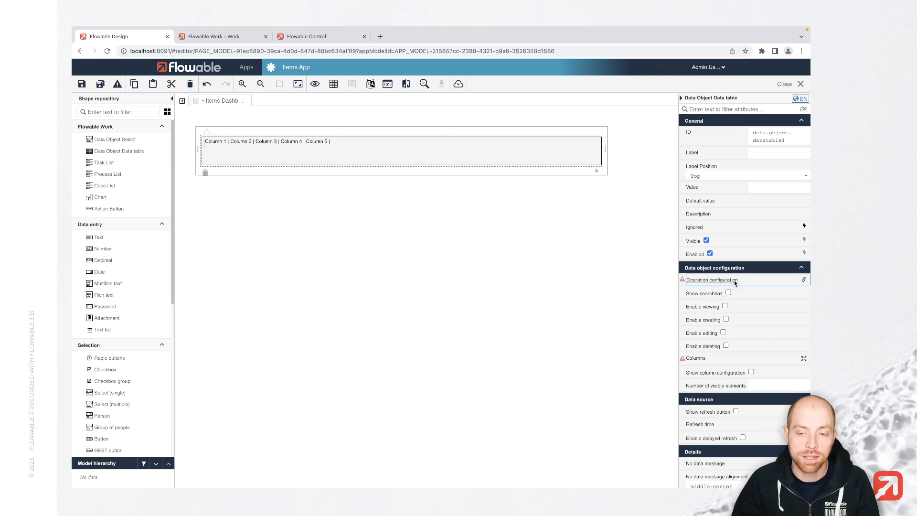
left_click(712, 280)
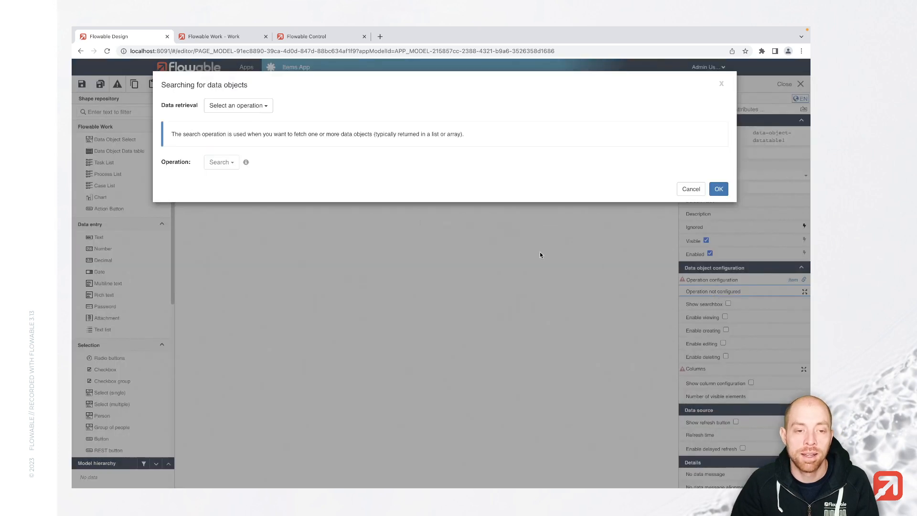
mouse_move(349, 185)
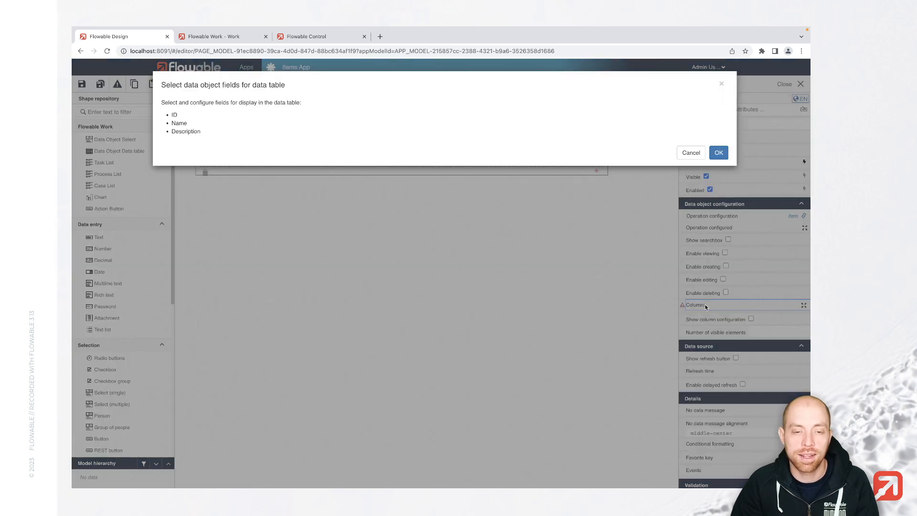
mouse_move(240, 109)
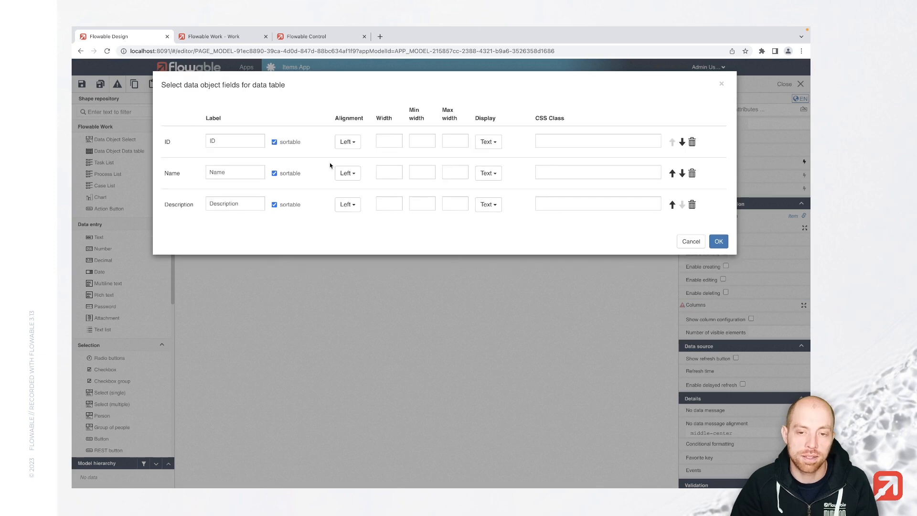
left_click(718, 242)
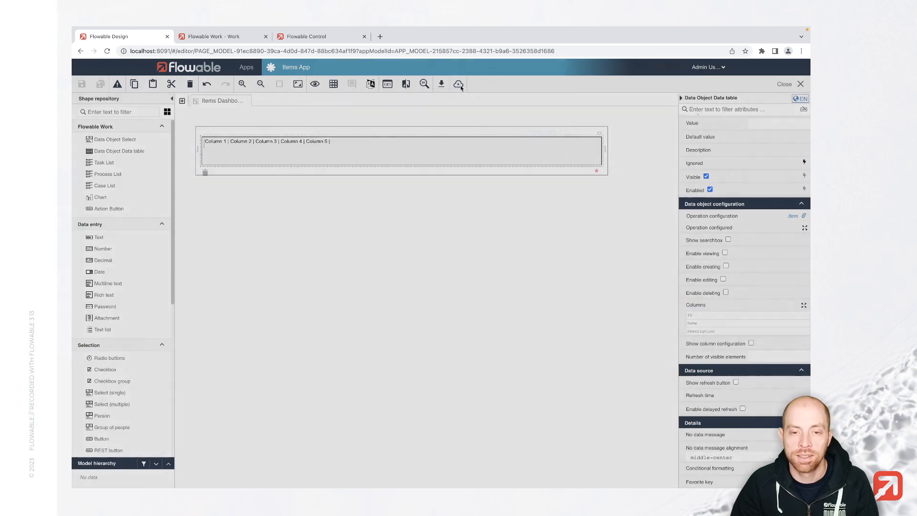
left_click(458, 84)
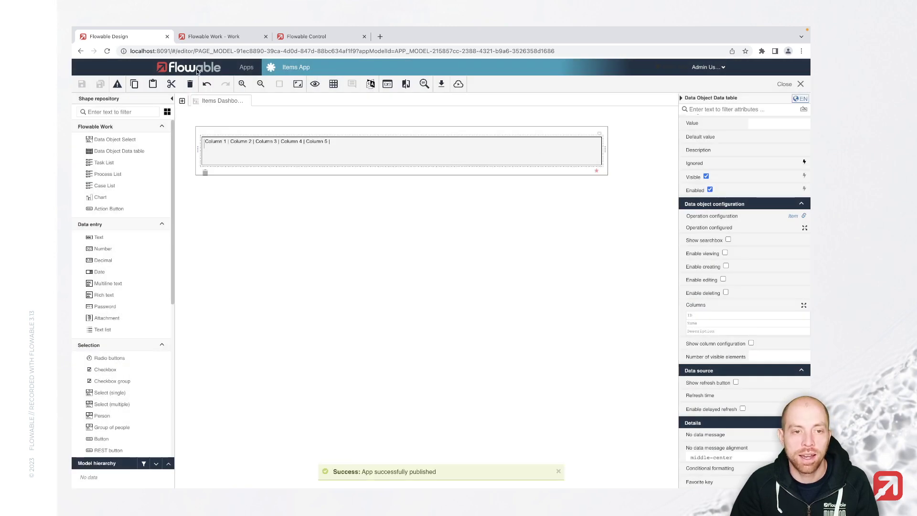
Step: Open the Items App's Items Dashboard in Flowable Work, listing Laptop and Mouse
left_click(219, 36)
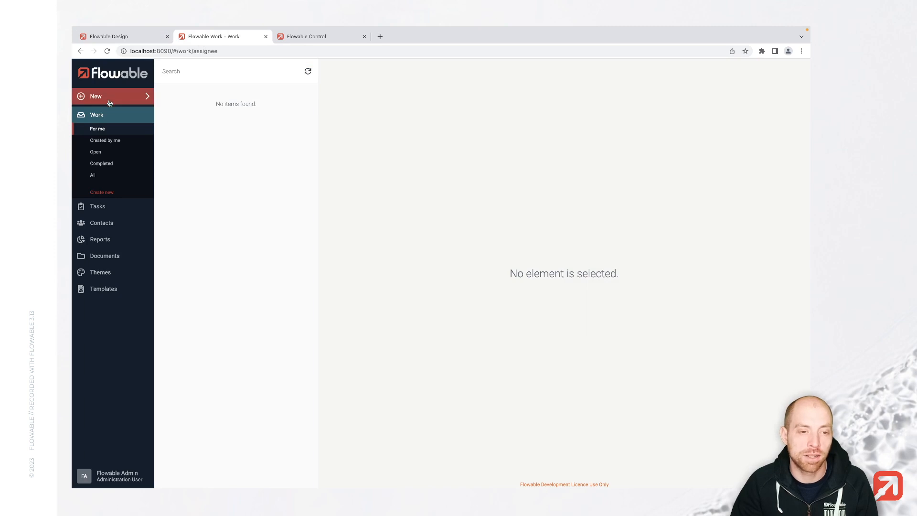
left_click(97, 115)
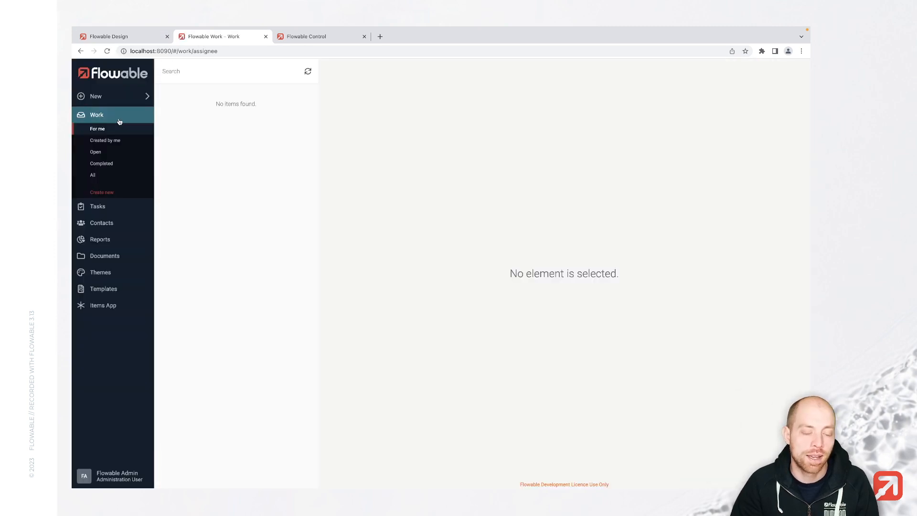
left_click(102, 305)
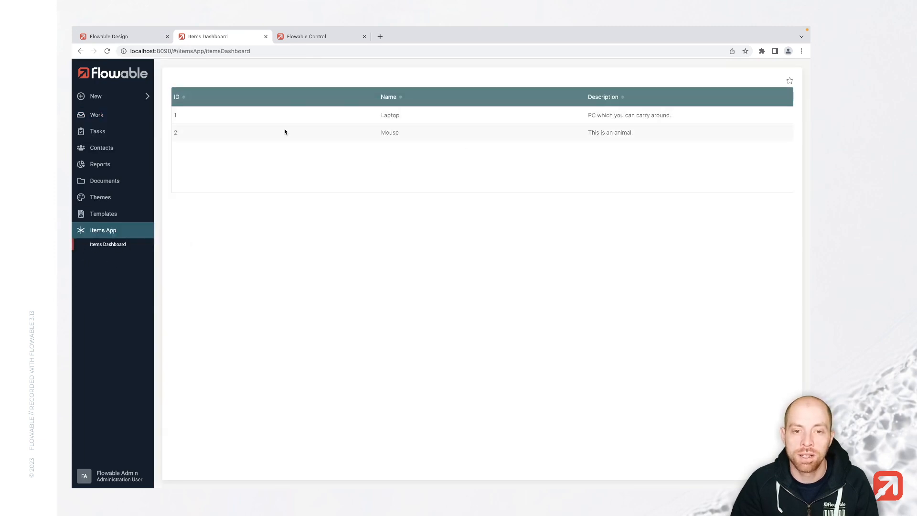
mouse_move(271, 142)
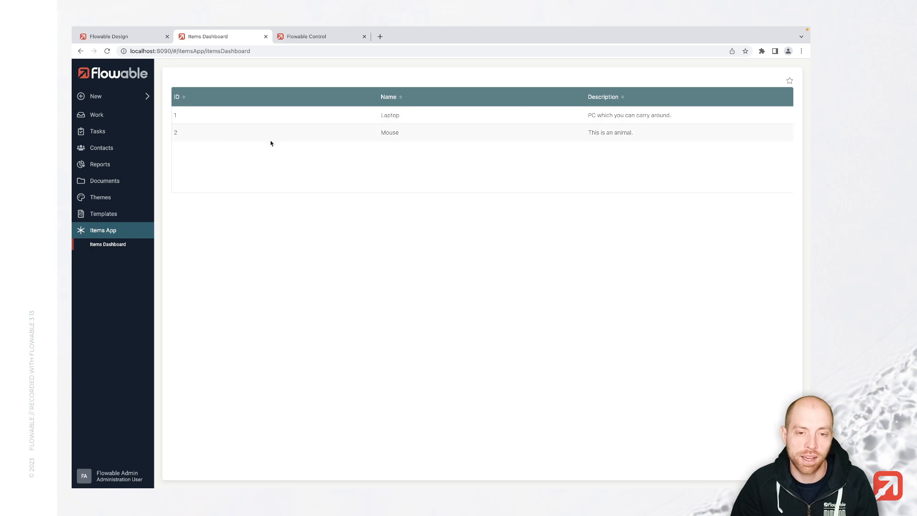
mouse_move(182, 71)
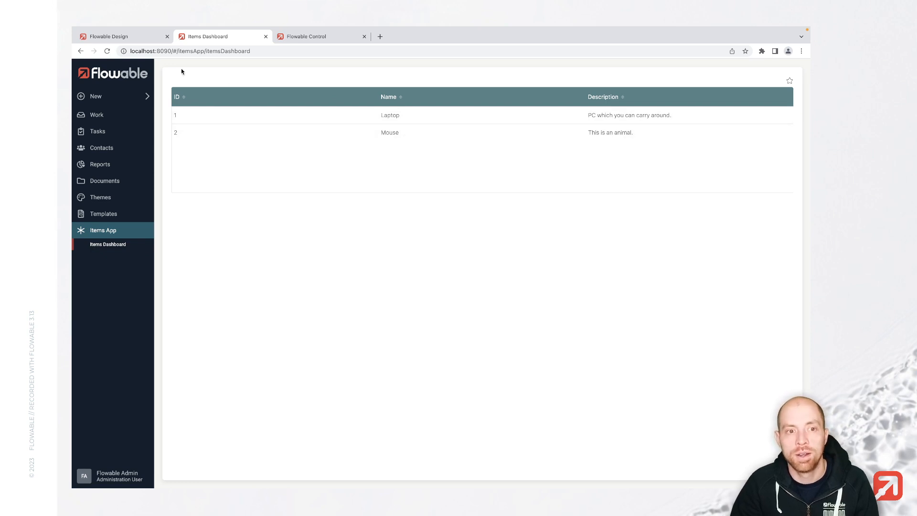
Step: Enable creating and editing on the dashboard table through a new 'Item Create' form
left_click(117, 36)
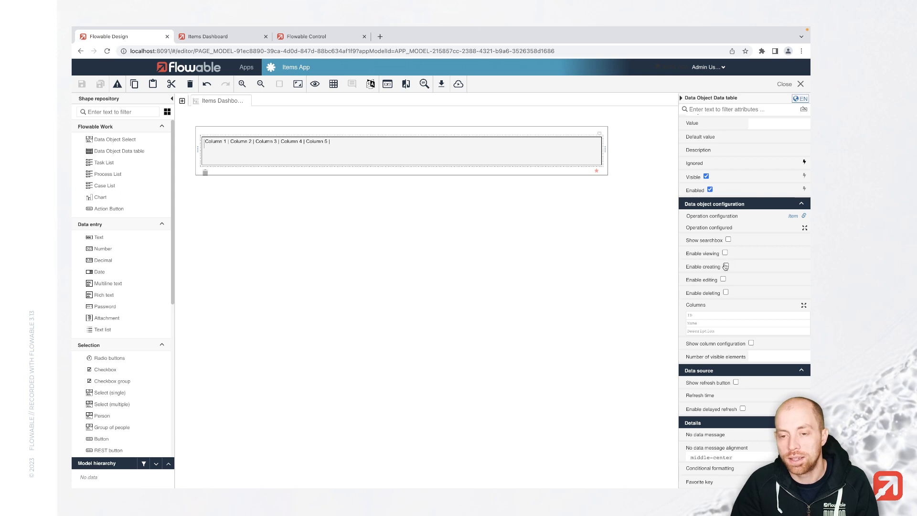
mouse_move(725, 266)
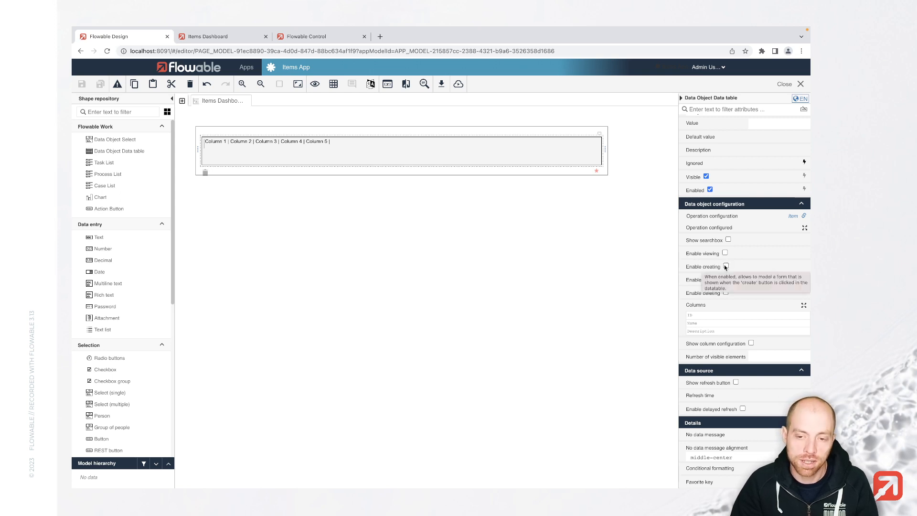
left_click(726, 266)
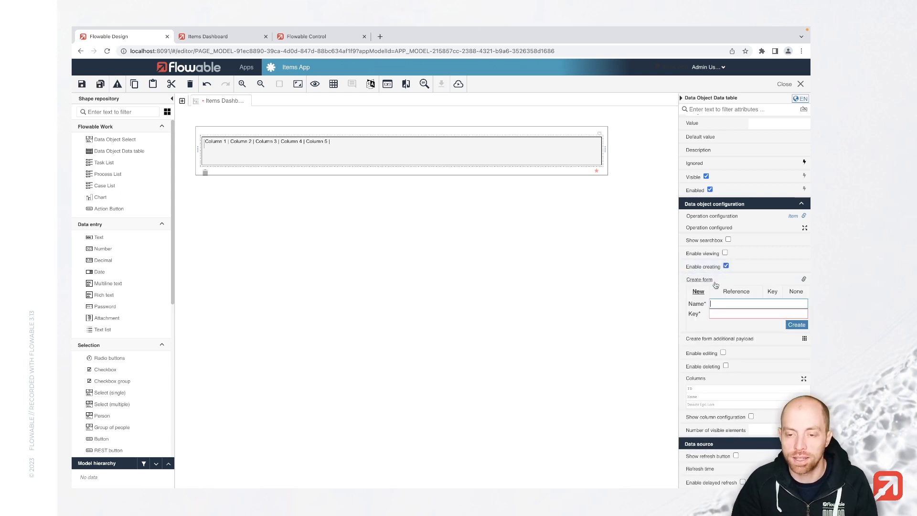
type("Item Crea")
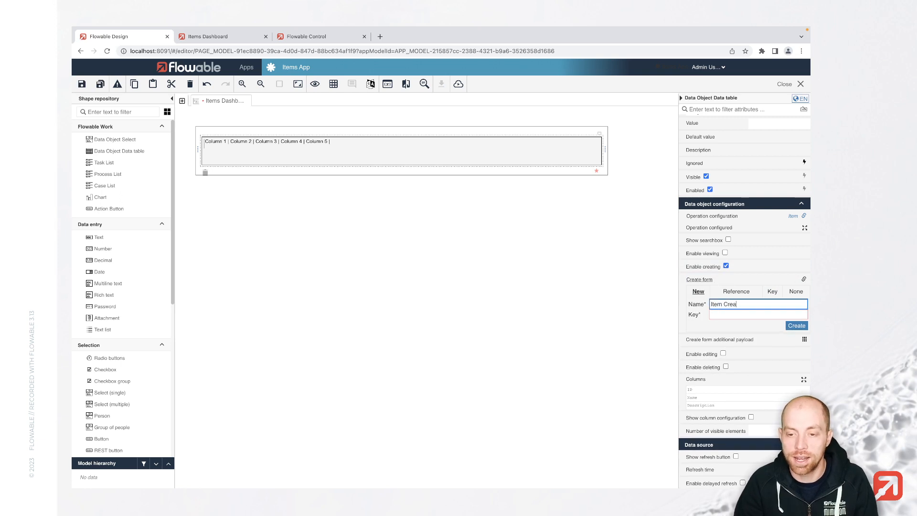
left_click(797, 325)
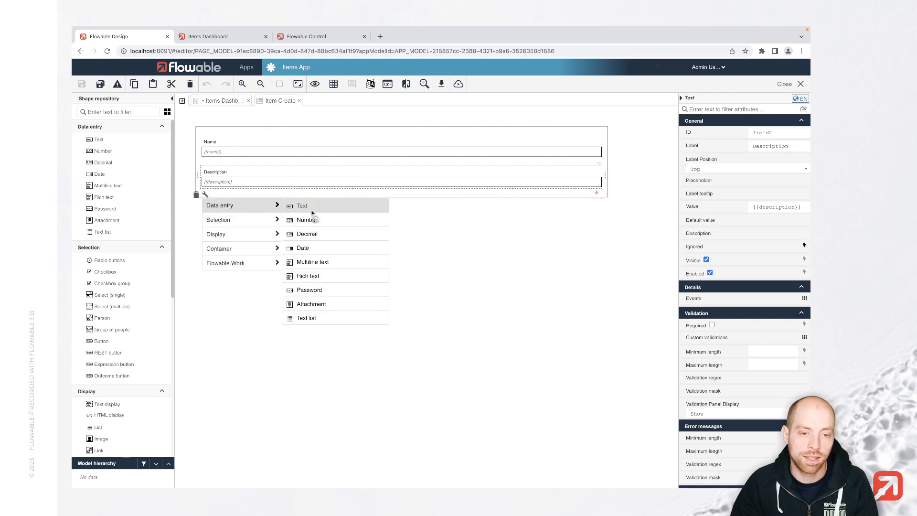
left_click(312, 261)
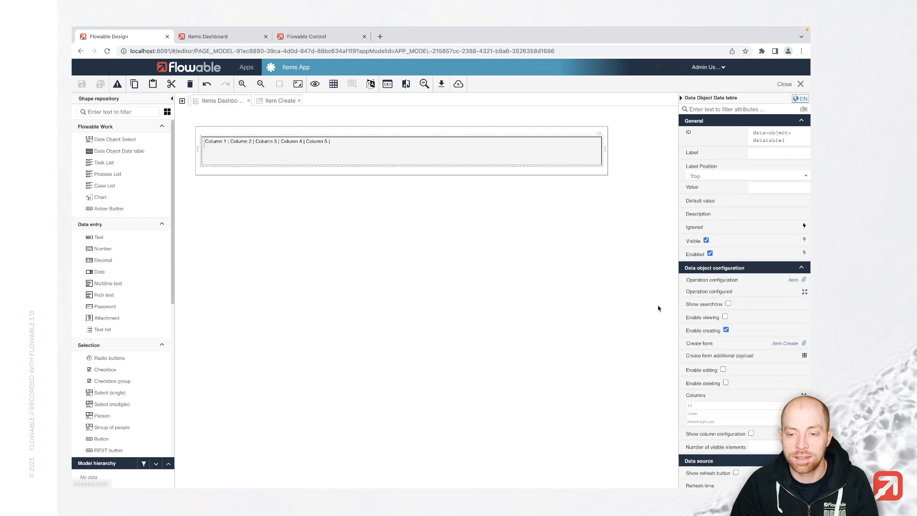
left_click(723, 369)
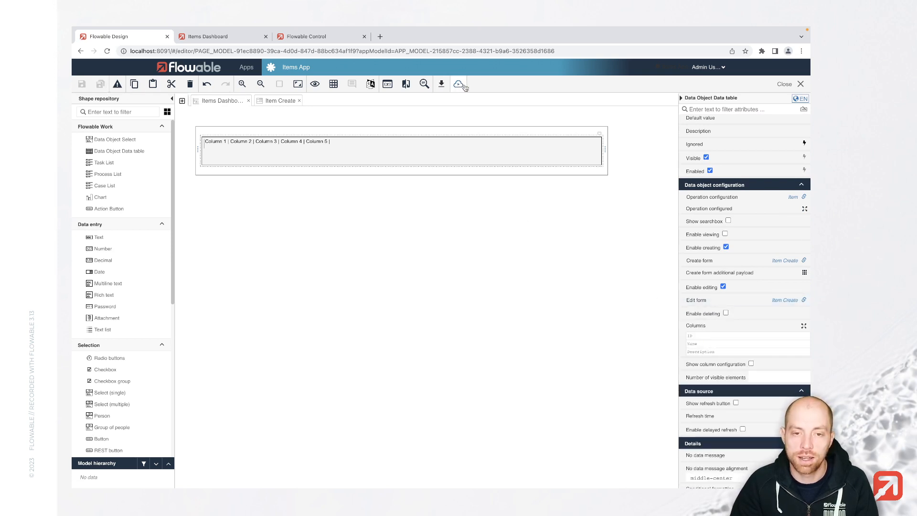
mouse_move(229, 73)
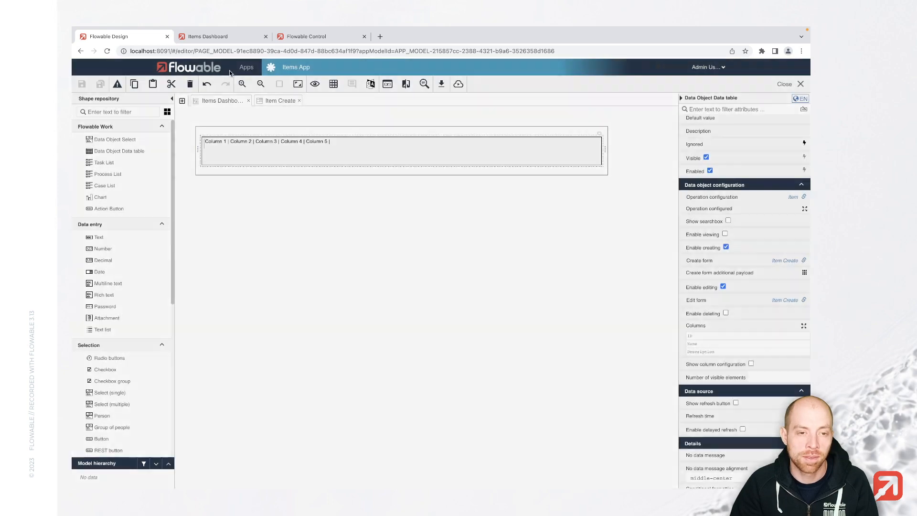
Step: Add a Keyboard item described as 'This is a music instrument' to the dashboard
left_click(207, 37)
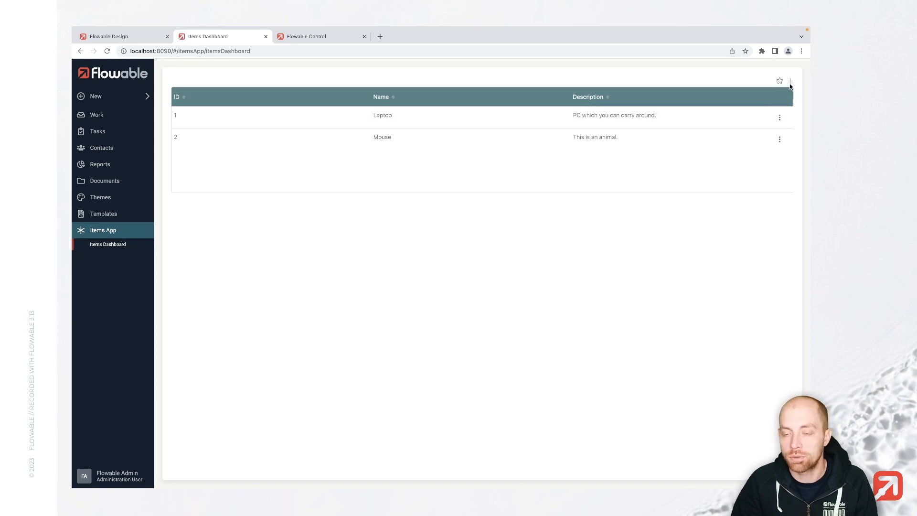
left_click(790, 80)
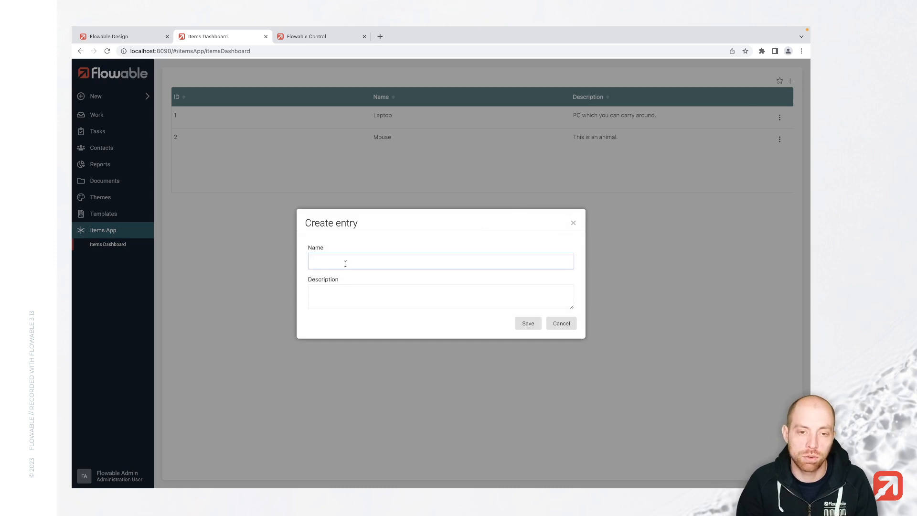
type("This")
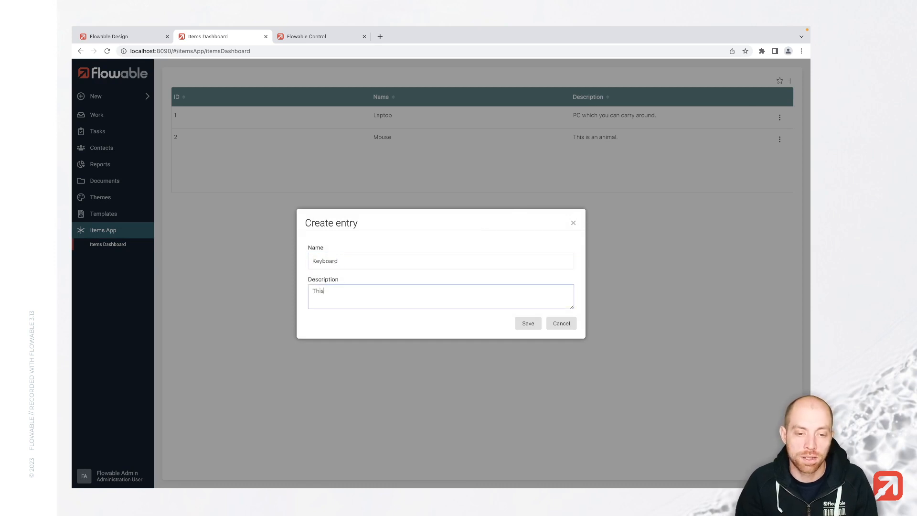
type("is a musici n")
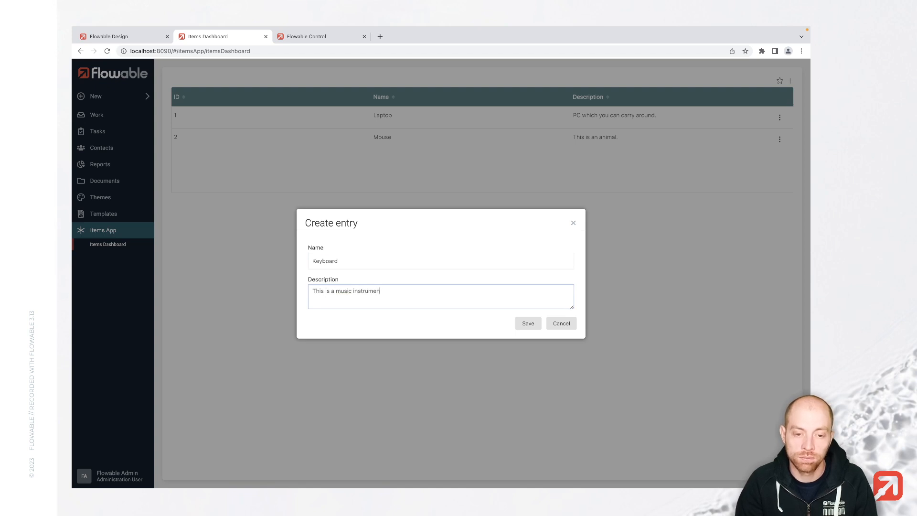
left_click(528, 322)
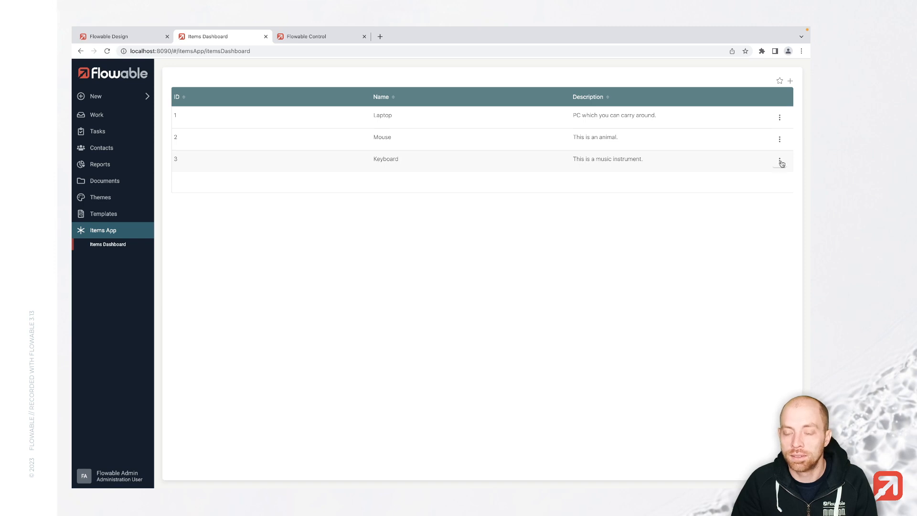
Step: Edit the Keyboard description to 'This is a cool music instrument'
left_click(779, 162)
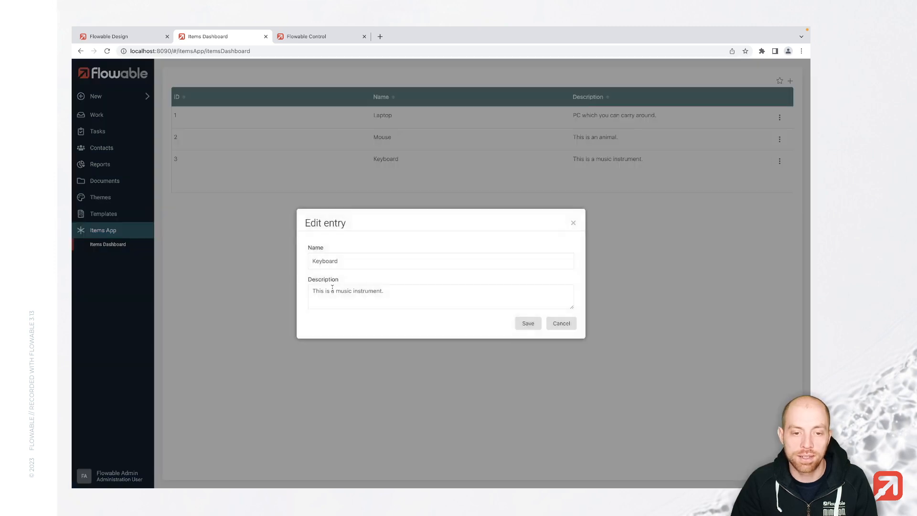
type("cool")
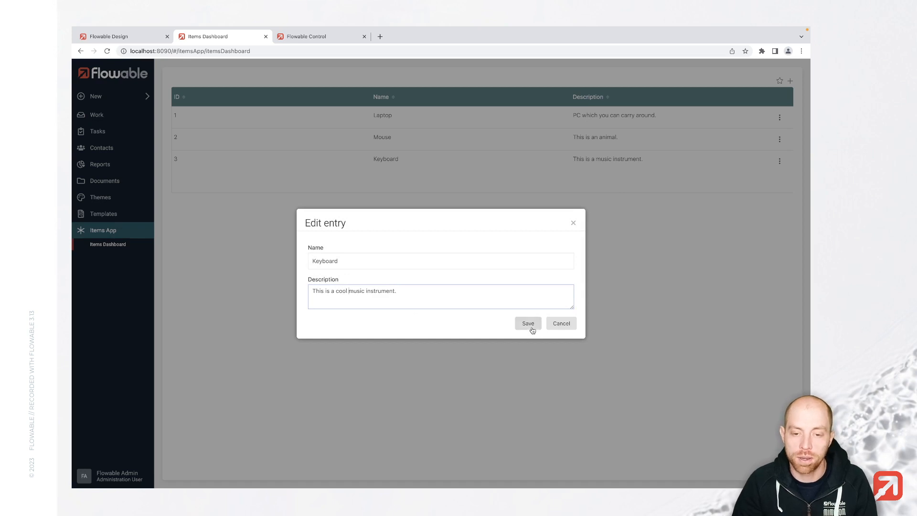
left_click(528, 322)
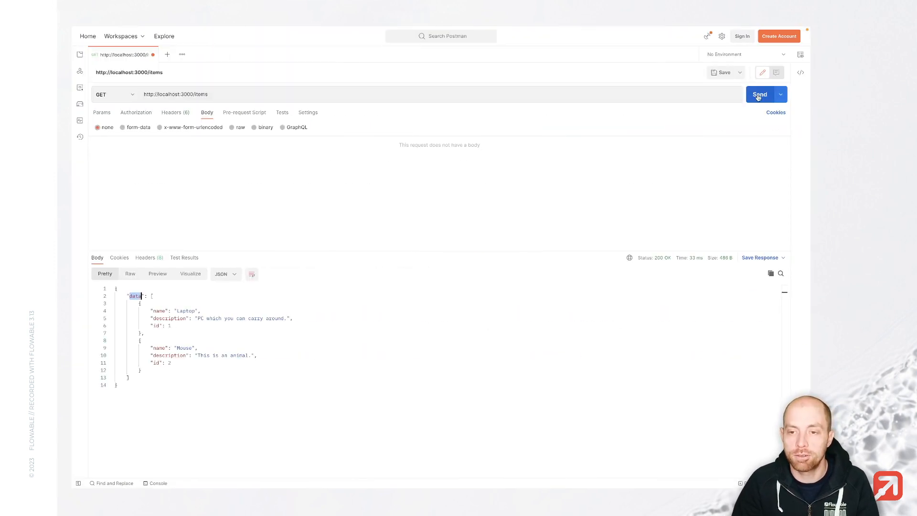
Step: Fetch the items list in Postman and check Keyboard is described as cool
left_click(759, 94)
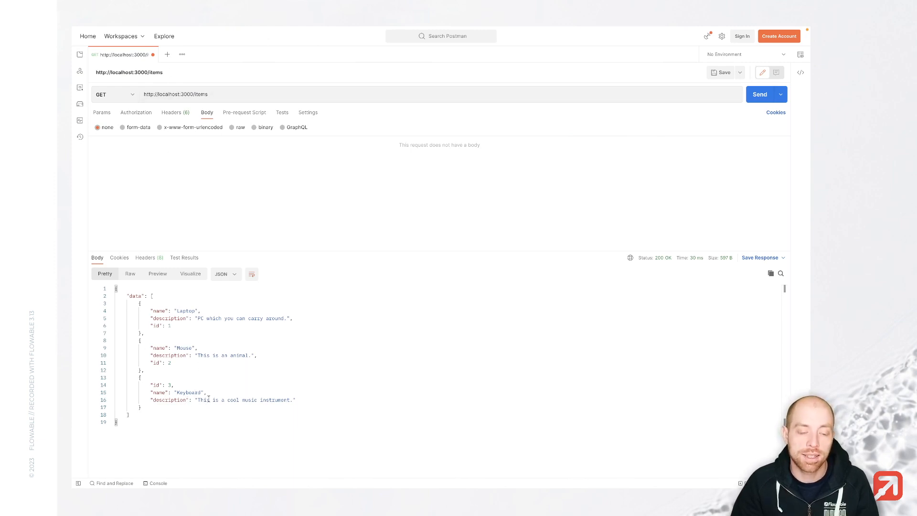
left_click_drag(195, 400, 289, 400)
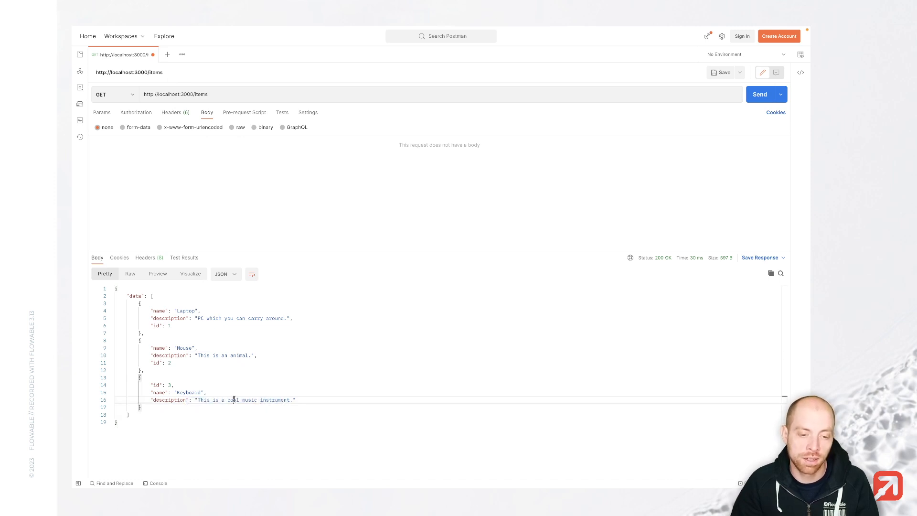
double_click(233, 400)
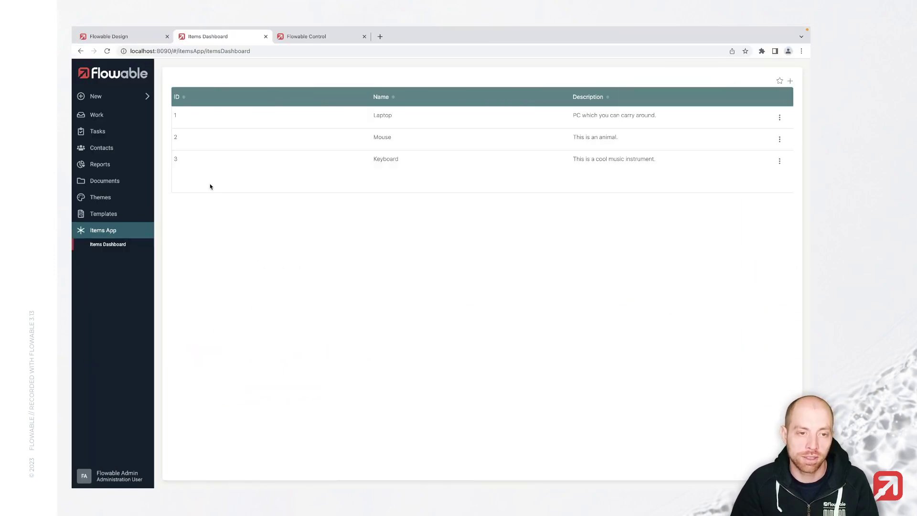
Step: Create a process model 'Item Creation Process' (key ItemCreationProcess) in the Items App
left_click(115, 36)
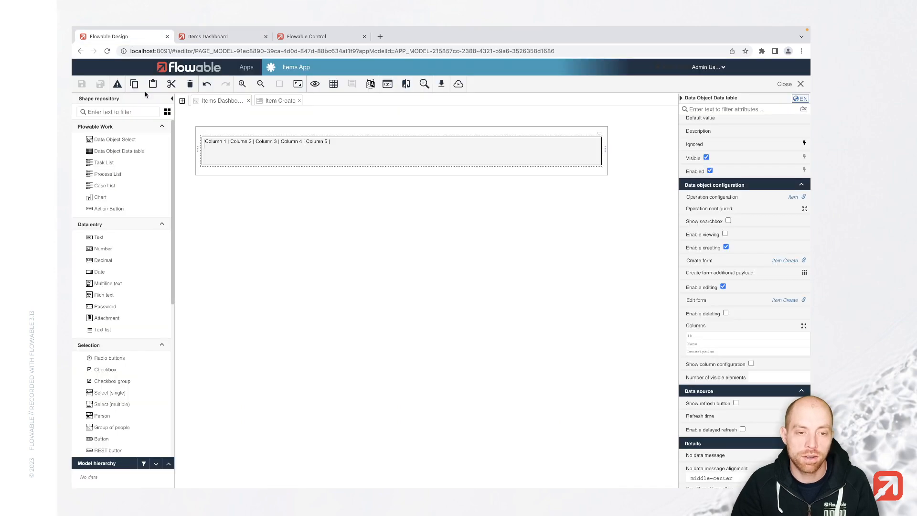
left_click(182, 101)
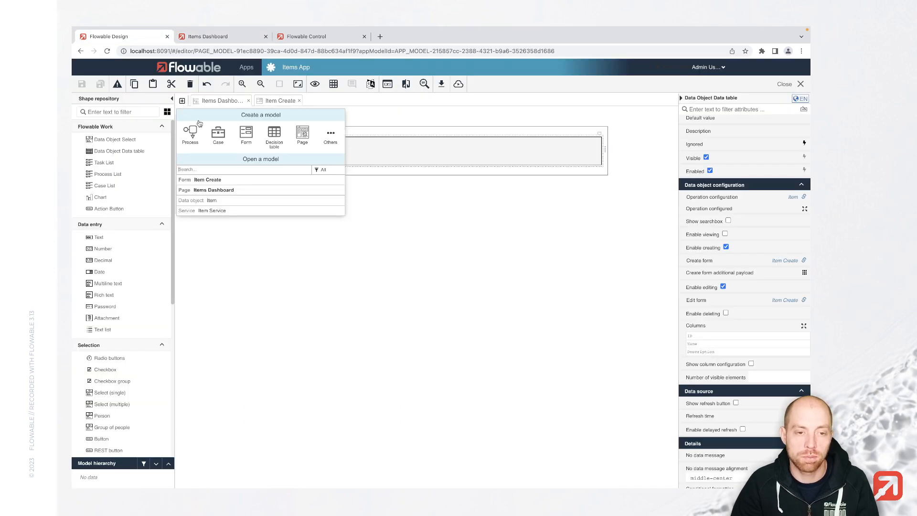
left_click(190, 134)
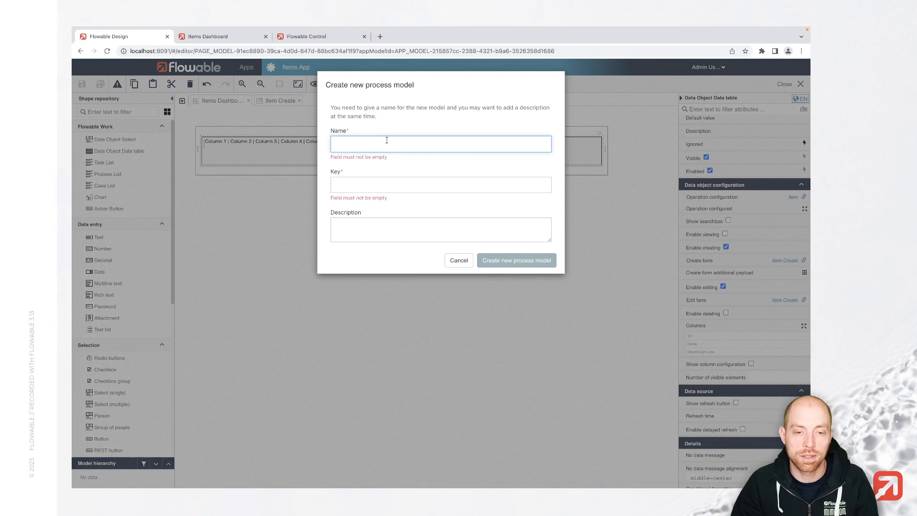
type("Item Crea")
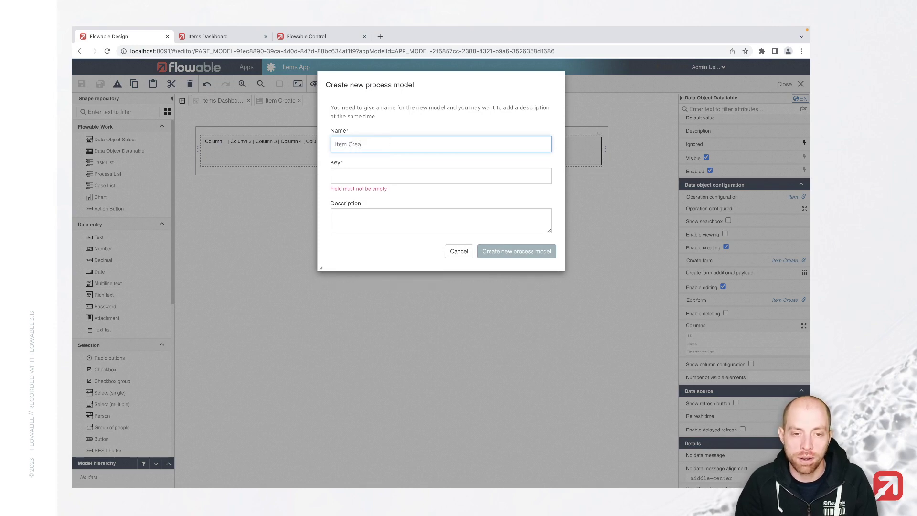
type("Item Creation Process")
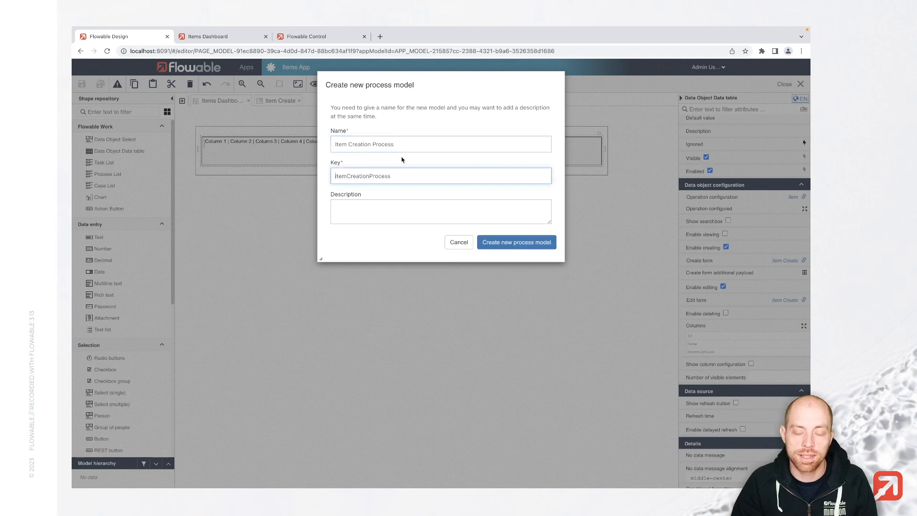
left_click(516, 242)
type("data obje")
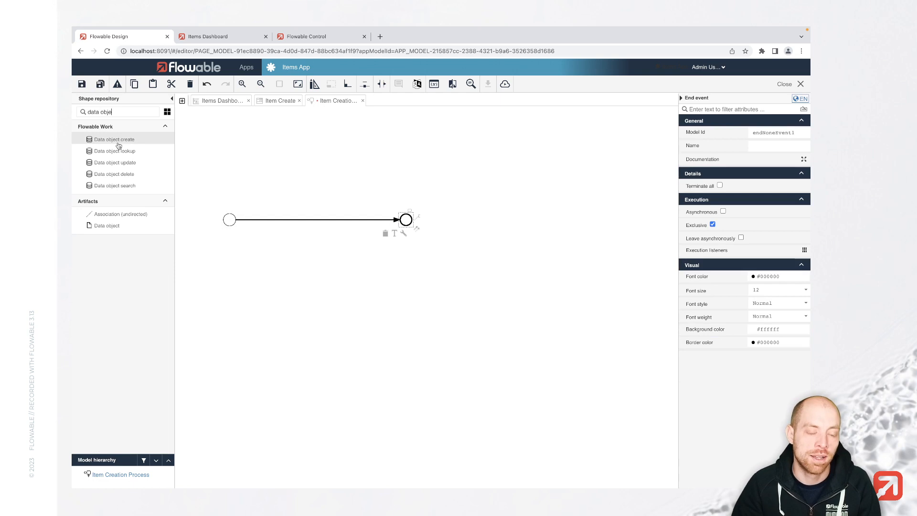
mouse_move(119, 143)
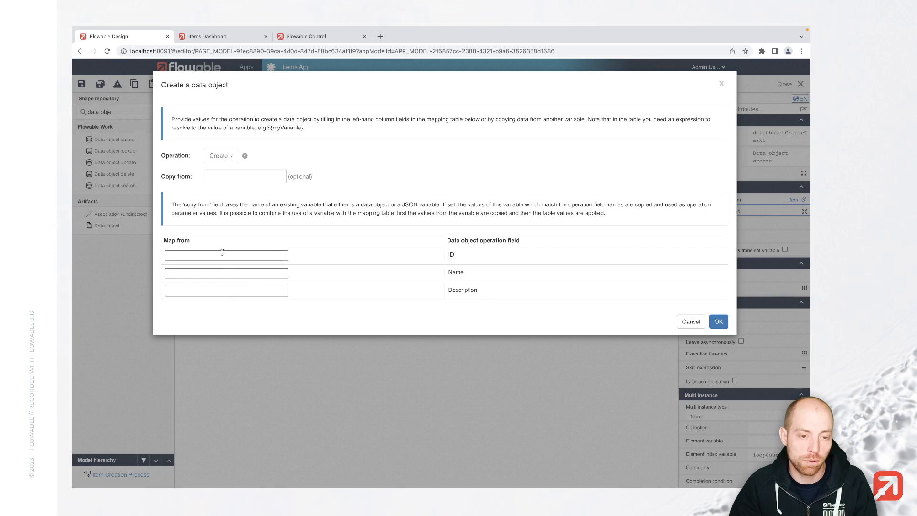
Step: Give the start event a new 'Create new item' start form containing a text field
left_click(226, 291)
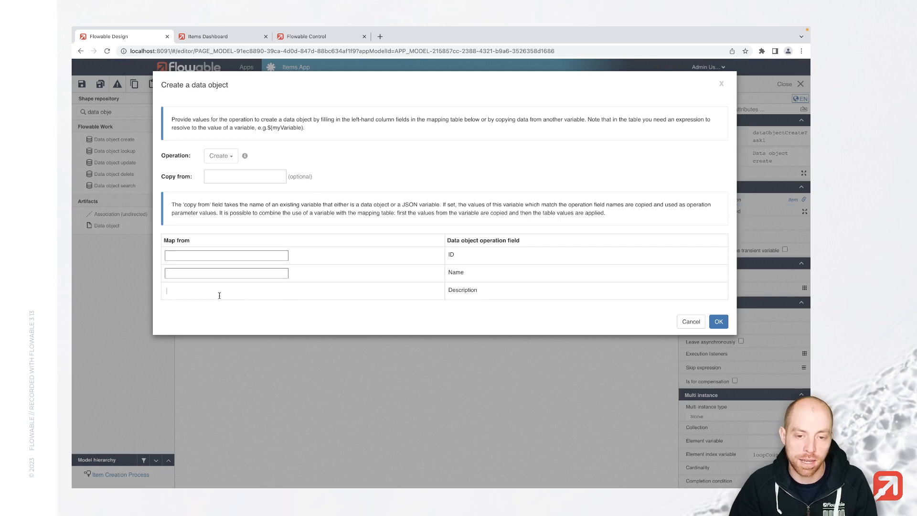
left_click(718, 321)
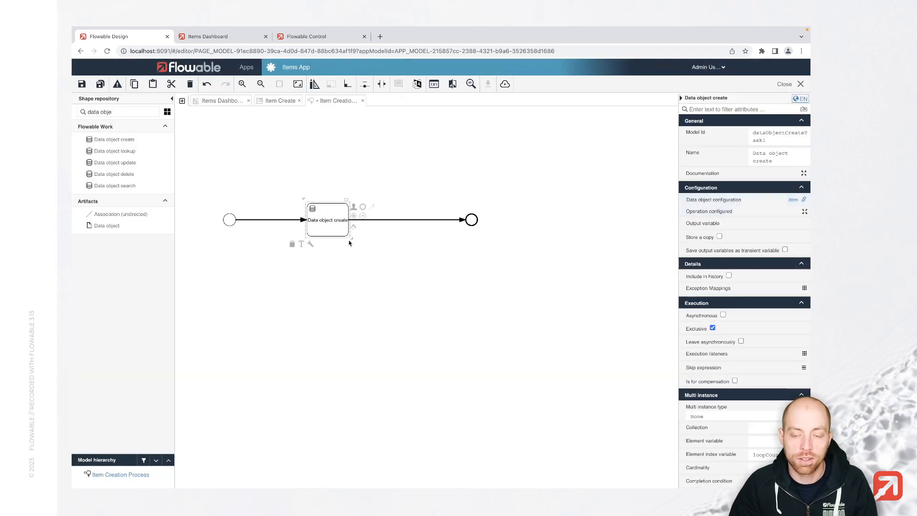
mouse_move(200, 203)
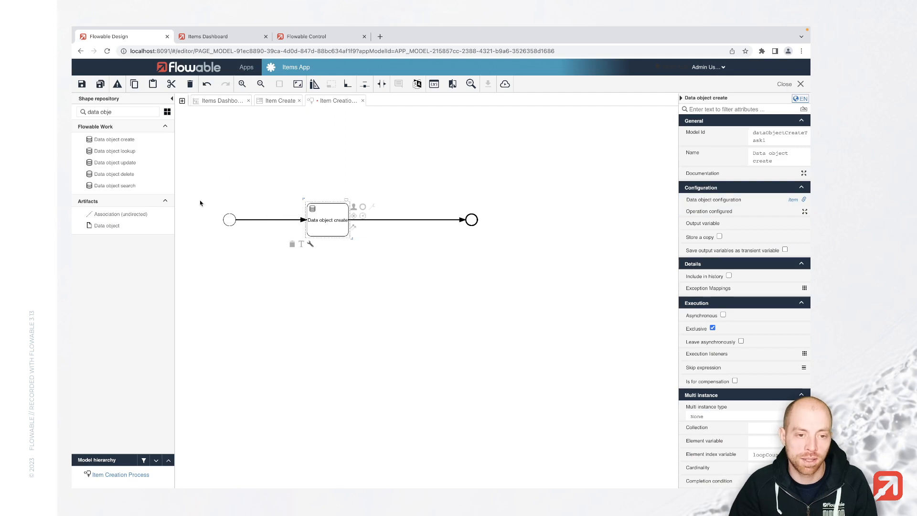
left_click(230, 220)
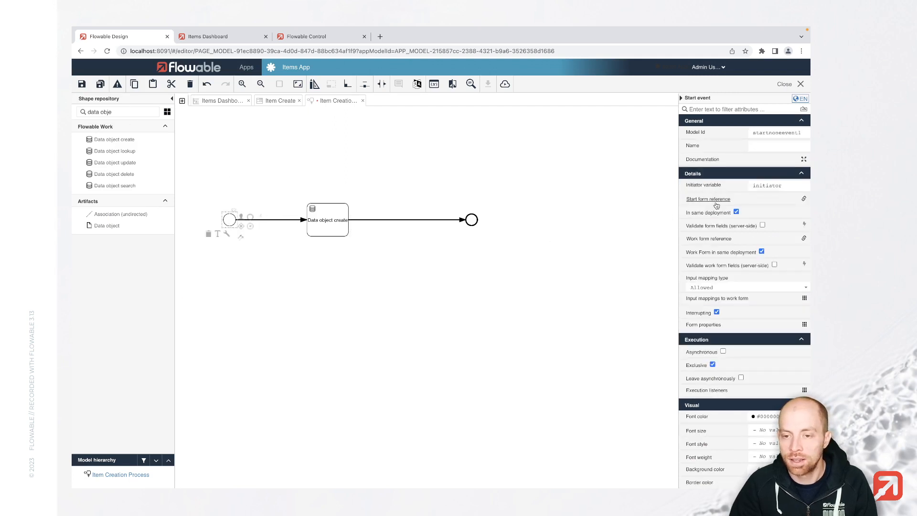
left_click(708, 198)
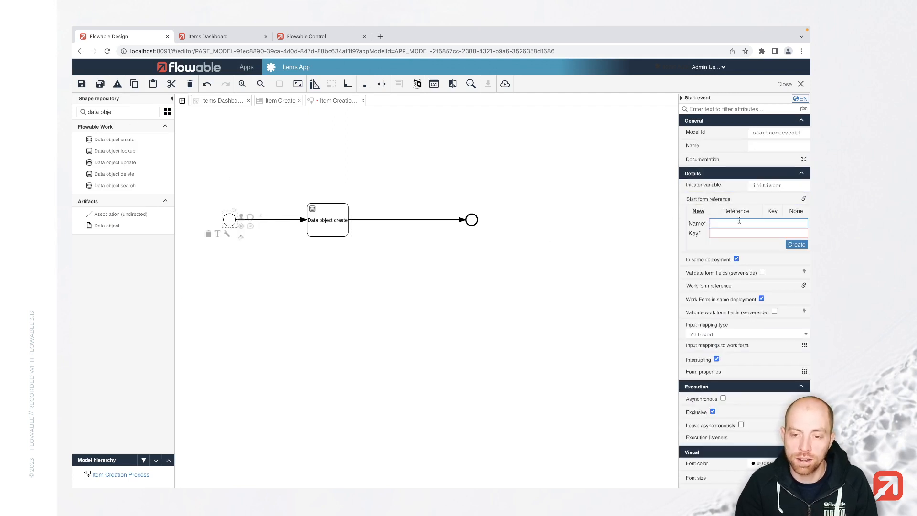
type("Create new")
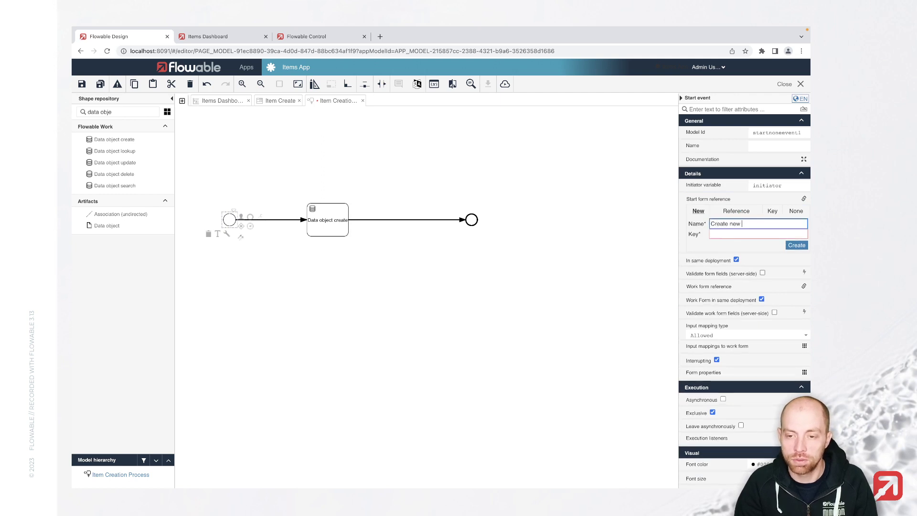
left_click(796, 245)
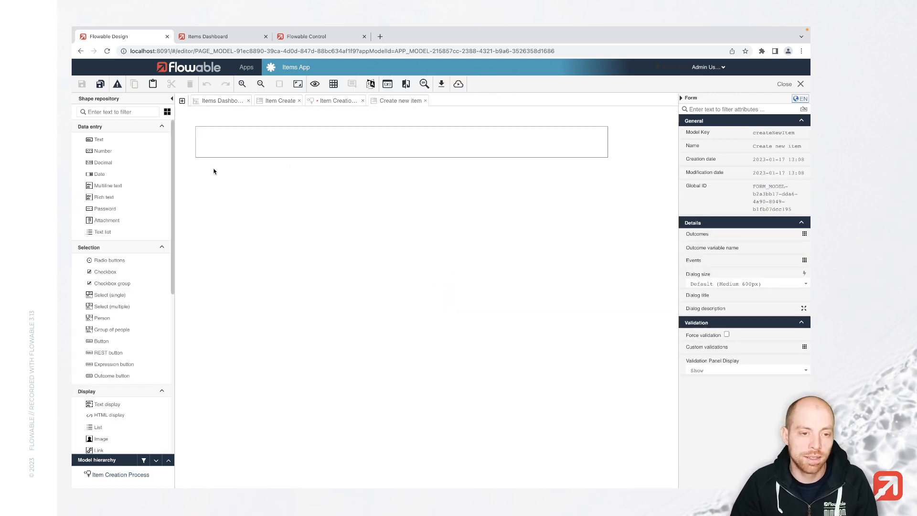
left_click_drag(99, 138, 272, 141)
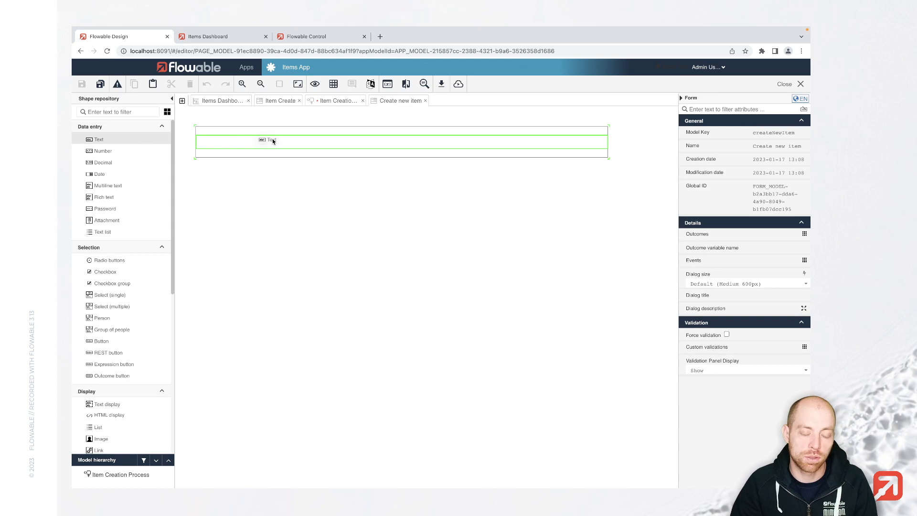
left_click(269, 140)
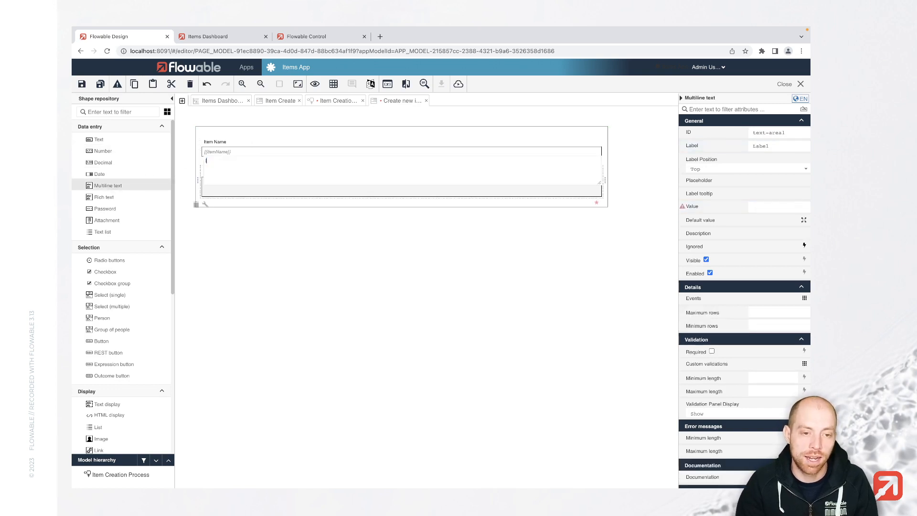
Step: Label the multiline field 'Item Description' next to Item Name and return to the process
type("Item Descri")
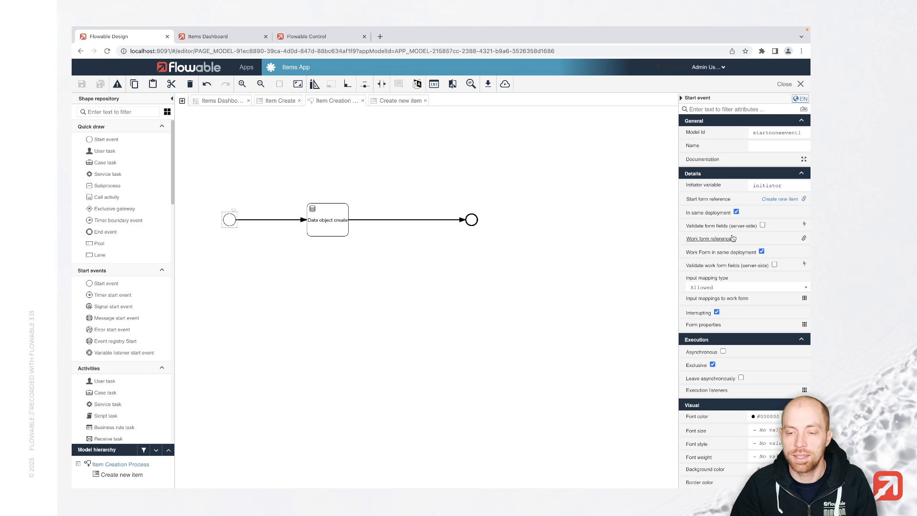
Step: Map ${itemName} and ${itemDescription} into the data object's fields
left_click(327, 220)
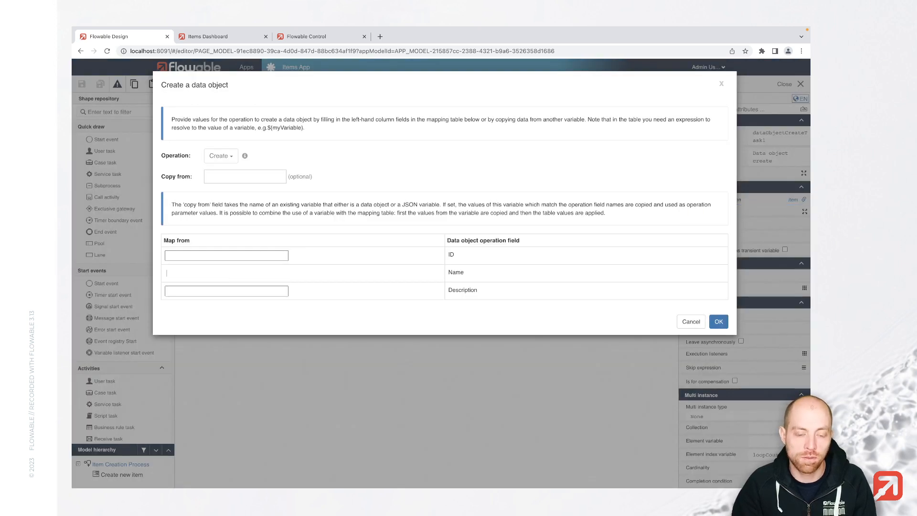
type("${itemName")
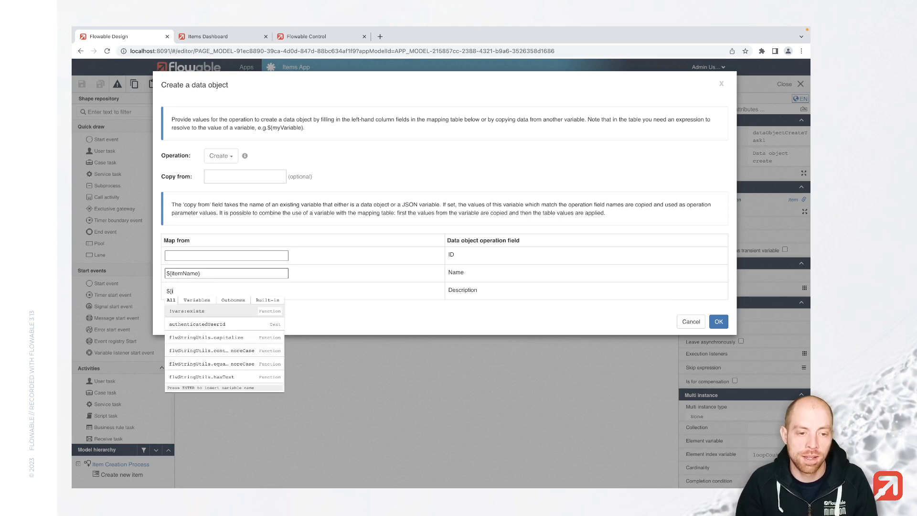
type("${itemDescription}")
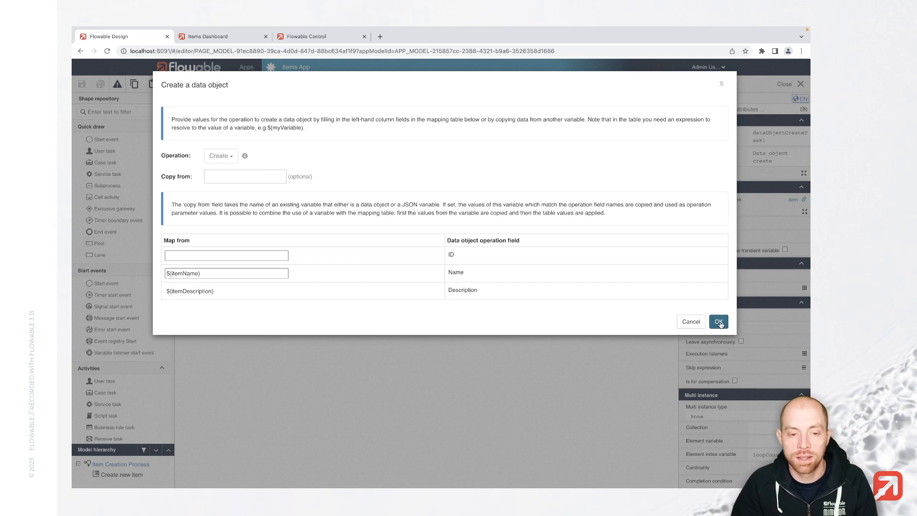
left_click(718, 321)
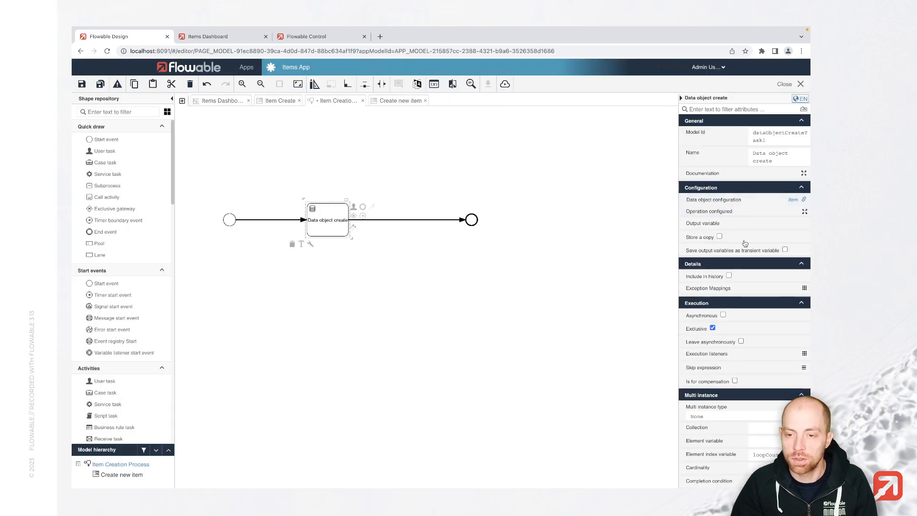
Step: Store the result in output variable 'item' and add a user task before the end event
type("item")
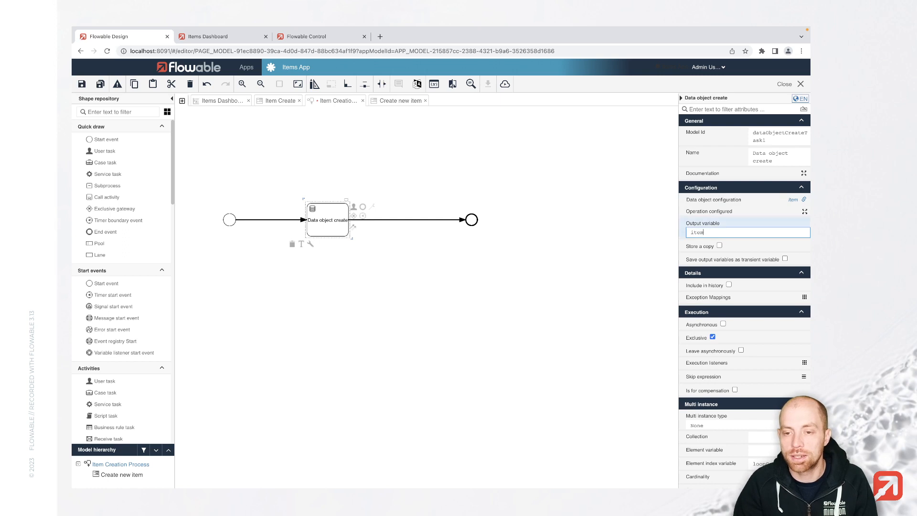
left_click(470, 220)
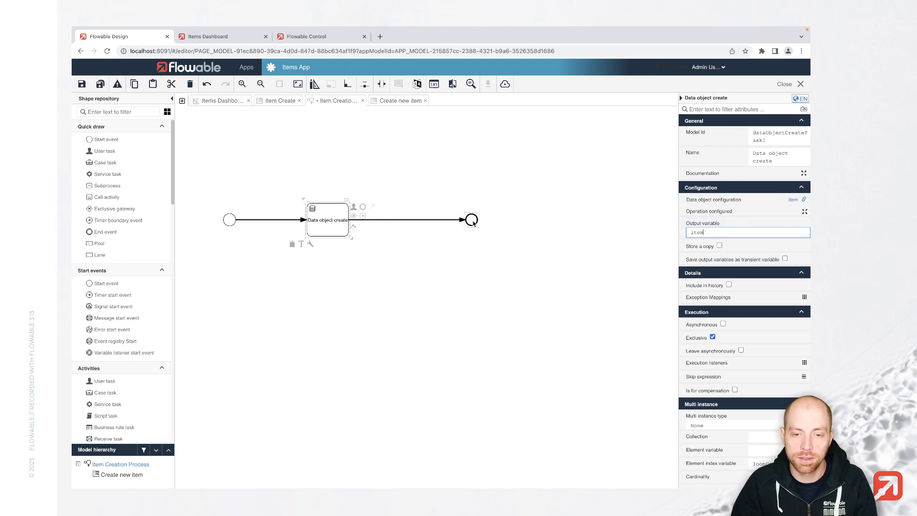
left_click(471, 219)
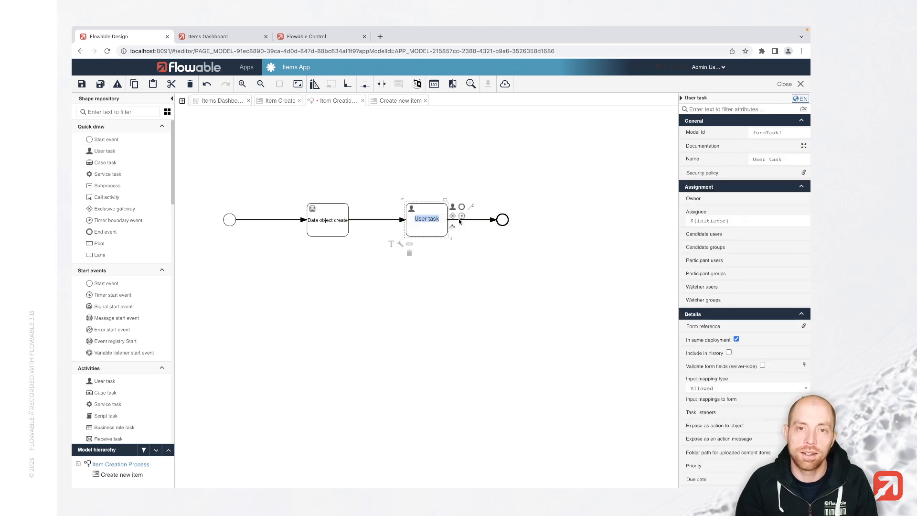
Step: Rename the user task 'View Item' and attach a new View Item Form showing {{item.name}} and {{item.description}}
type("View Item")
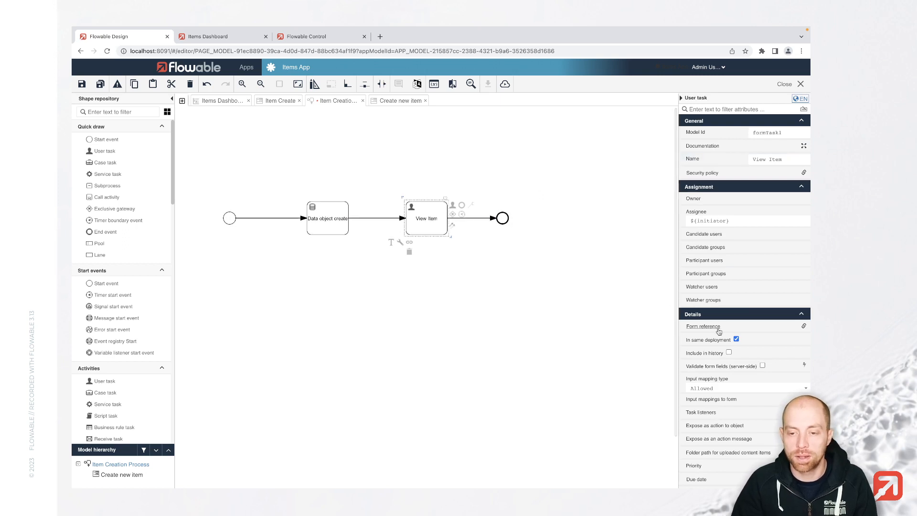
left_click(703, 326)
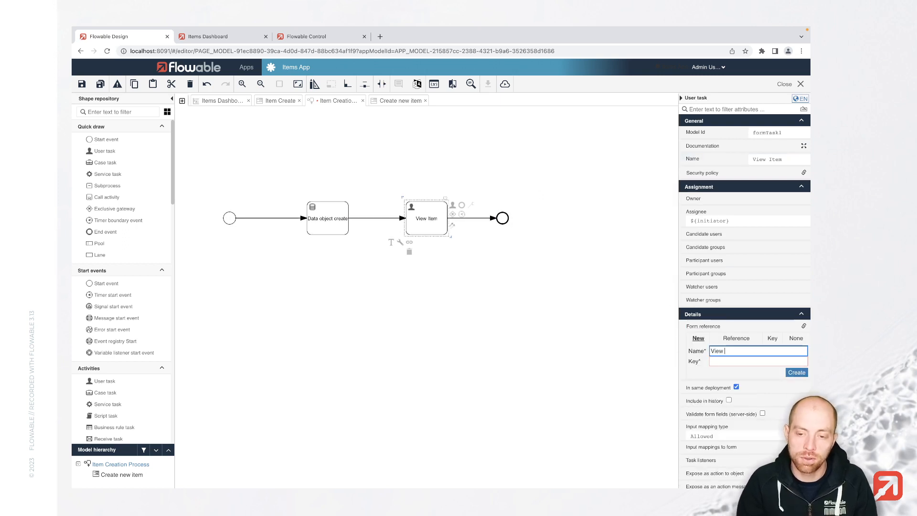
left_click(797, 372)
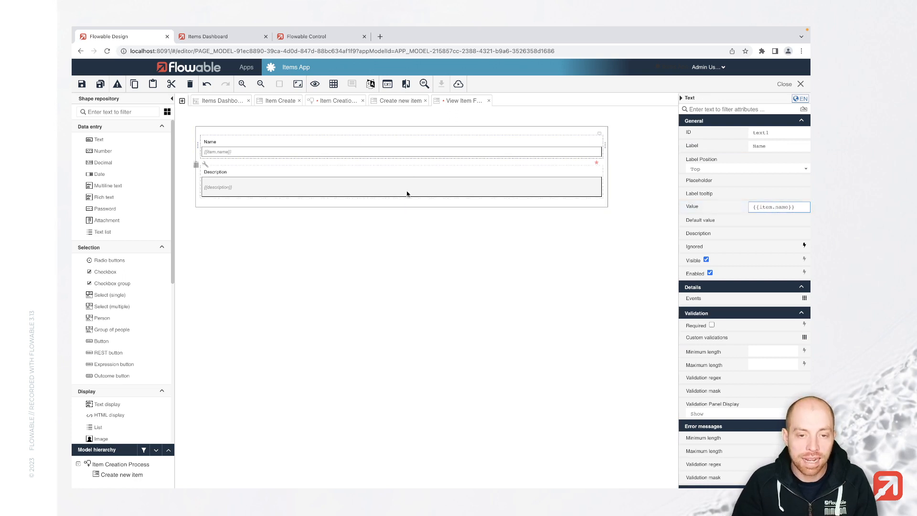
left_click(407, 187)
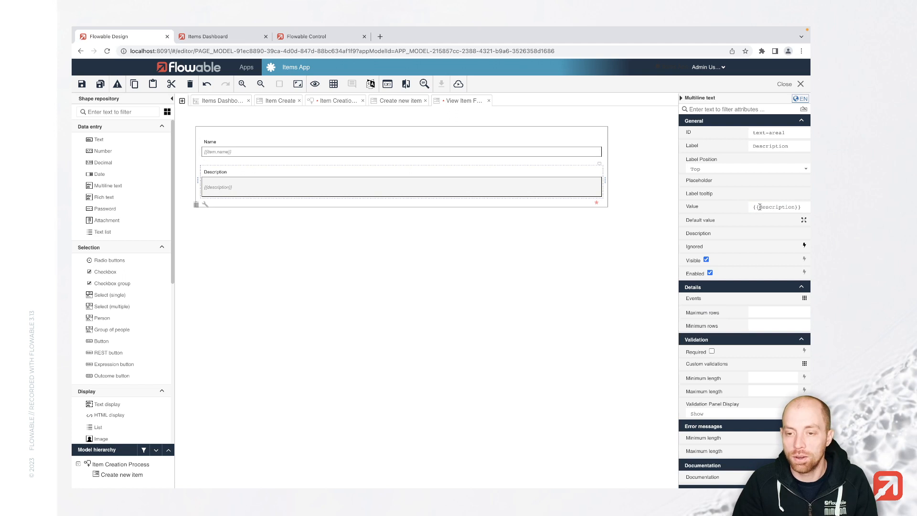
left_click(778, 207)
type("item.")
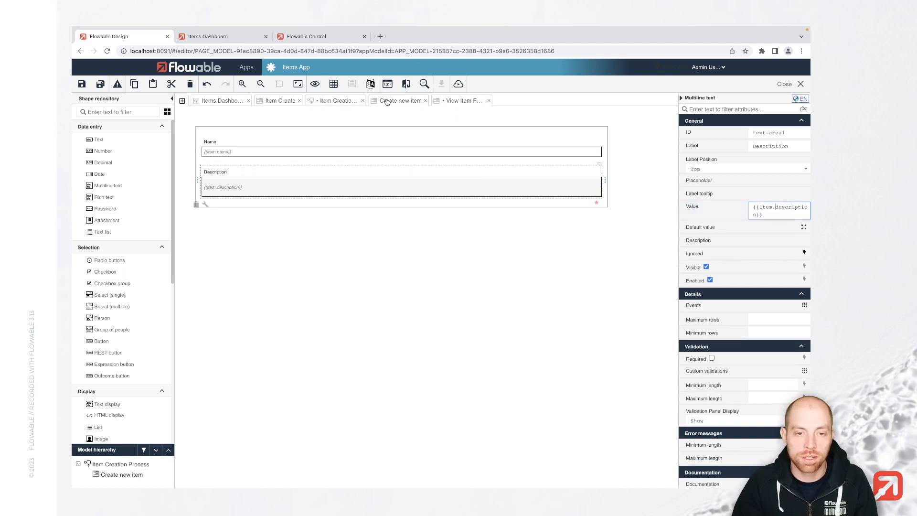
left_click(335, 100)
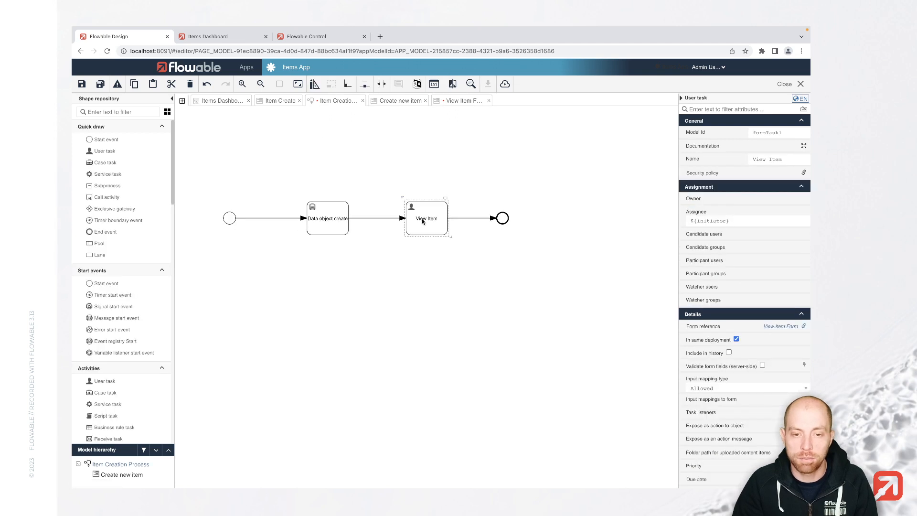
Step: Confirm the Data object create task outputs to item, then bring up Items App publishing
left_click(327, 219)
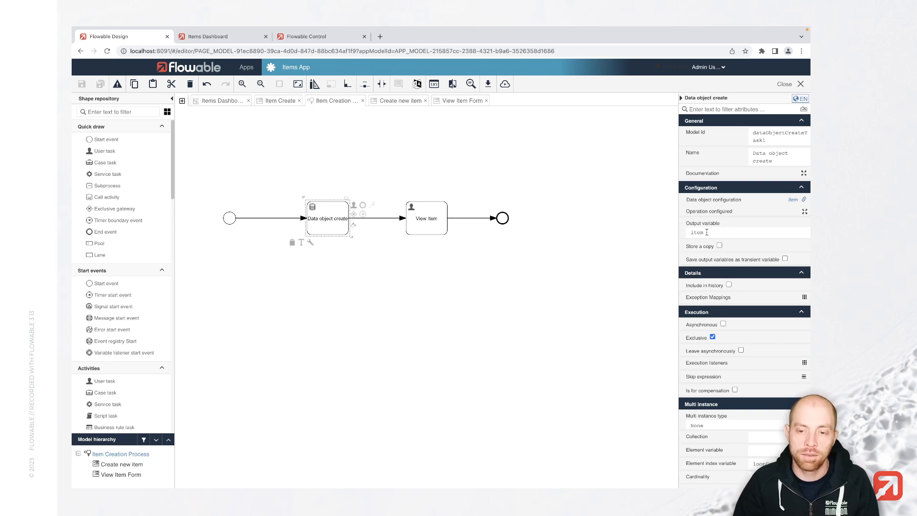
mouse_move(704, 236)
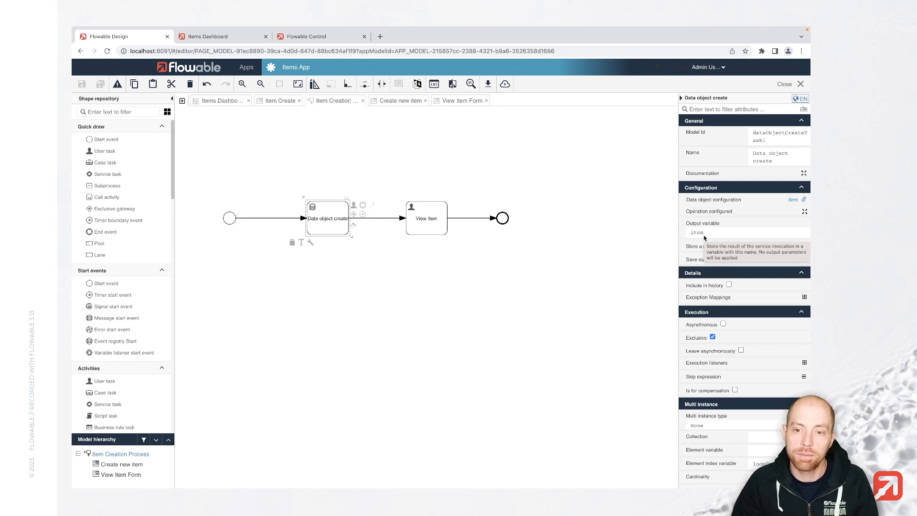
mouse_move(735, 266)
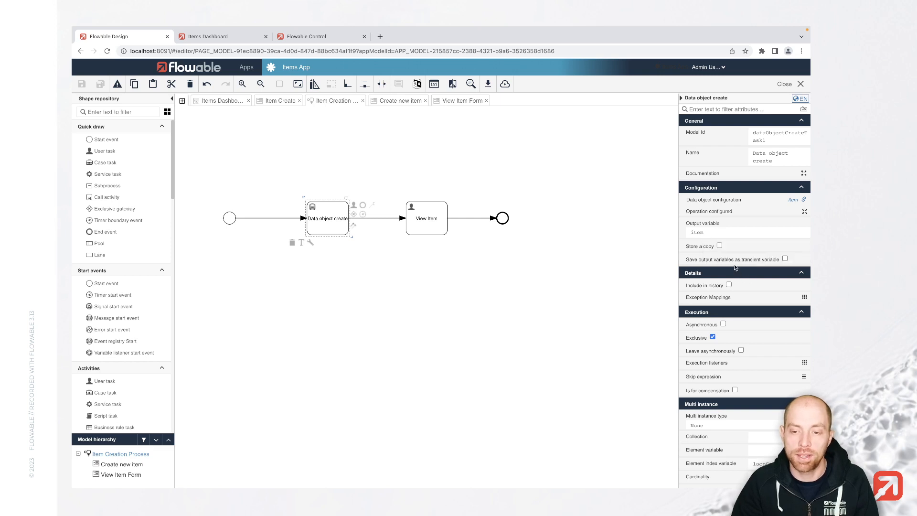
mouse_move(718, 246)
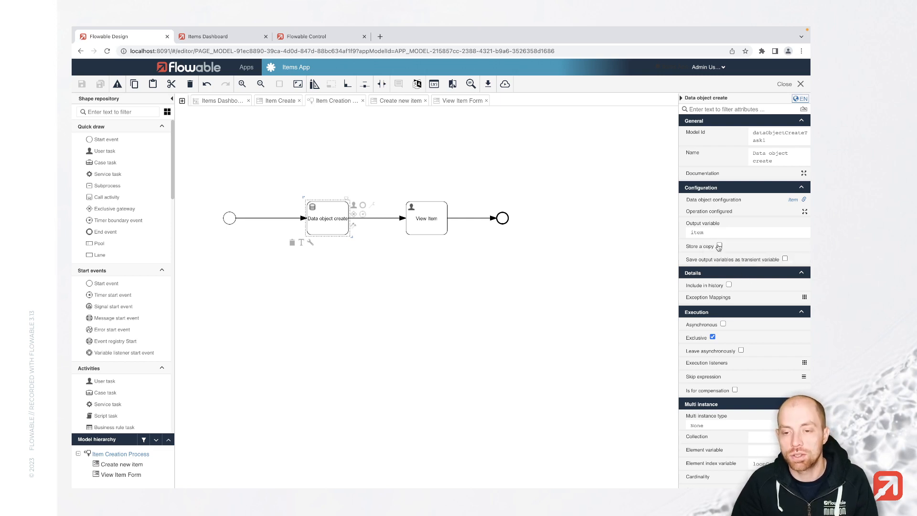
mouse_move(718, 247)
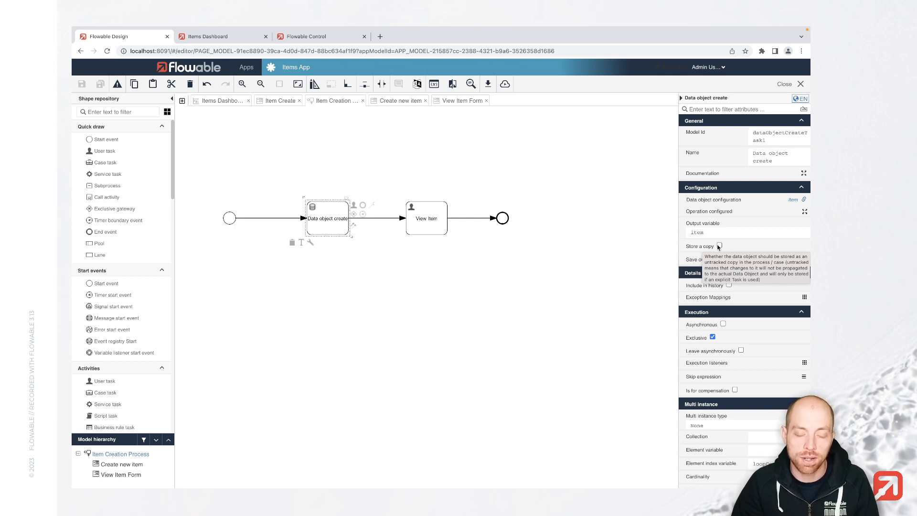
mouse_move(523, 119)
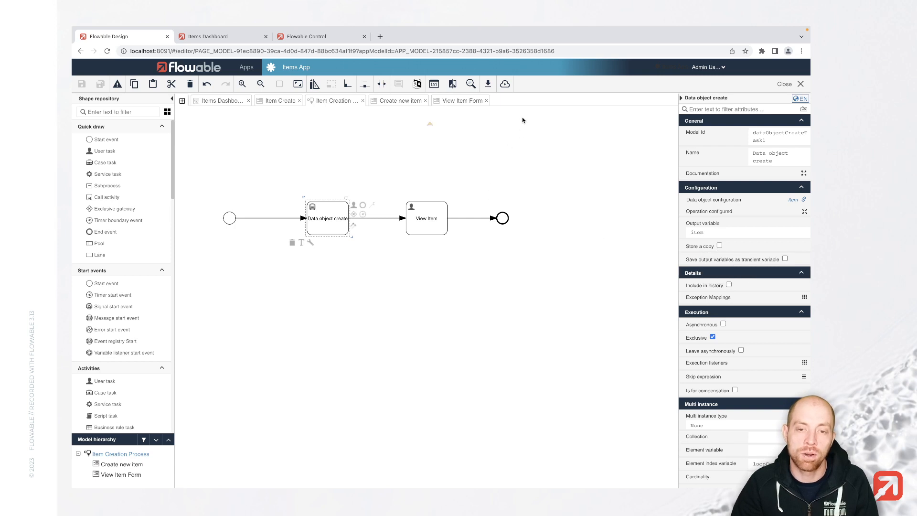
mouse_move(467, 121)
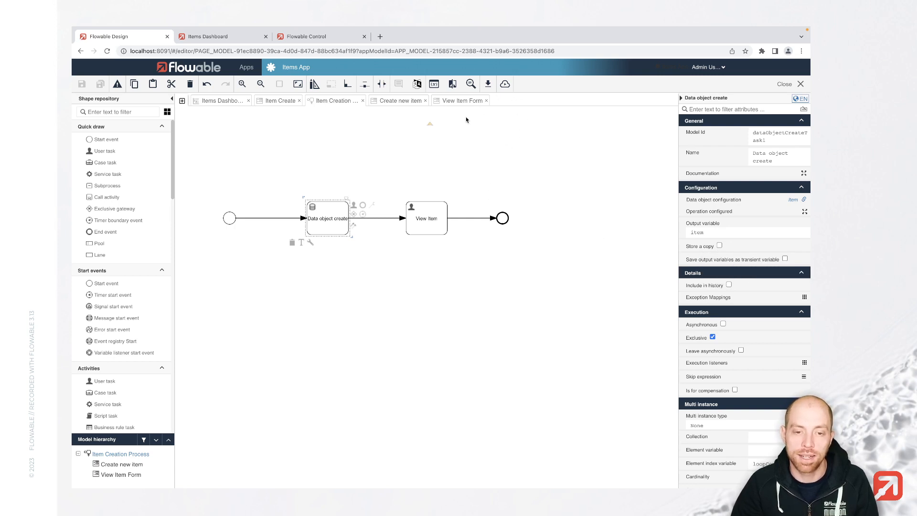
left_click(504, 84)
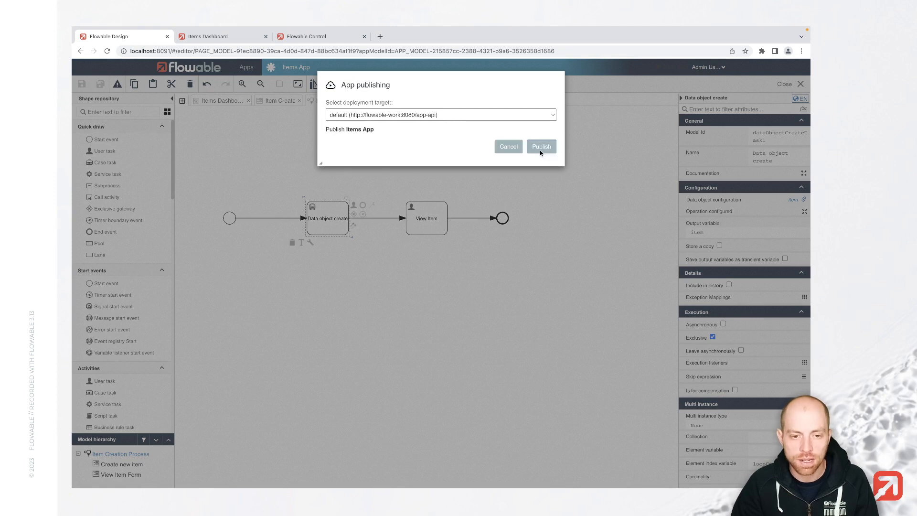
Step: Publish the Items App to the default target and switch to the Items Dashboard
left_click(541, 146)
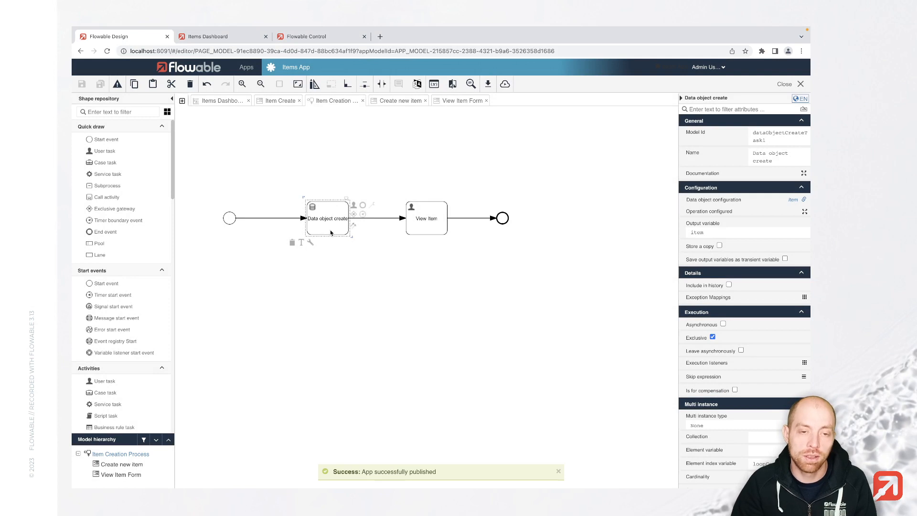
mouse_move(323, 232)
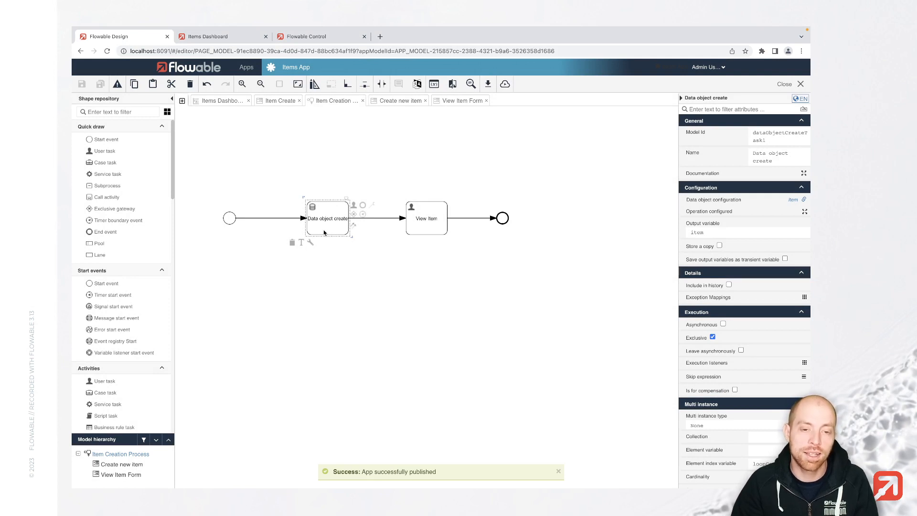
left_click(210, 37)
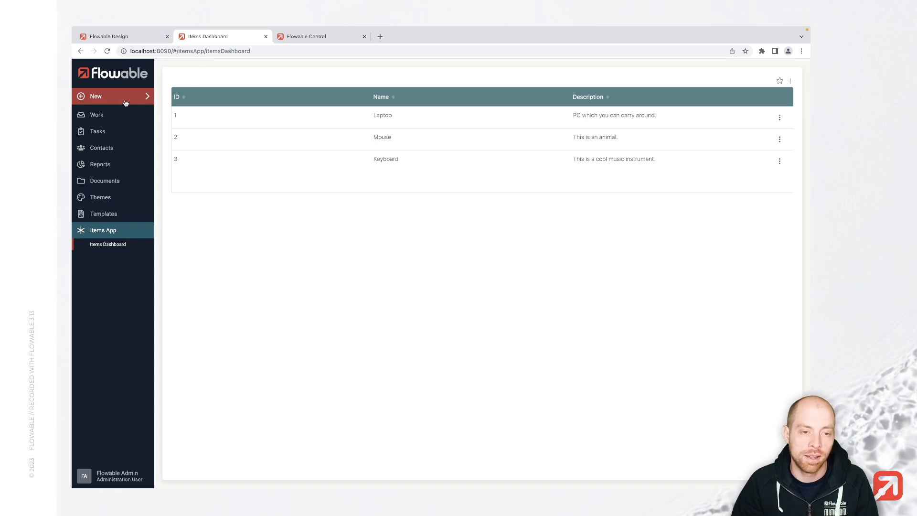
Step: Submit new work for item 'Microphone' described as 'Is used to record this movie'
left_click(113, 97)
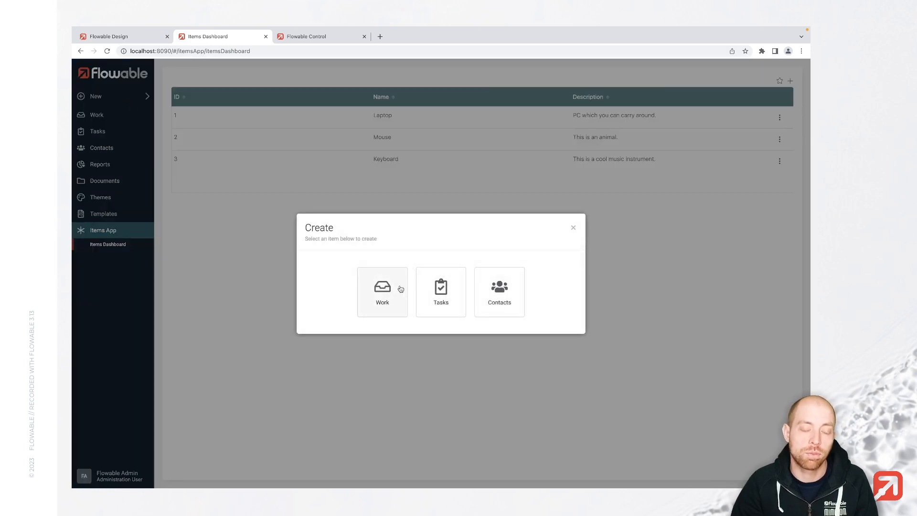
left_click(383, 292)
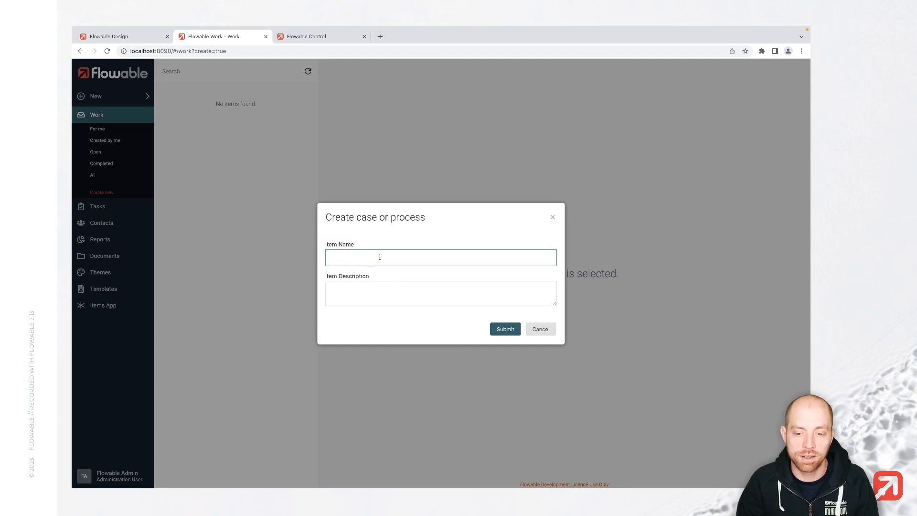
type("Microphone")
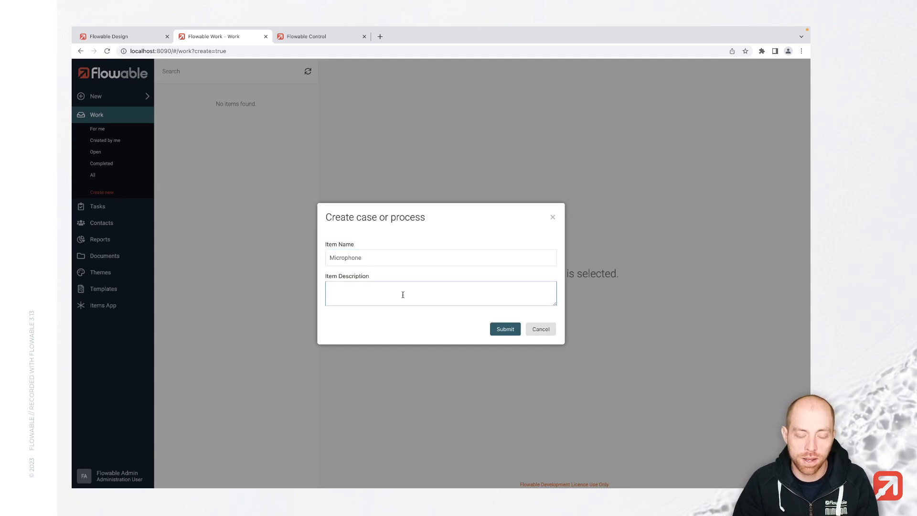
type("Is used to r")
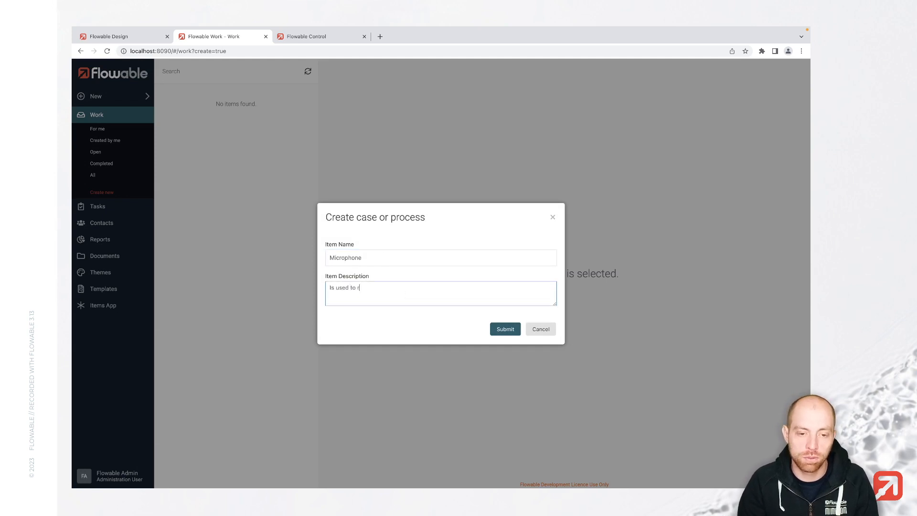
type("ecord this movie")
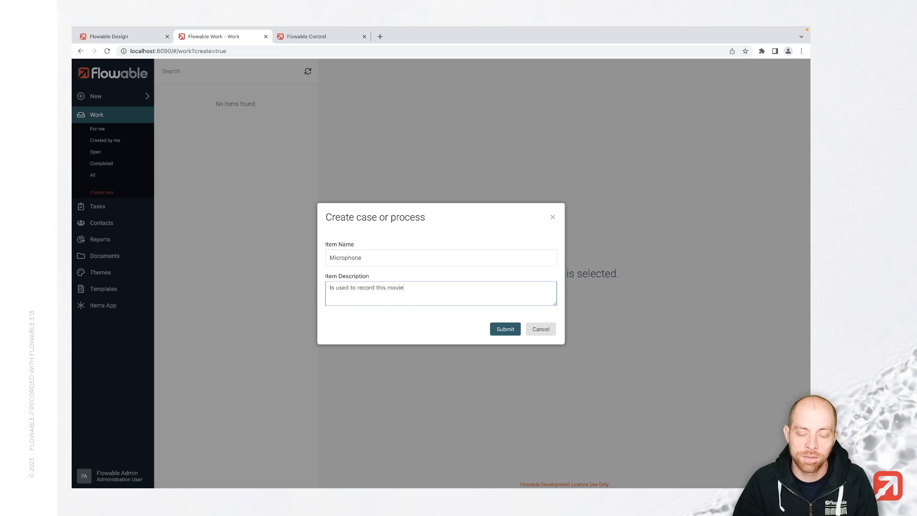
left_click(505, 328)
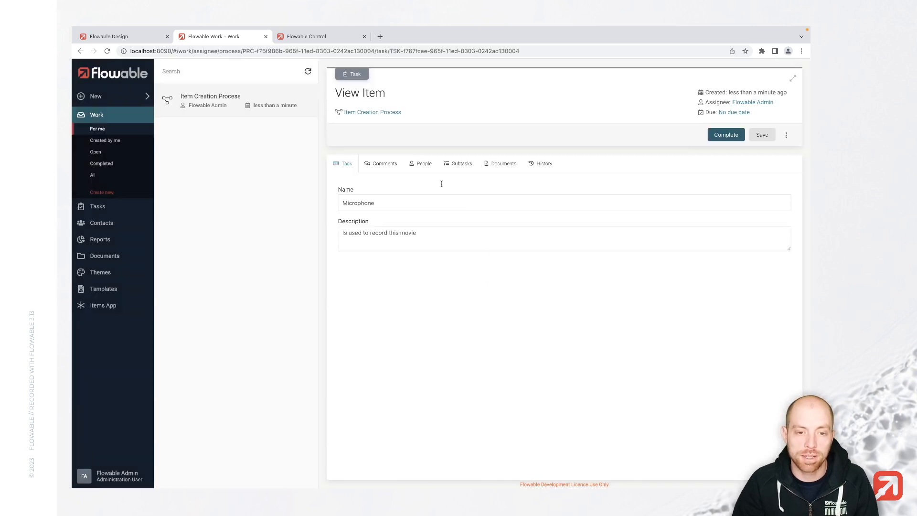
mouse_move(354, 109)
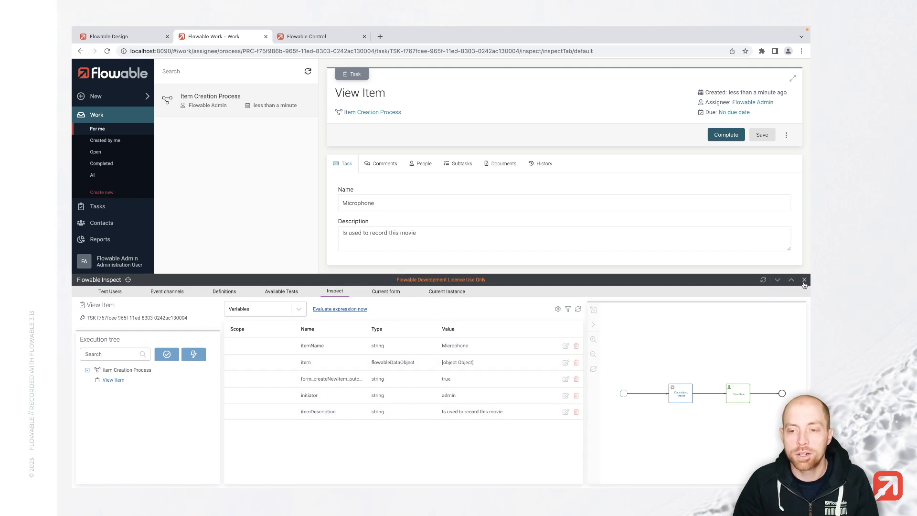
Step: Close the Flowable Inspect panel after reviewing the Microphone process variables
left_click(804, 280)
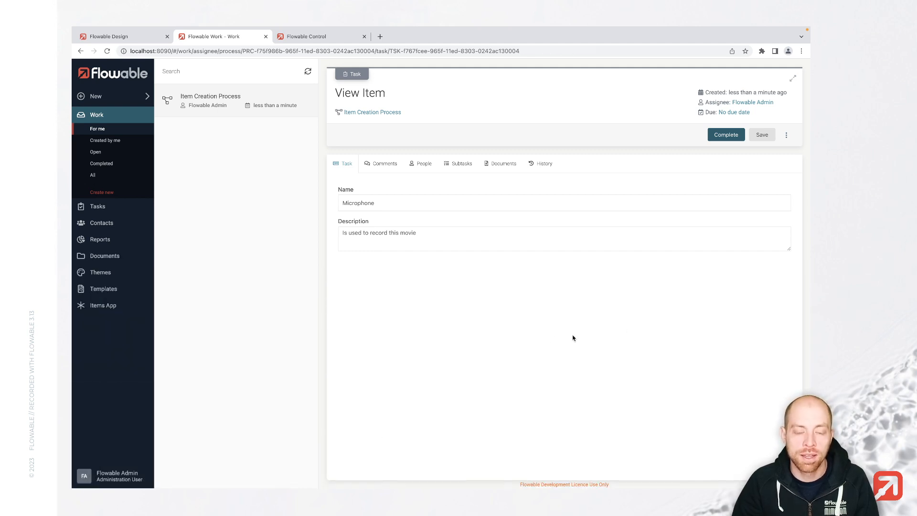
mouse_move(534, 341)
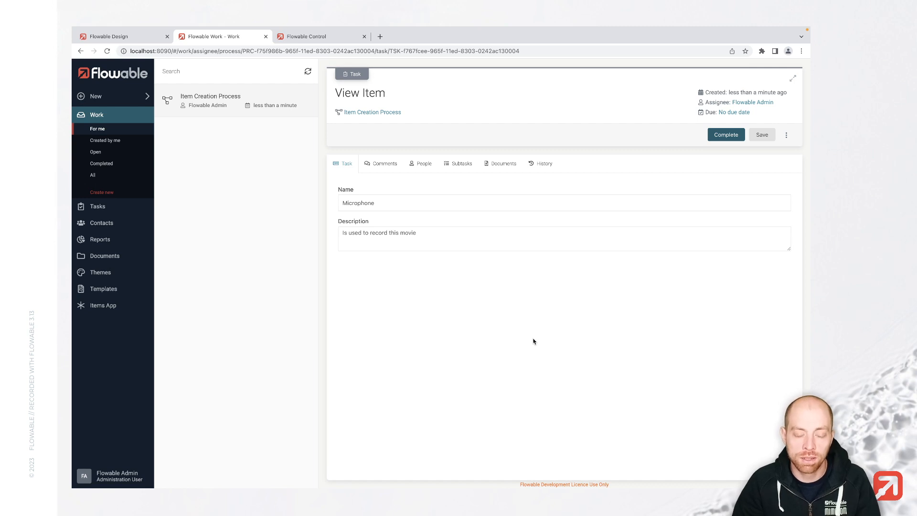
mouse_move(519, 348)
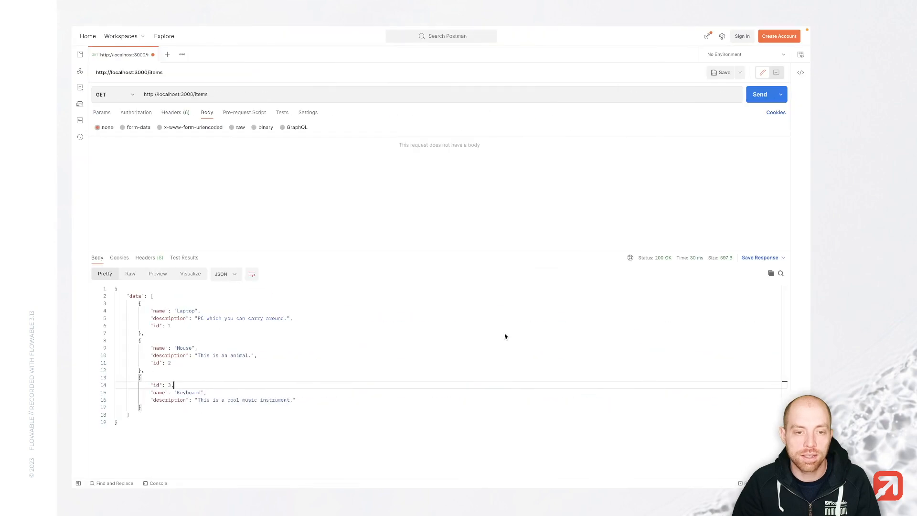
Step: Send GET /items, then GET /items/4 to confirm item 4 is Microphone
left_click(759, 94)
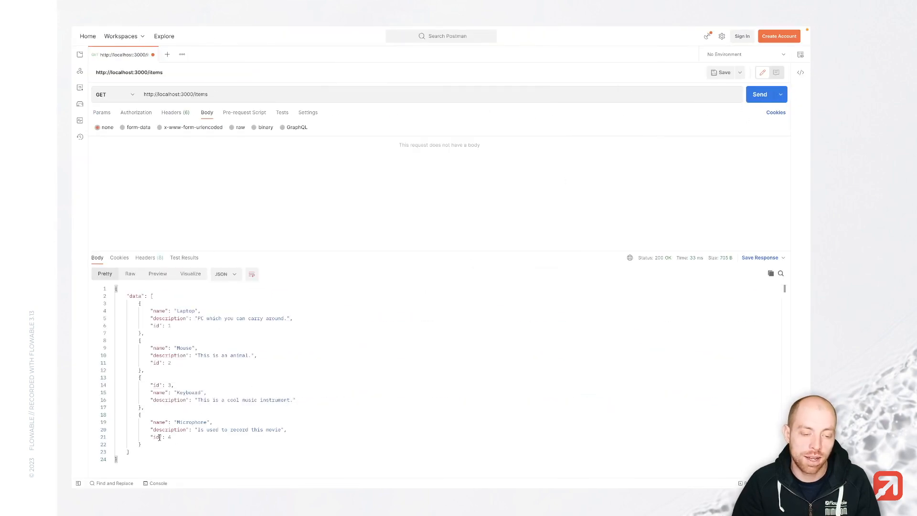
double_click(192, 422)
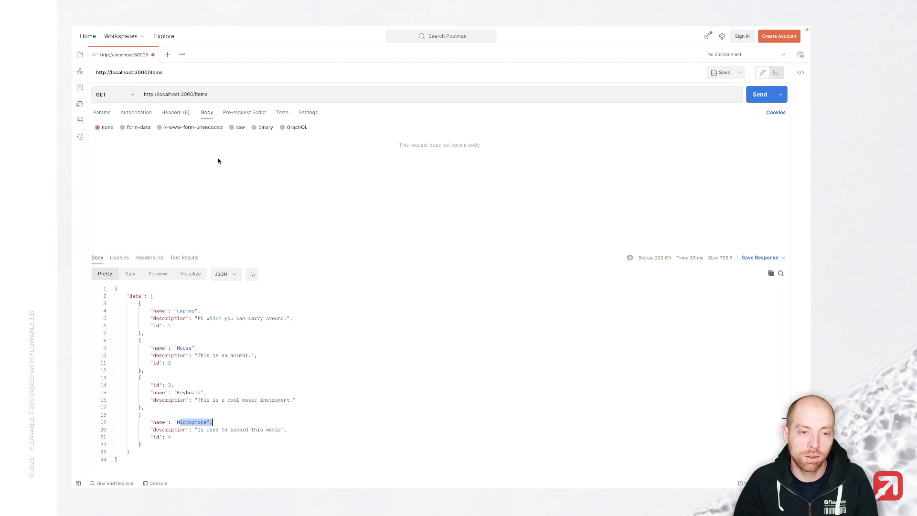
type("/4")
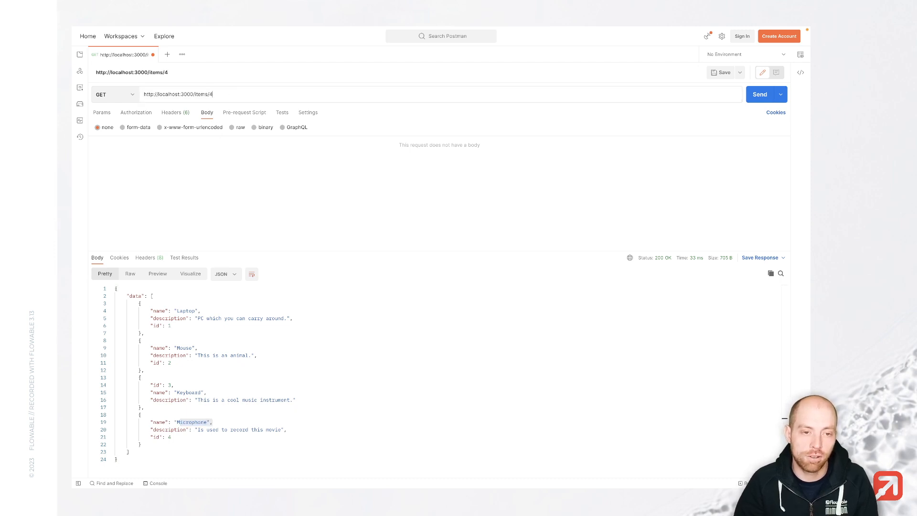
left_click(760, 95)
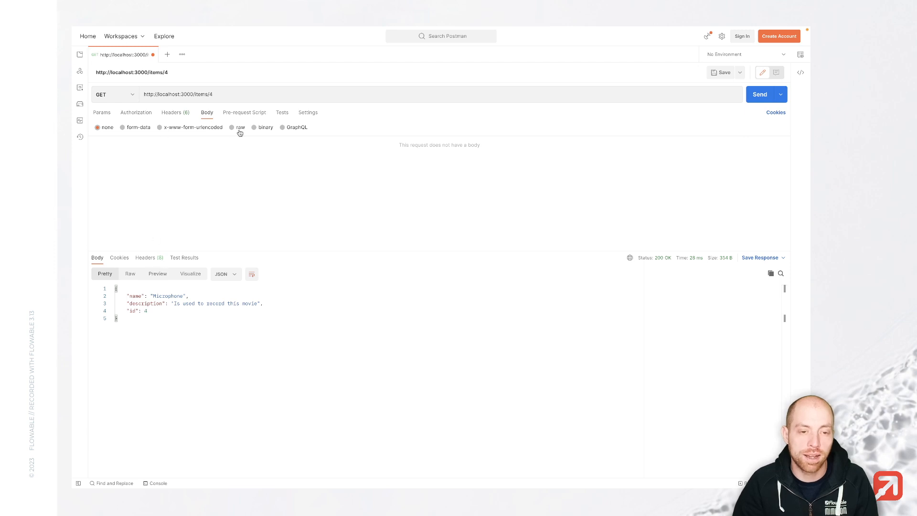
Step: PUT item 4 with a raw JSON body: name MICROPHONE, description 'This is used to record movies.'
left_click(114, 94)
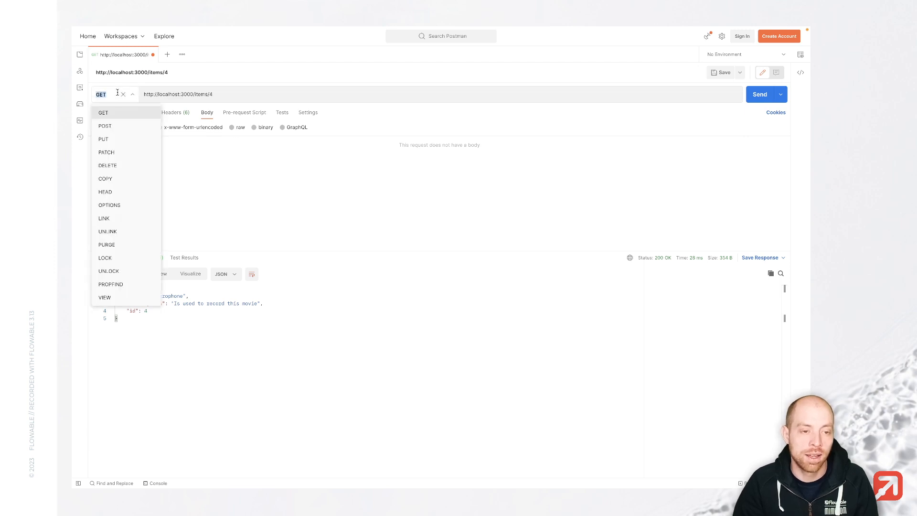
left_click(103, 139)
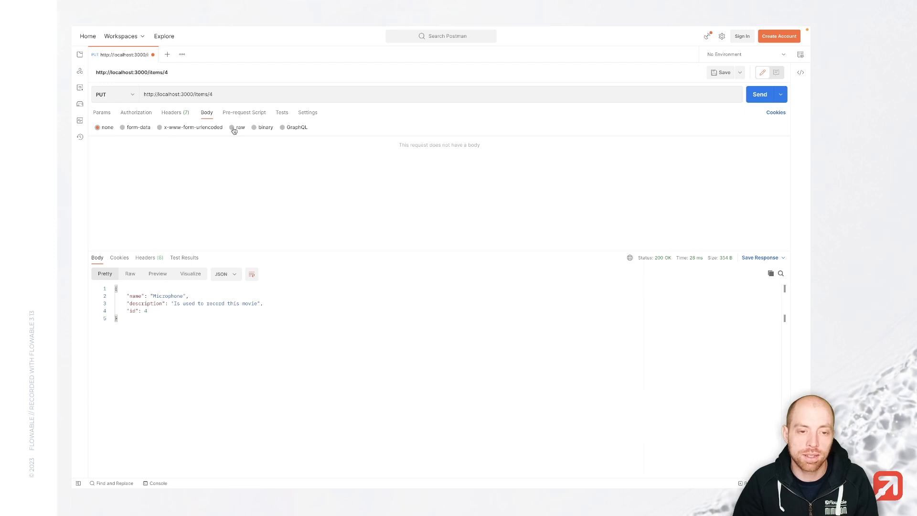
left_click(232, 127)
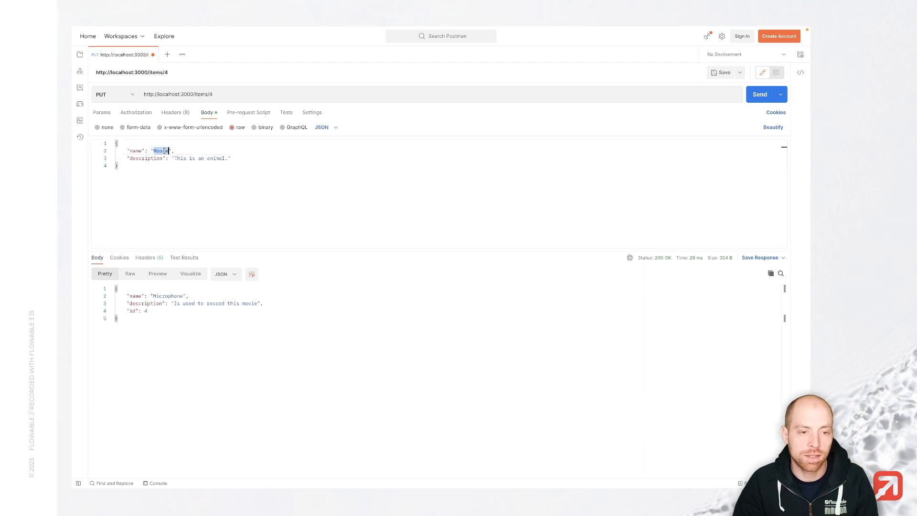
type("MICROPH")
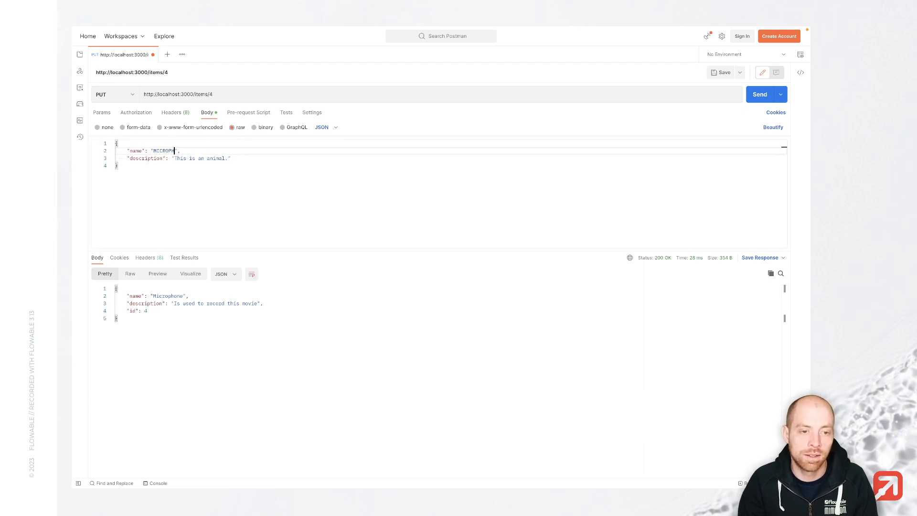
left_click_drag(174, 158, 227, 158)
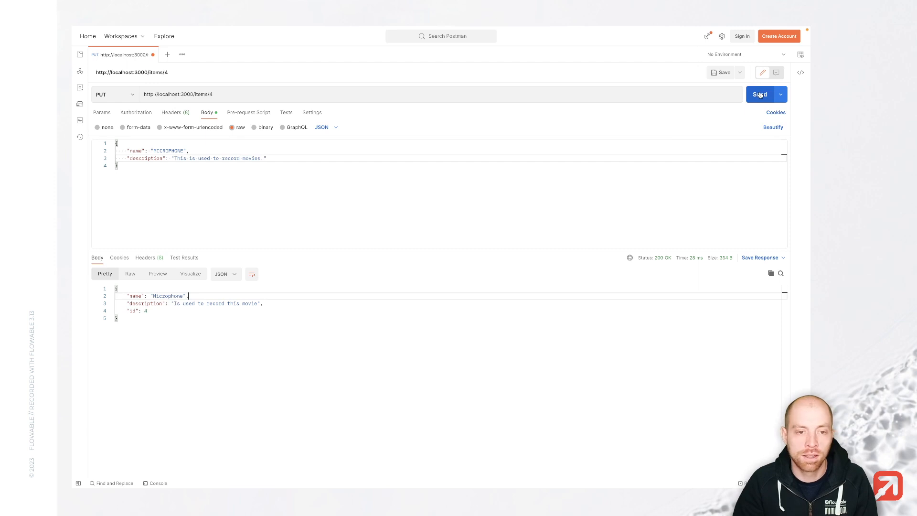
left_click(760, 94)
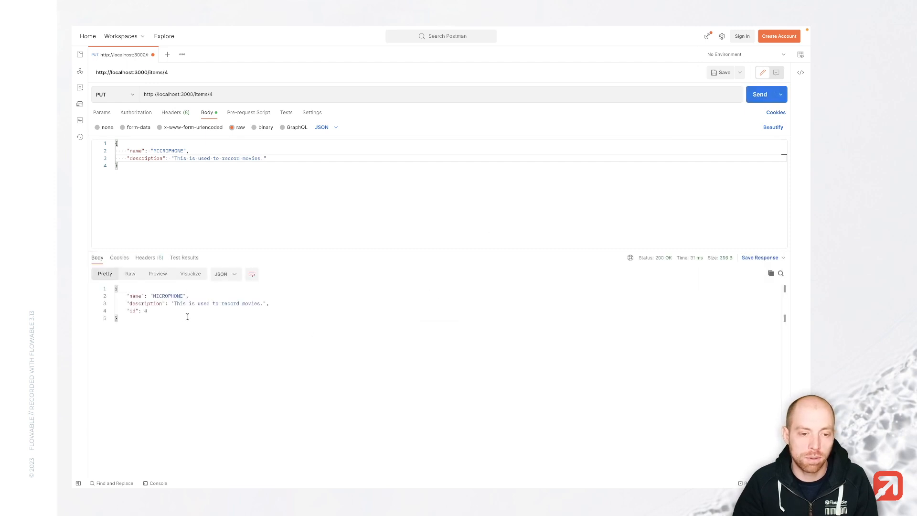
mouse_move(156, 315)
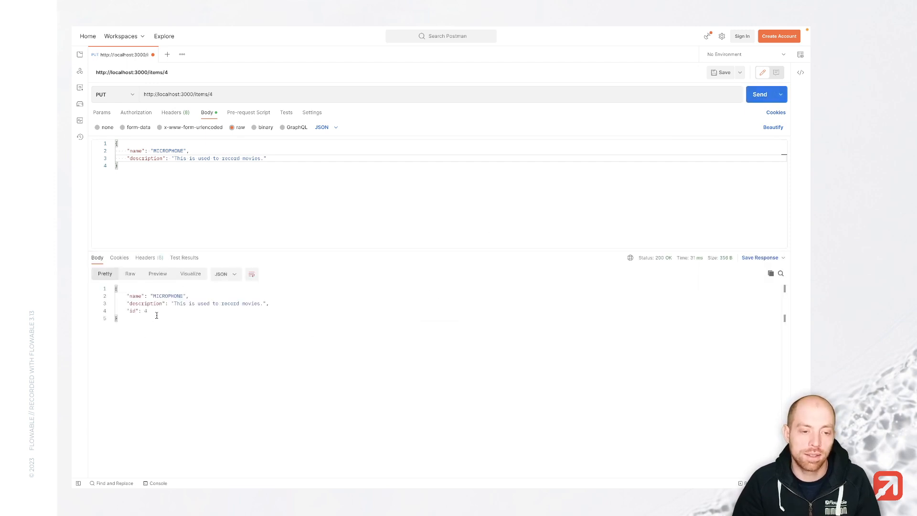